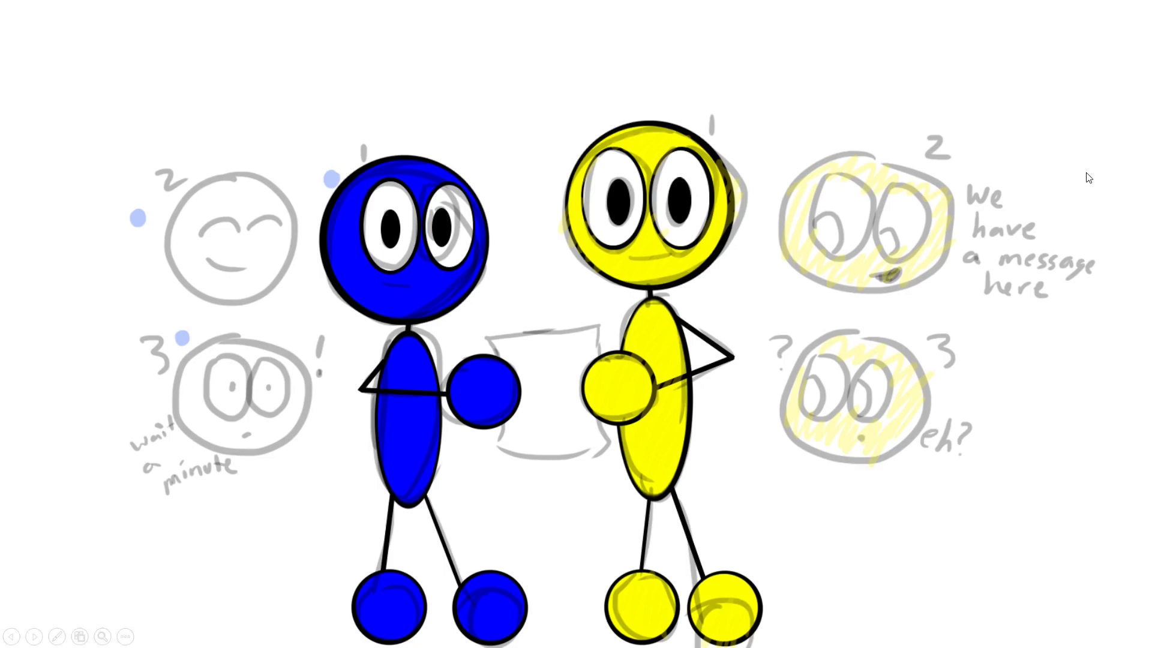
mouse_move(1099, 164)
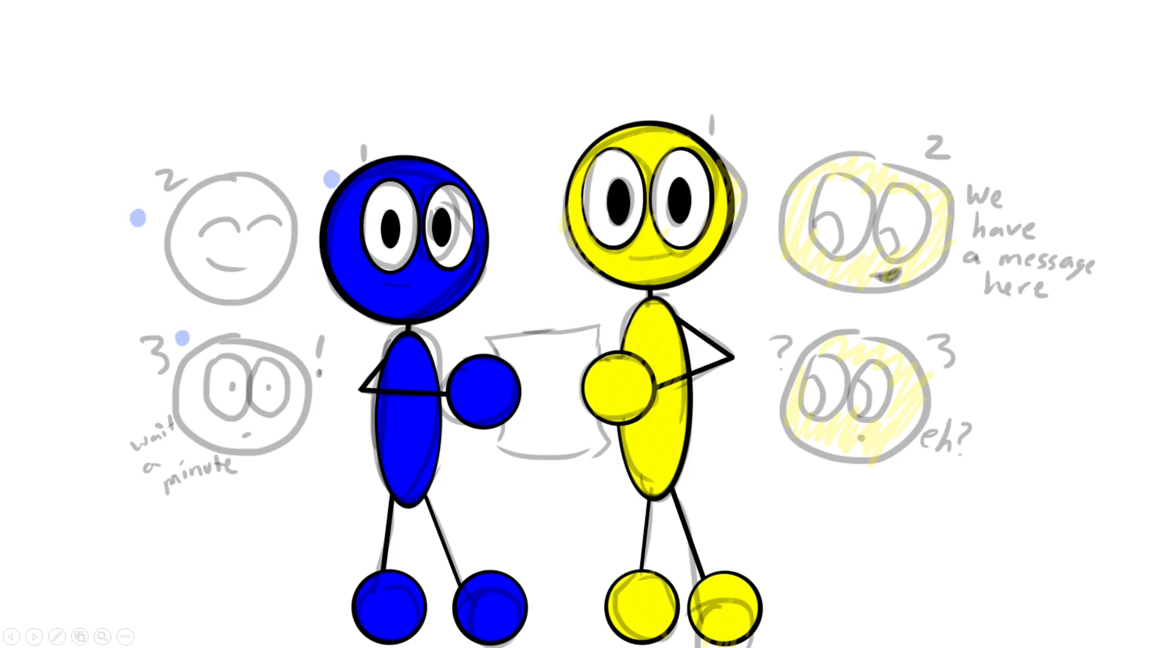
mouse_move(915, 488)
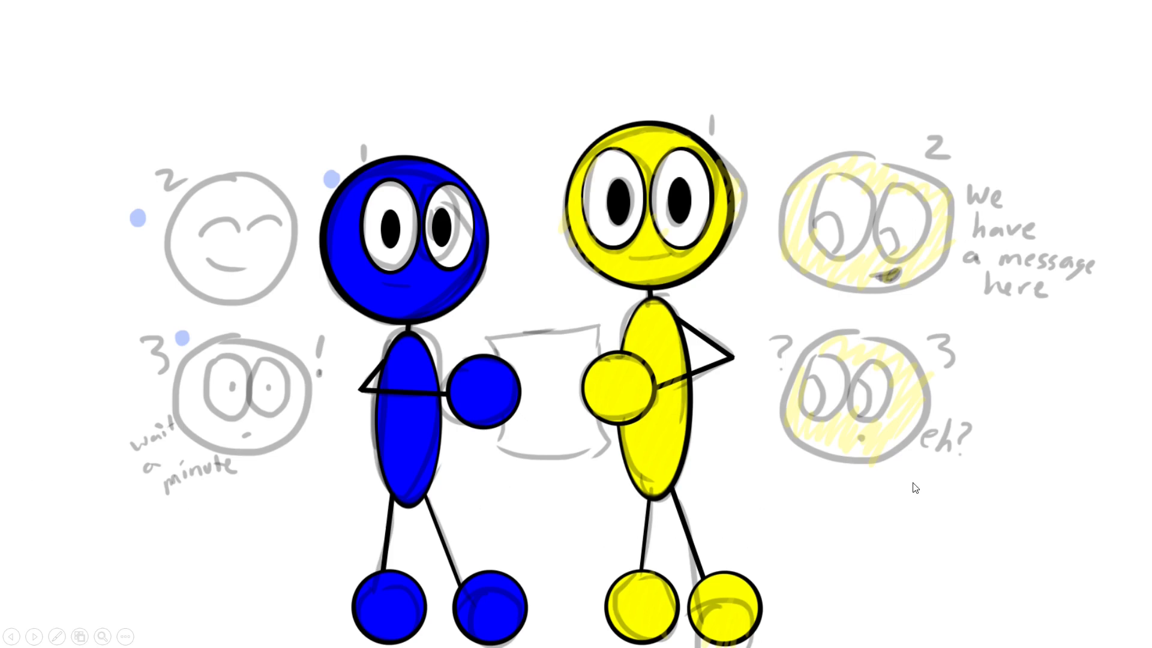
mouse_move(1015, 419)
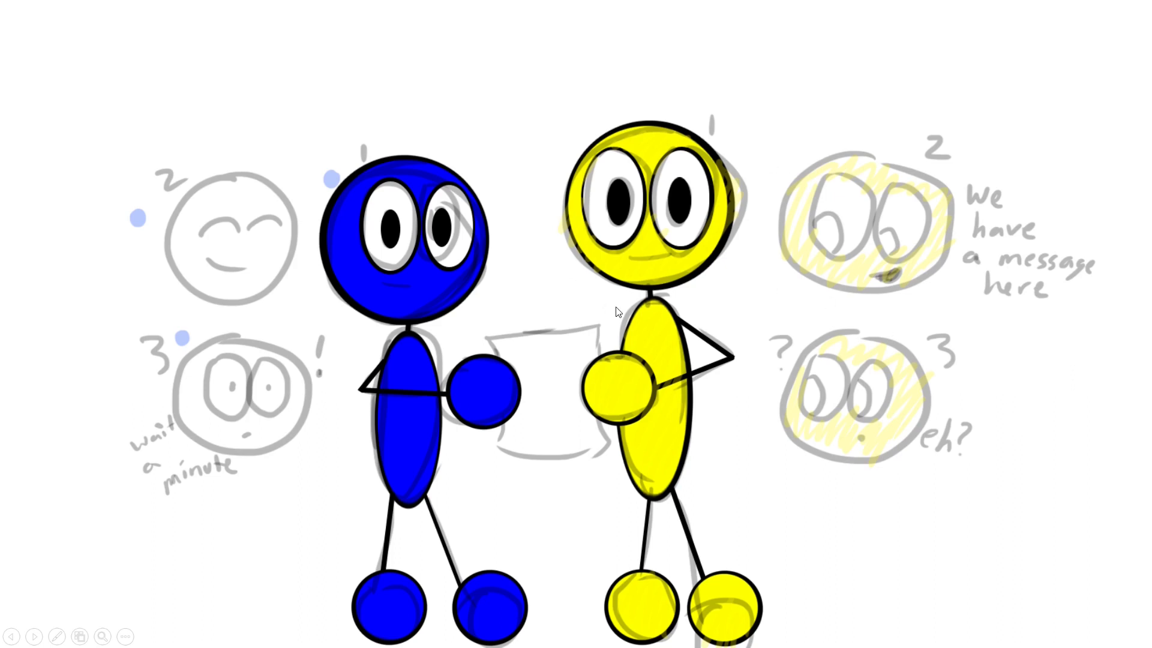
mouse_move(1043, 342)
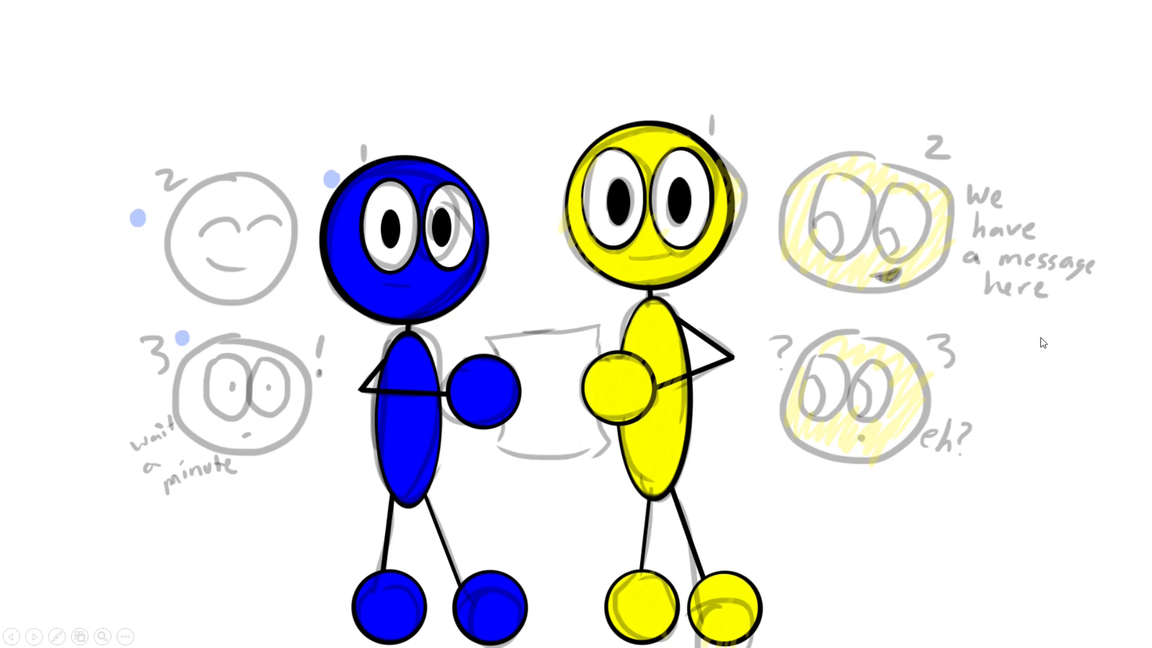
mouse_move(1070, 322)
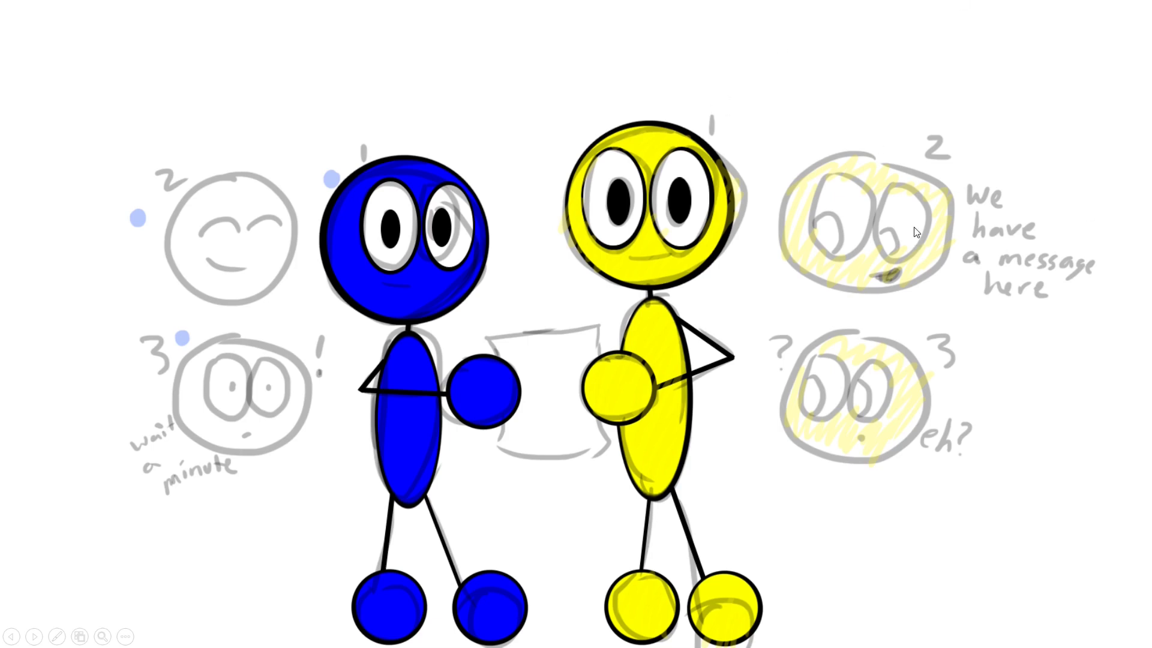
mouse_move(994, 236)
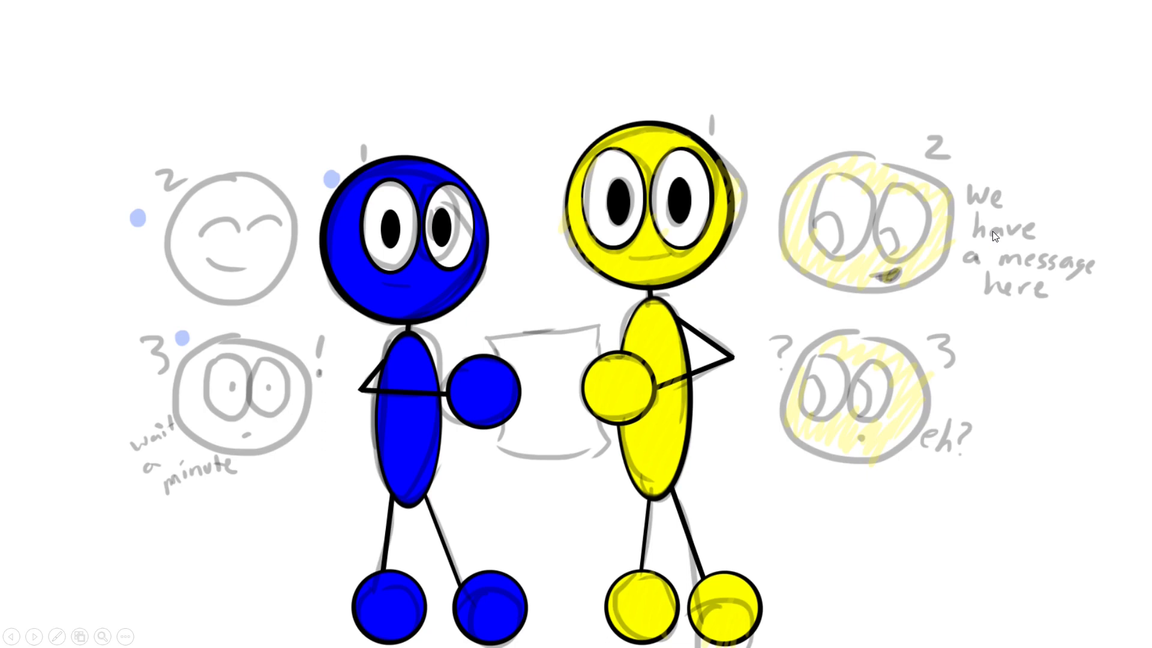
mouse_move(982, 289)
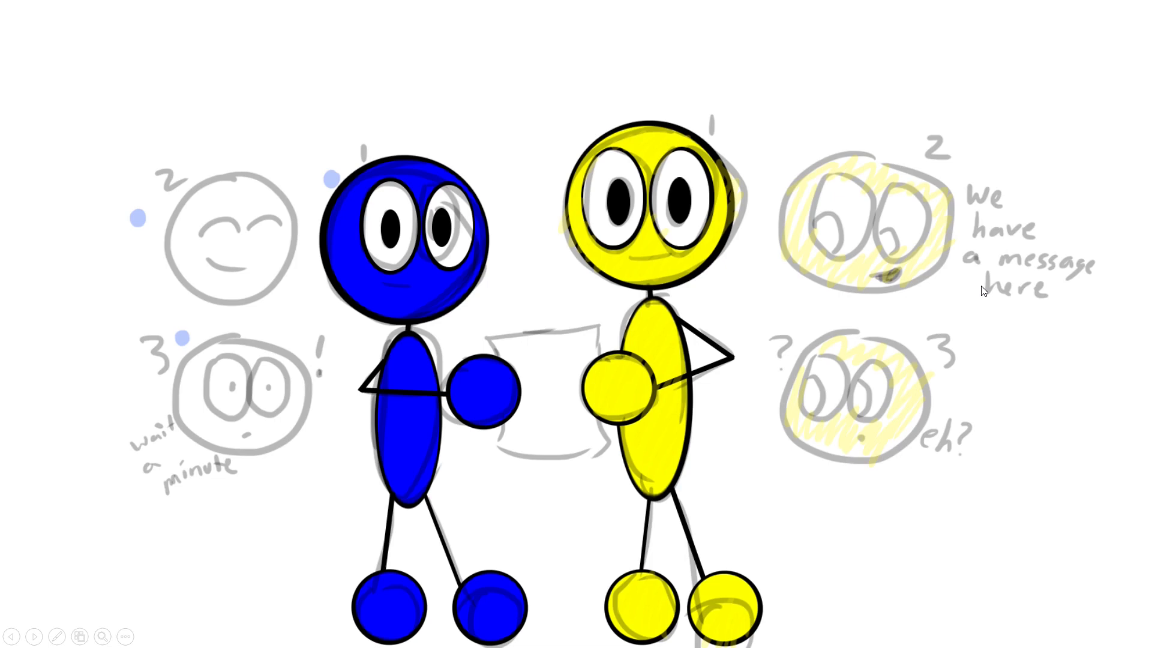
mouse_move(785, 187)
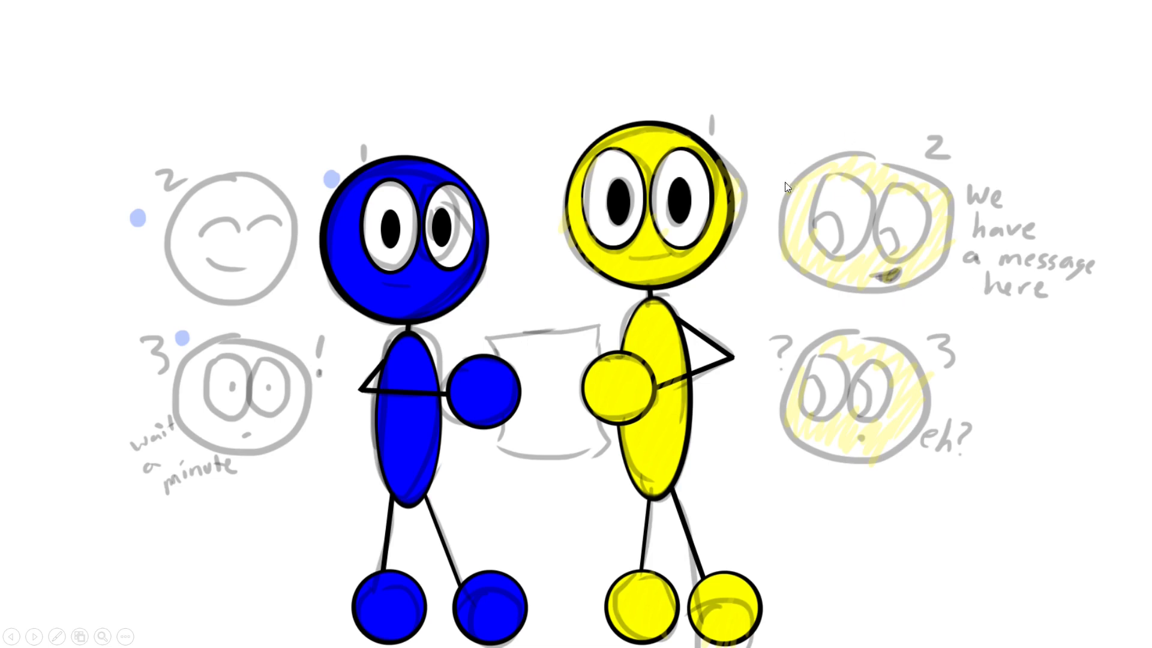
mouse_move(930, 285)
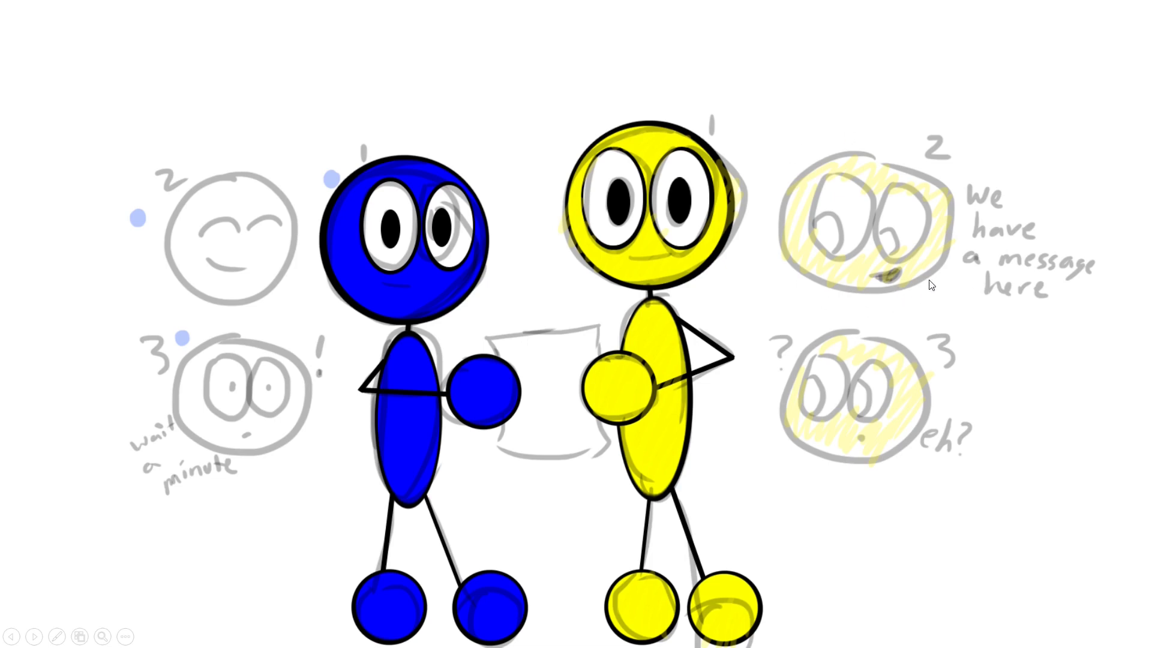
mouse_move(927, 294)
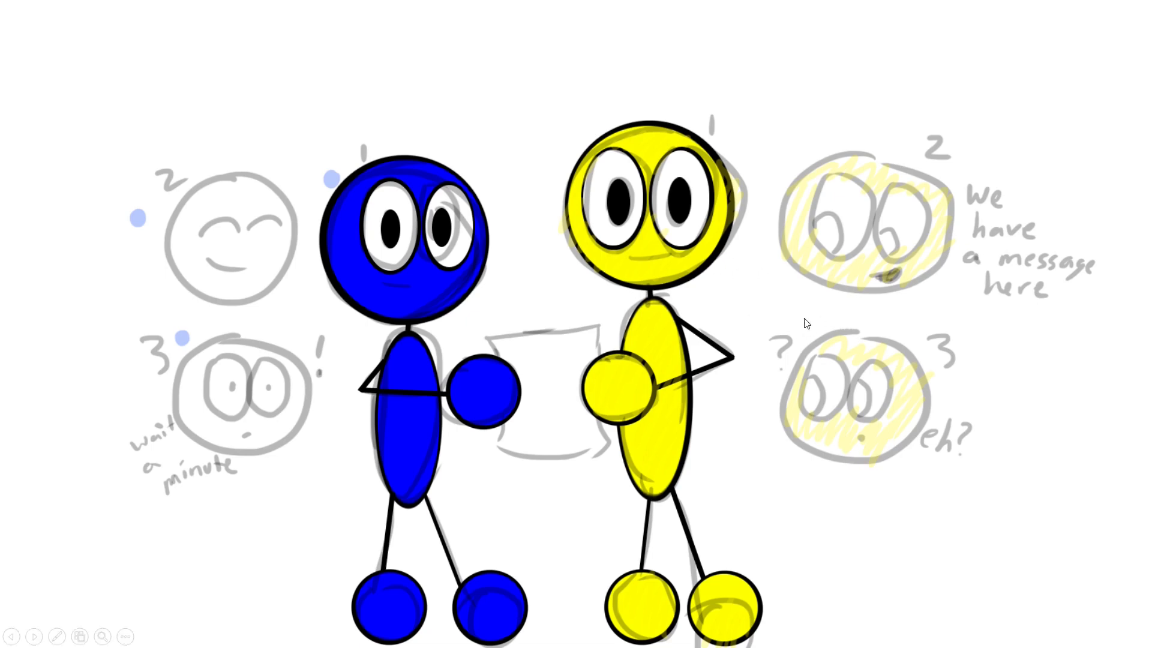
mouse_move(817, 348)
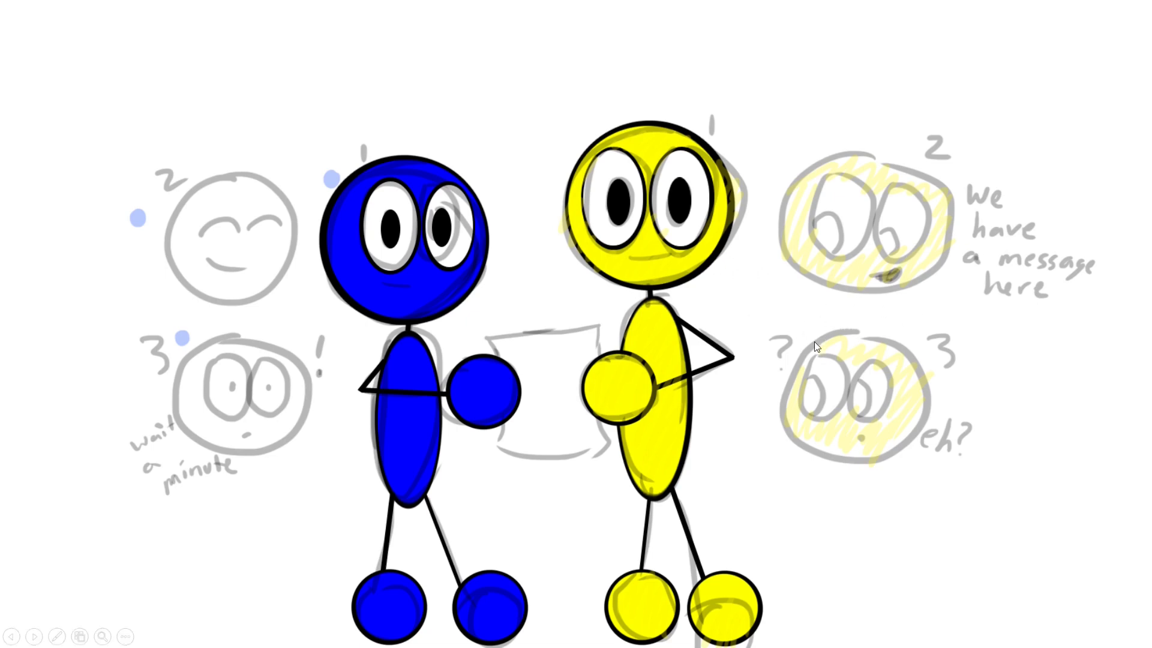
mouse_move(771, 327)
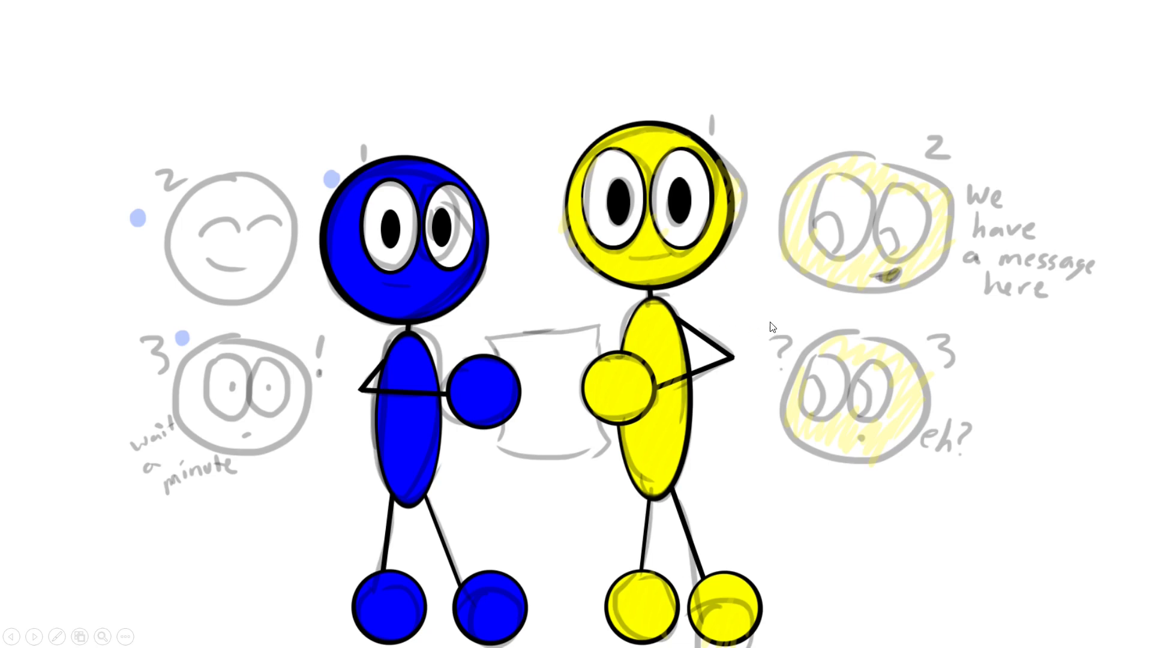
mouse_move(752, 333)
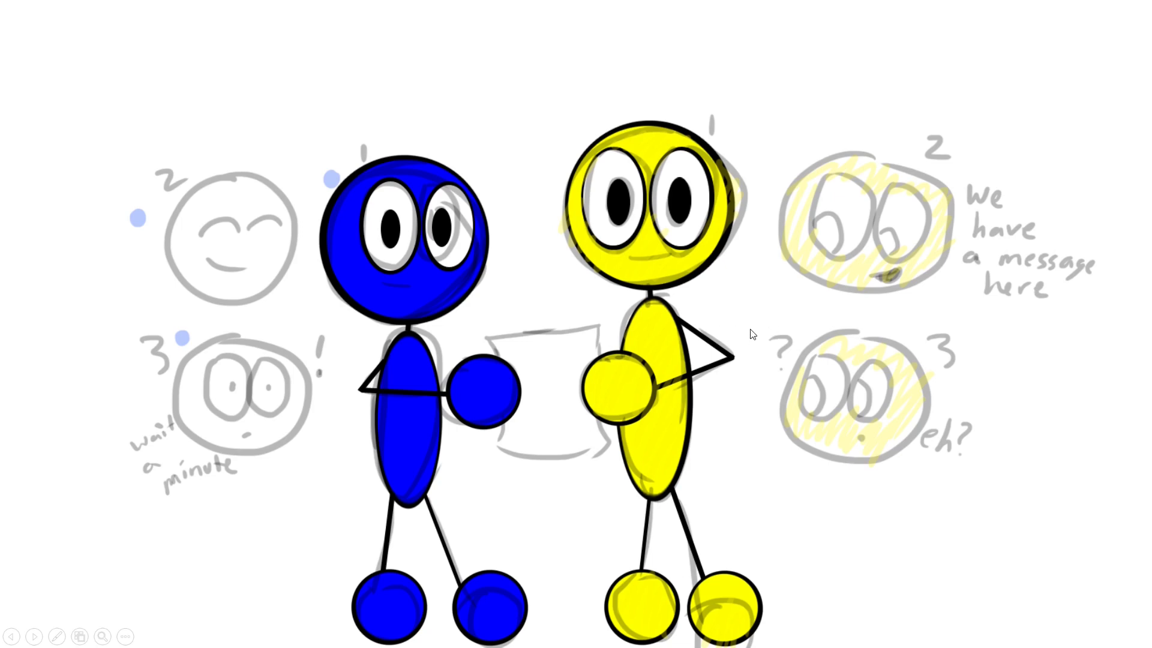
mouse_move(748, 326)
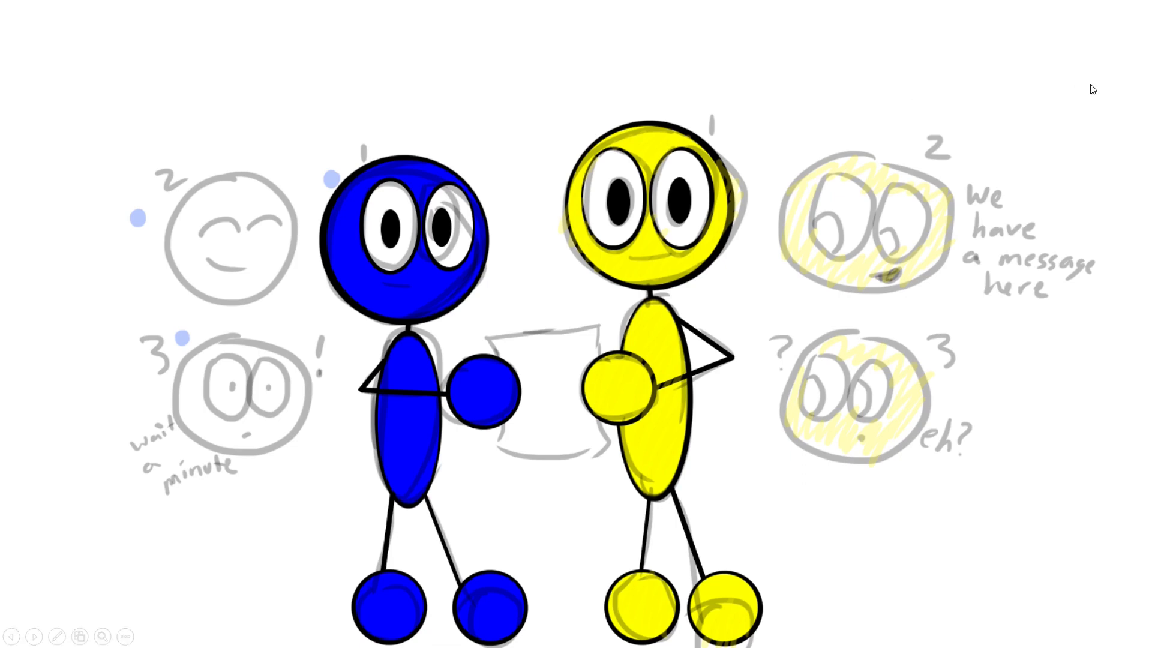
mouse_move(782, 186)
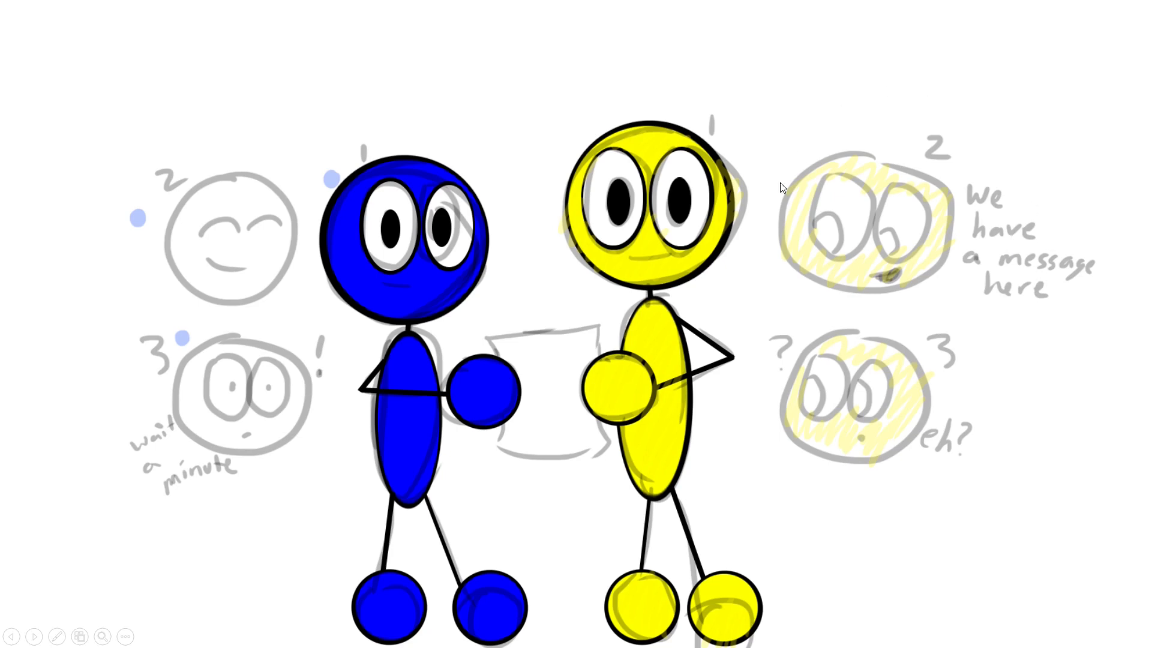
mouse_move(738, 89)
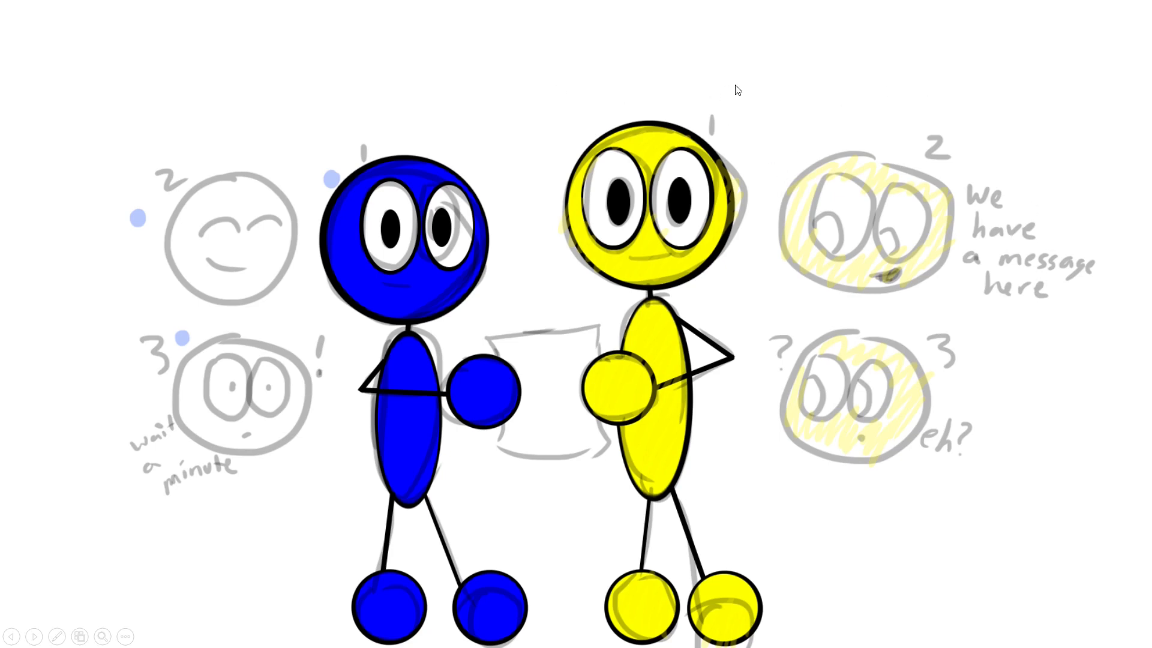
mouse_move(762, 63)
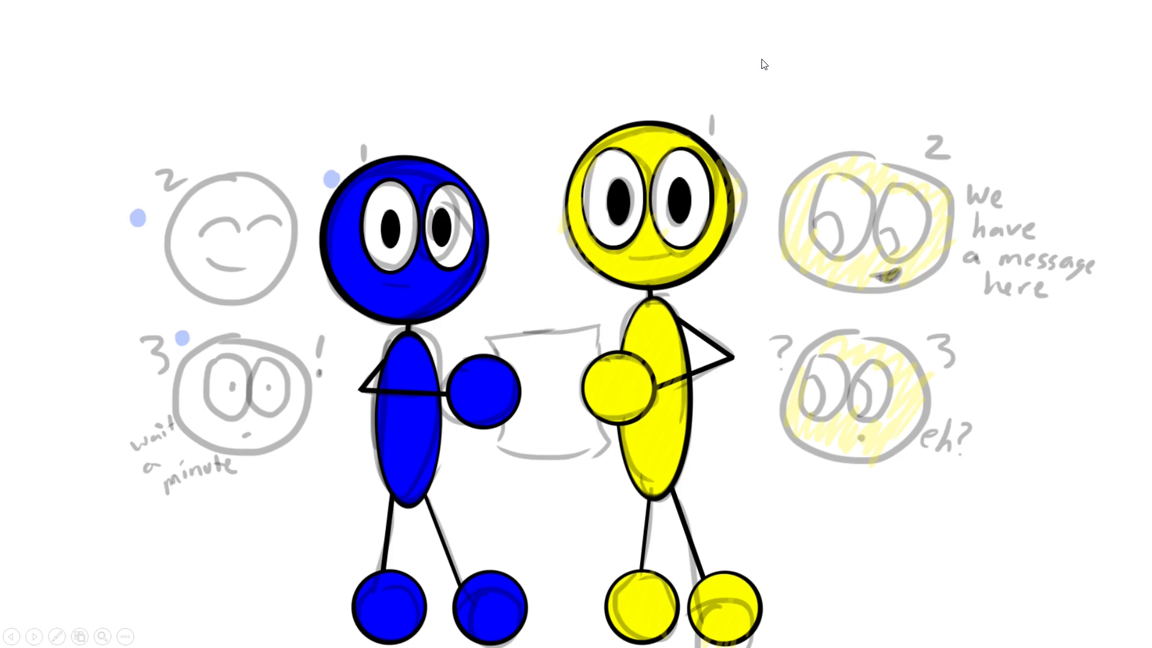
mouse_move(789, 54)
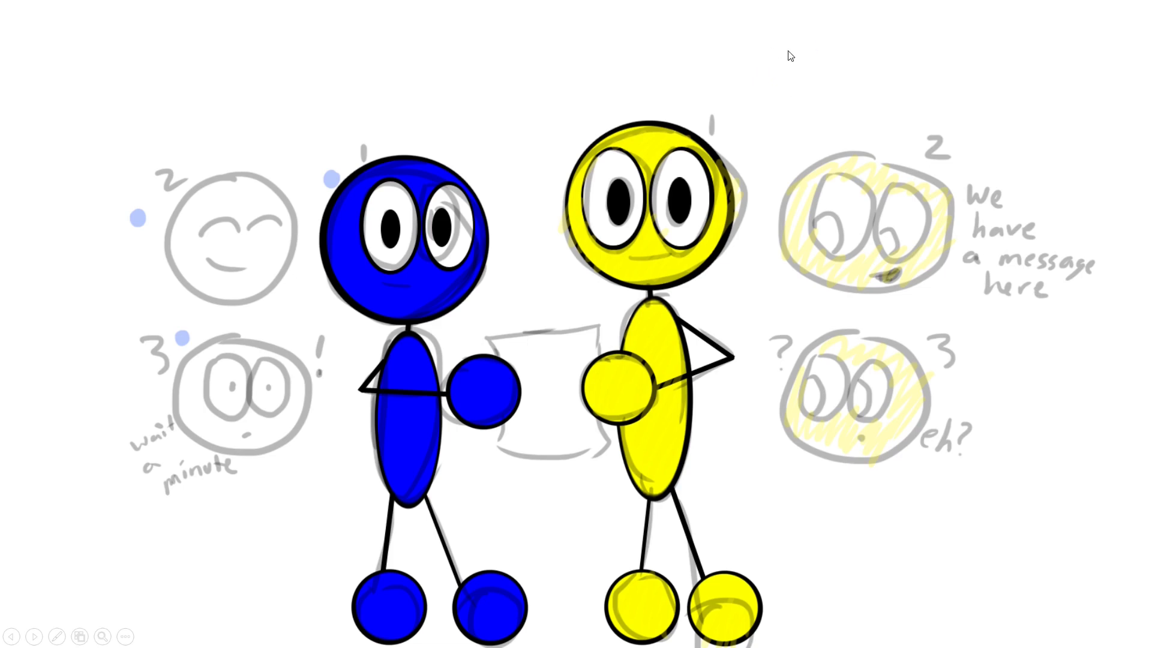
mouse_move(830, 81)
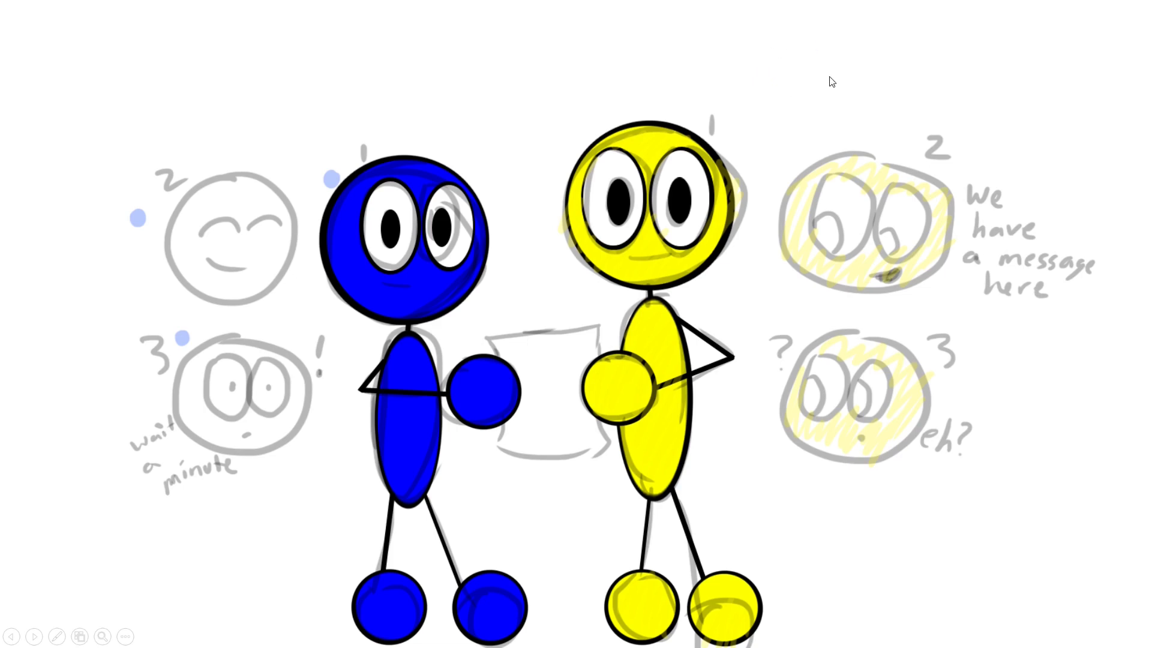
mouse_move(802, 105)
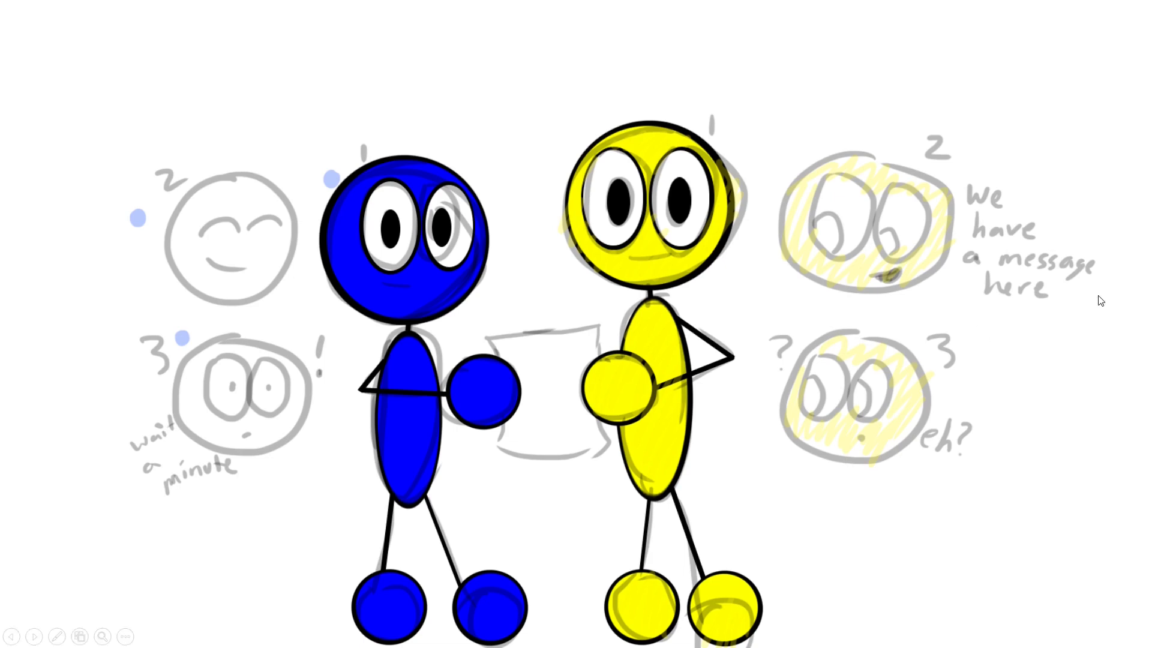
mouse_move(848, 107)
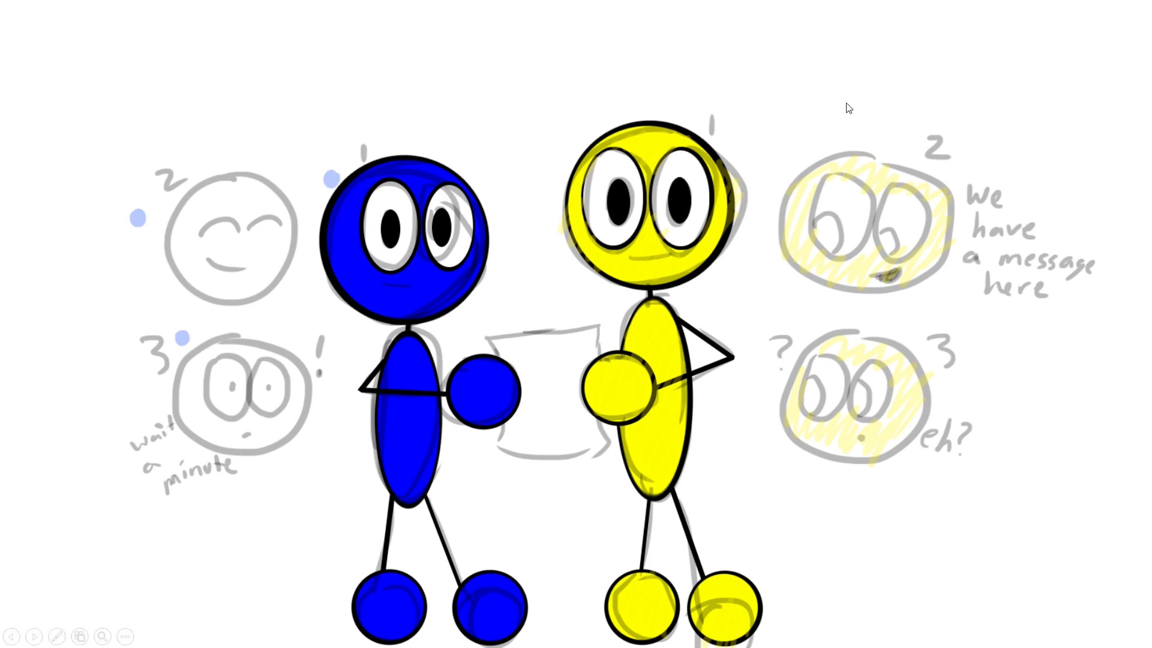
mouse_move(849, 104)
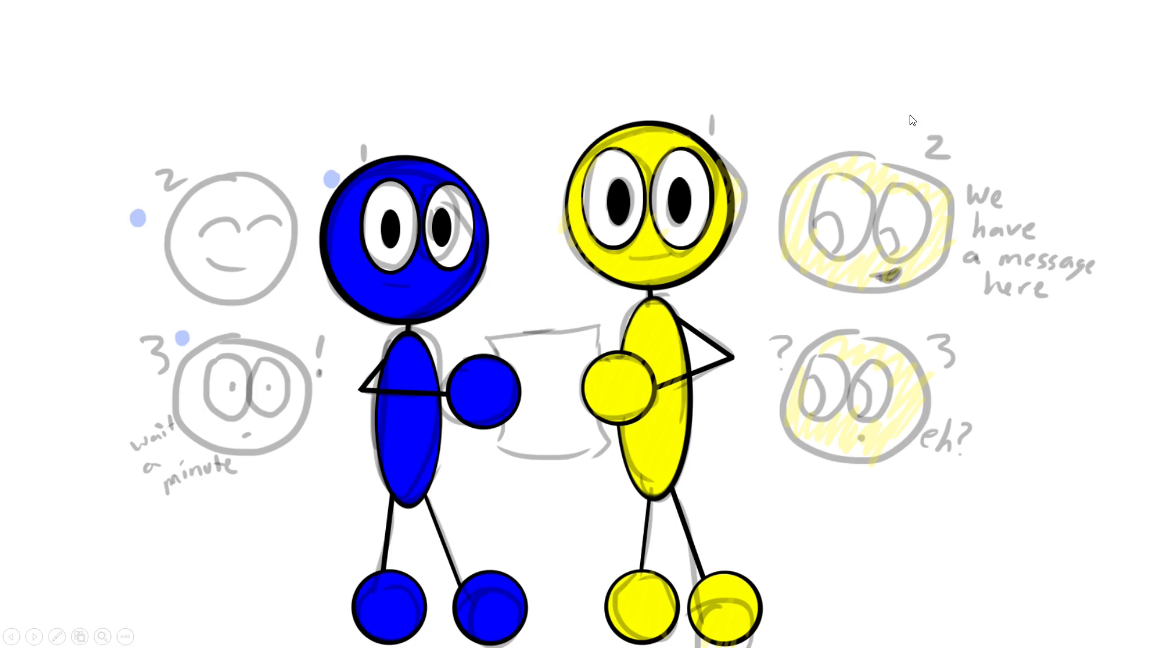
mouse_move(896, 79)
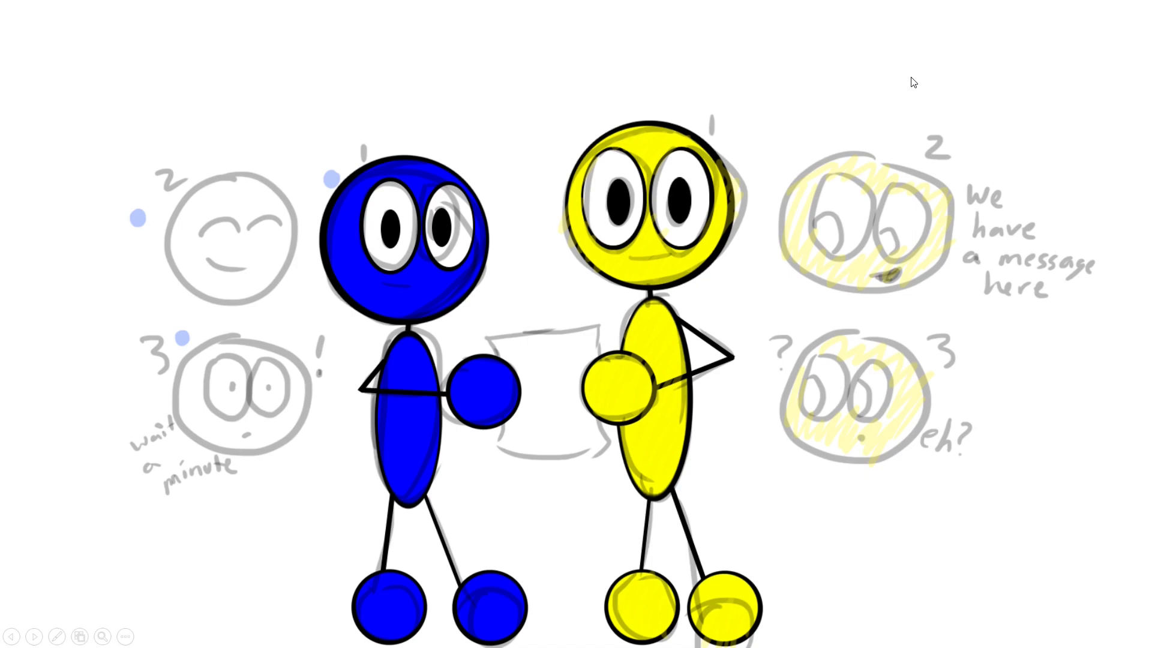
mouse_move(910, 73)
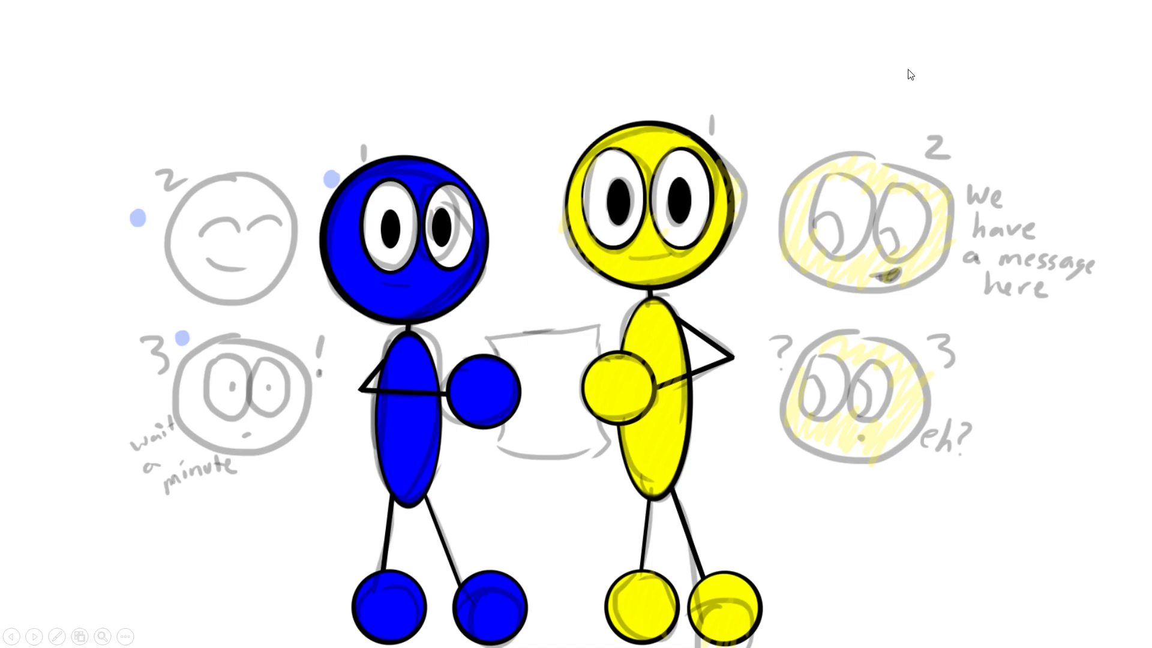
mouse_move(815, 115)
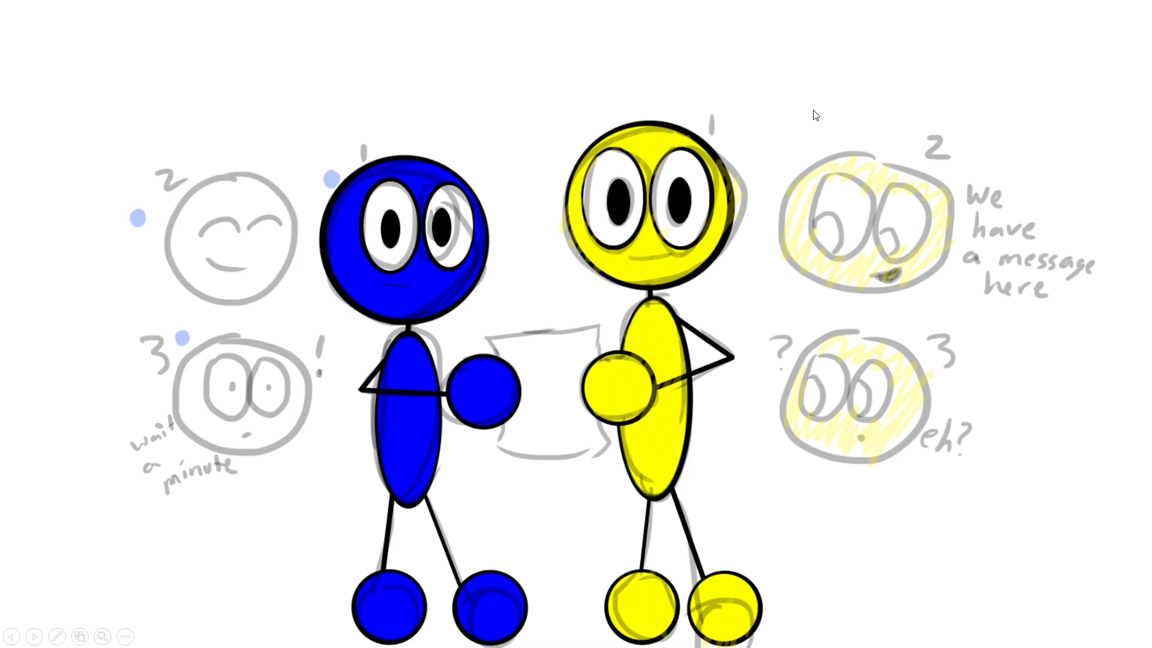
mouse_move(782, 130)
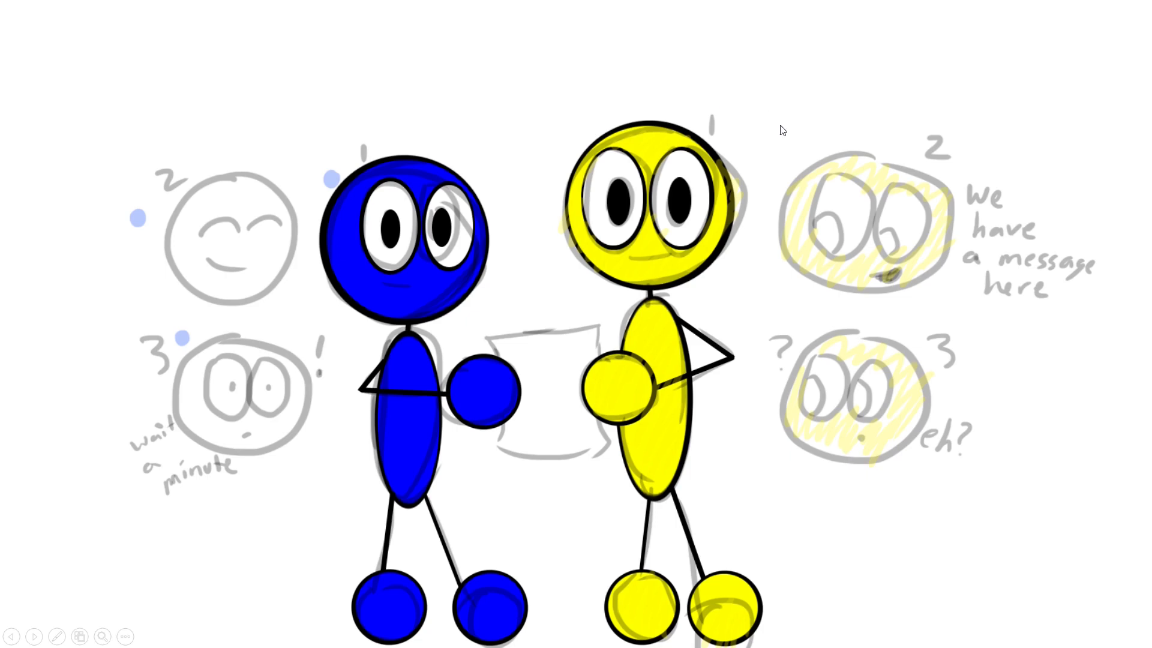
mouse_move(873, 69)
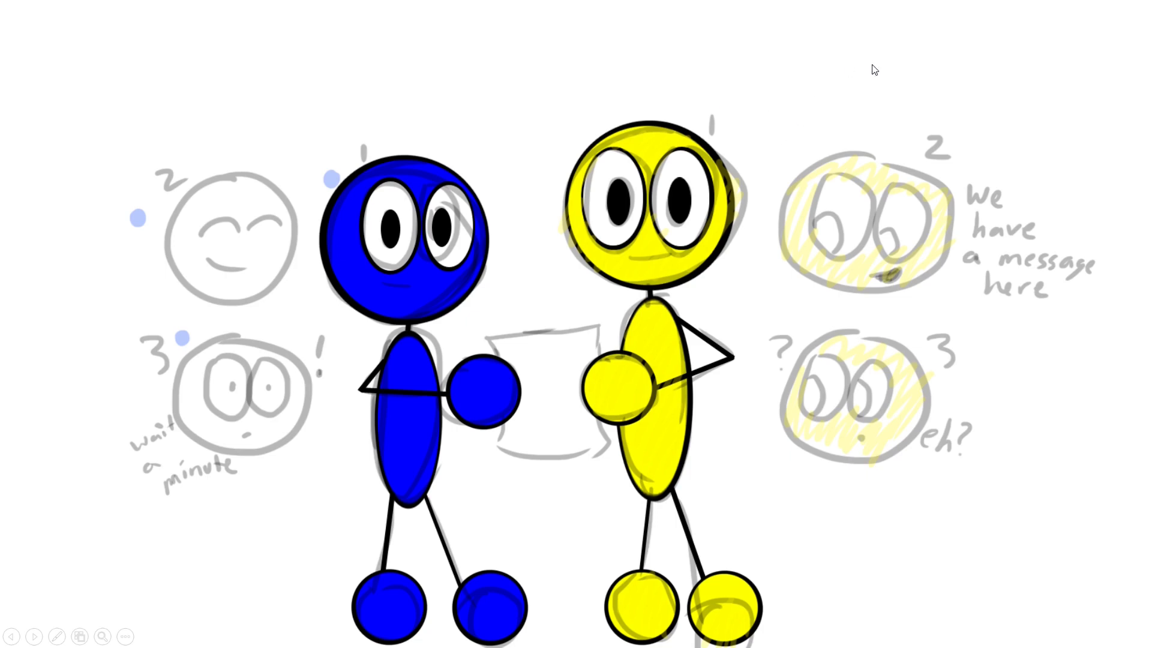
mouse_move(896, 92)
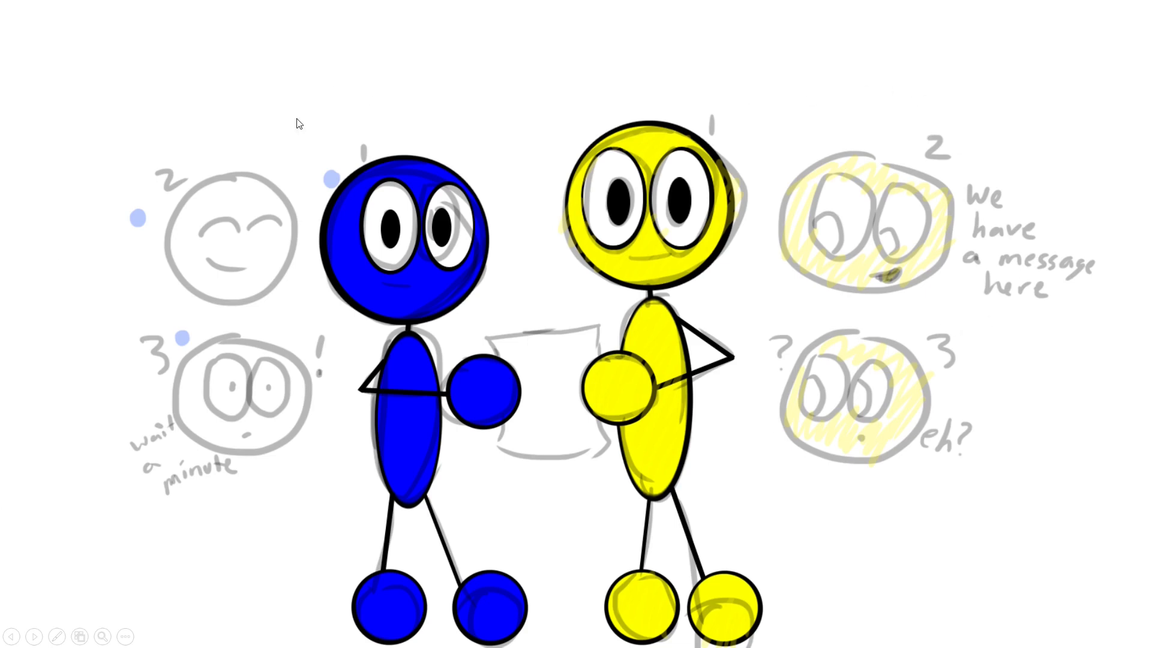
mouse_move(175, 347)
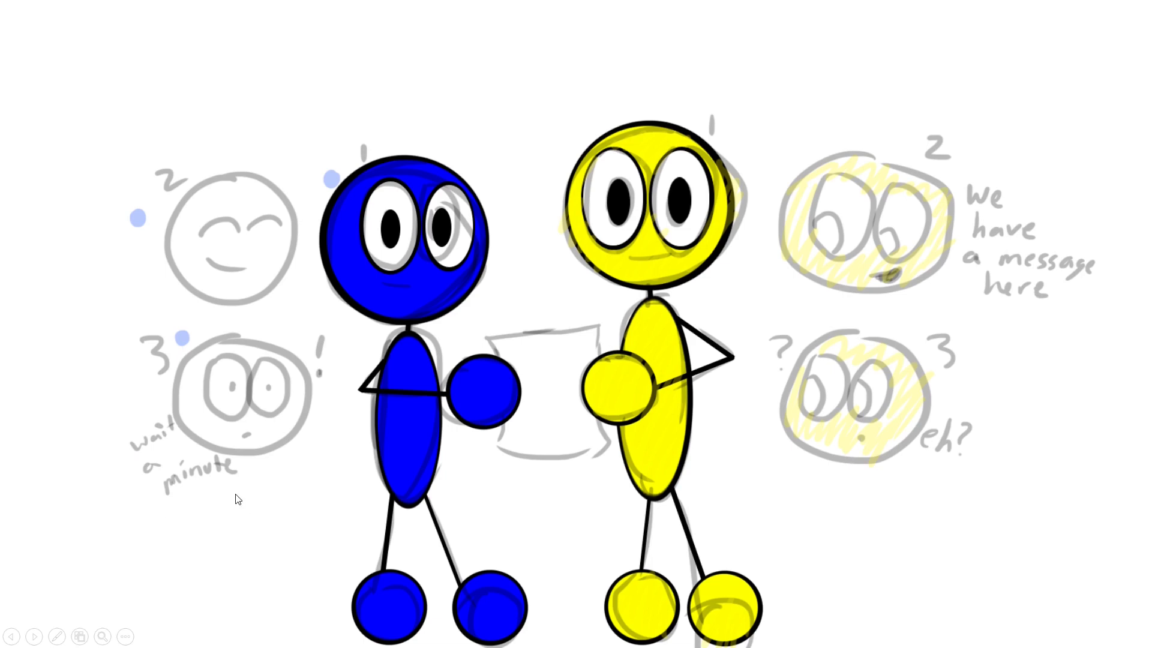
mouse_move(1098, 331)
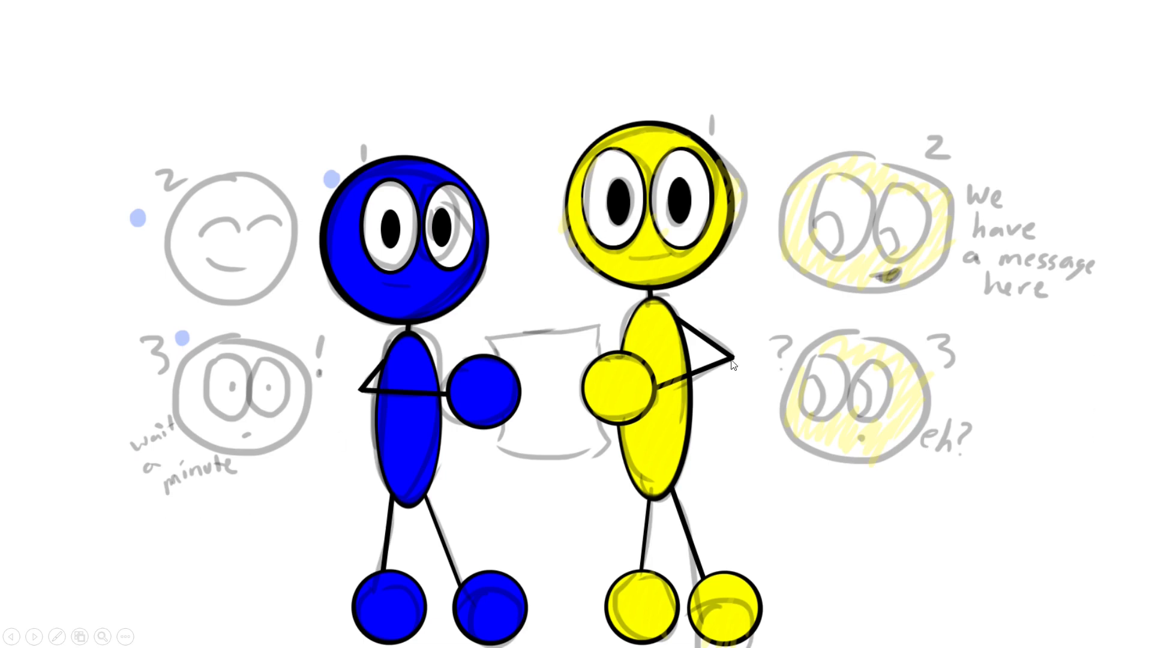
mouse_move(496, 122)
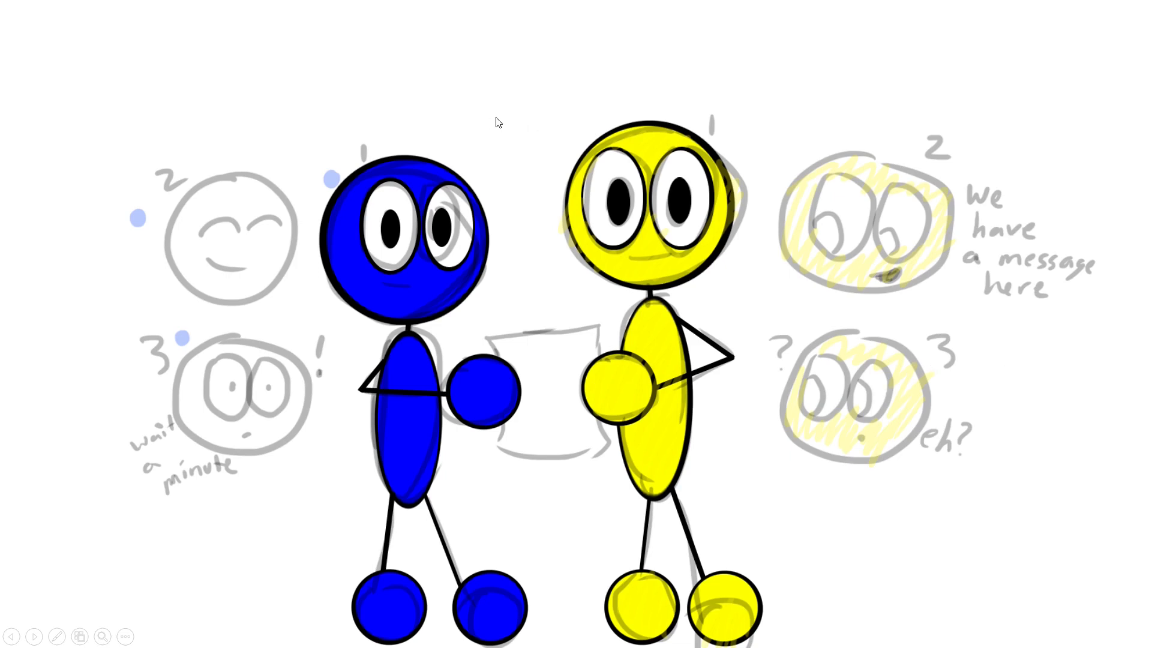
mouse_move(1087, 382)
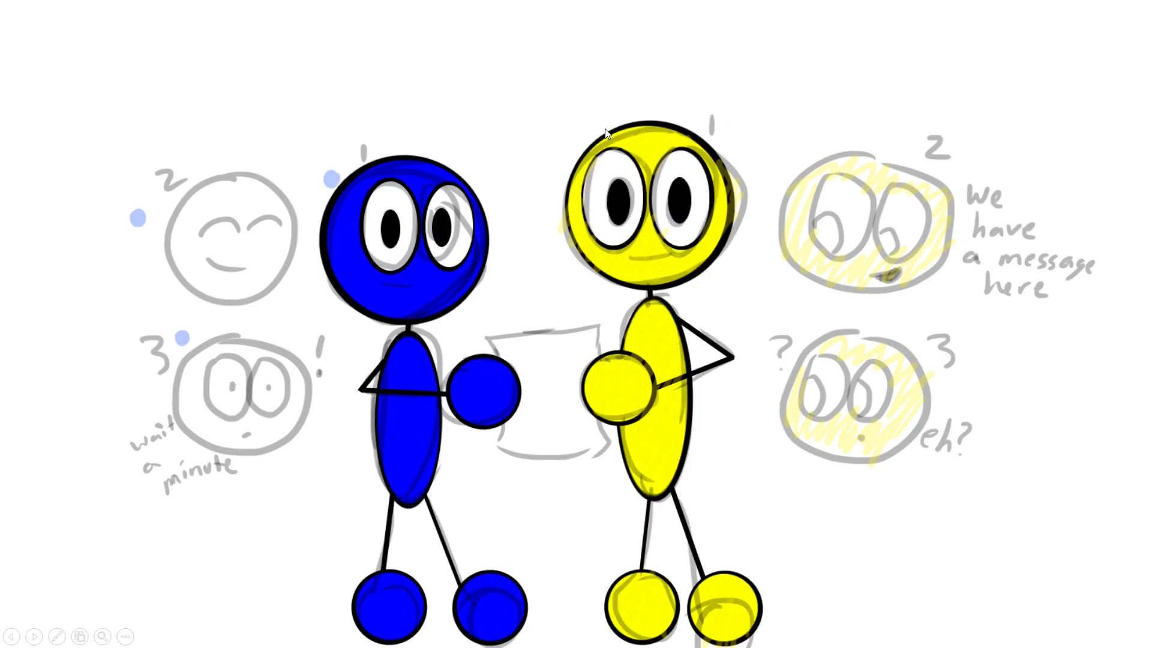
mouse_move(766, 556)
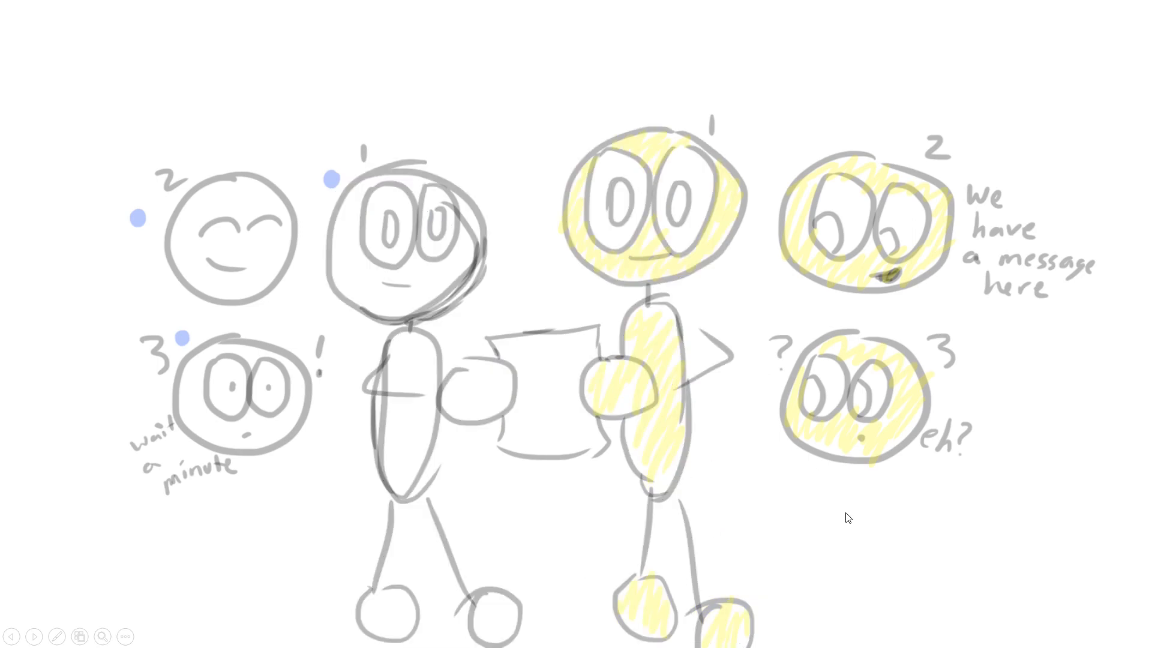
mouse_move(960, 492)
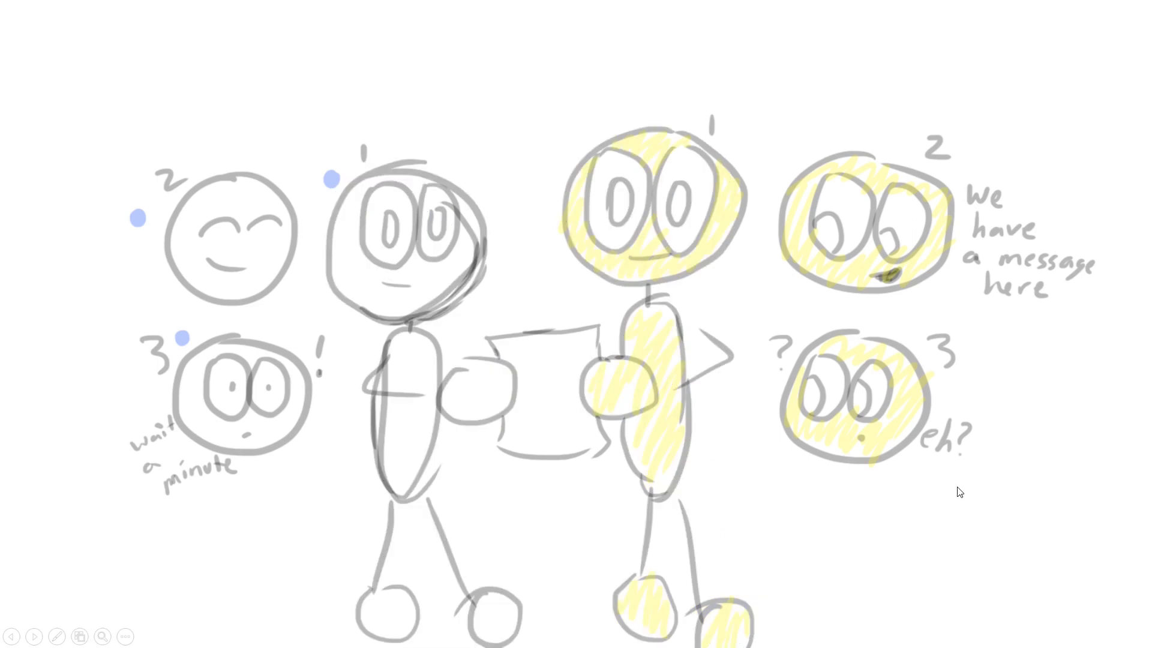
mouse_move(1066, 439)
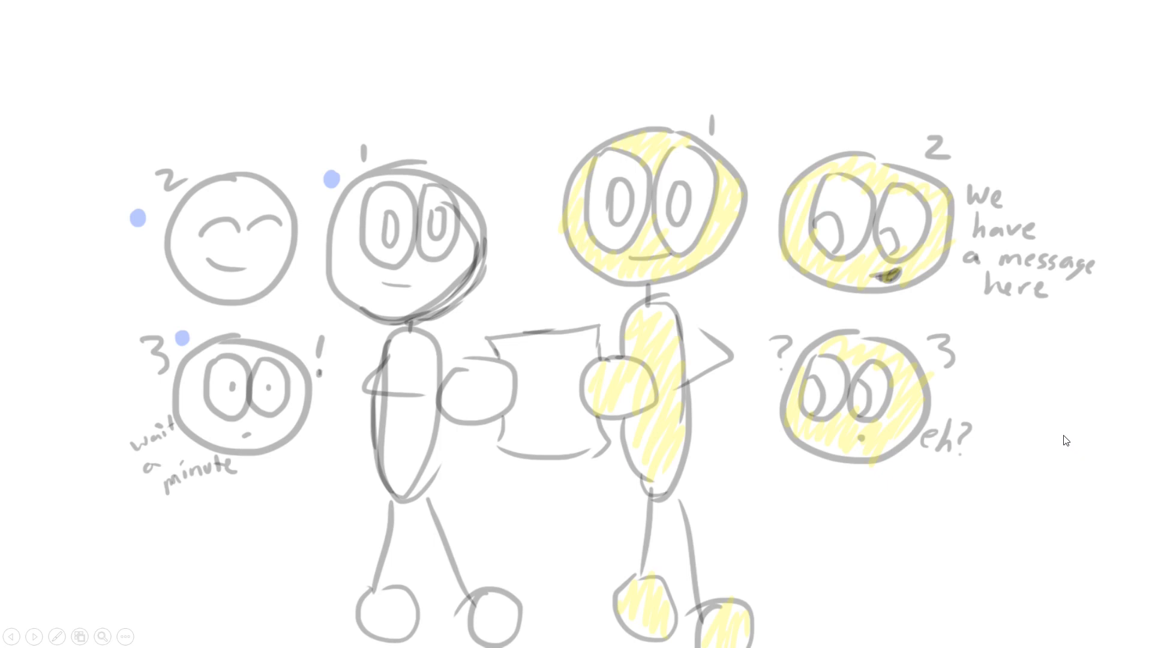
mouse_move(370, 226)
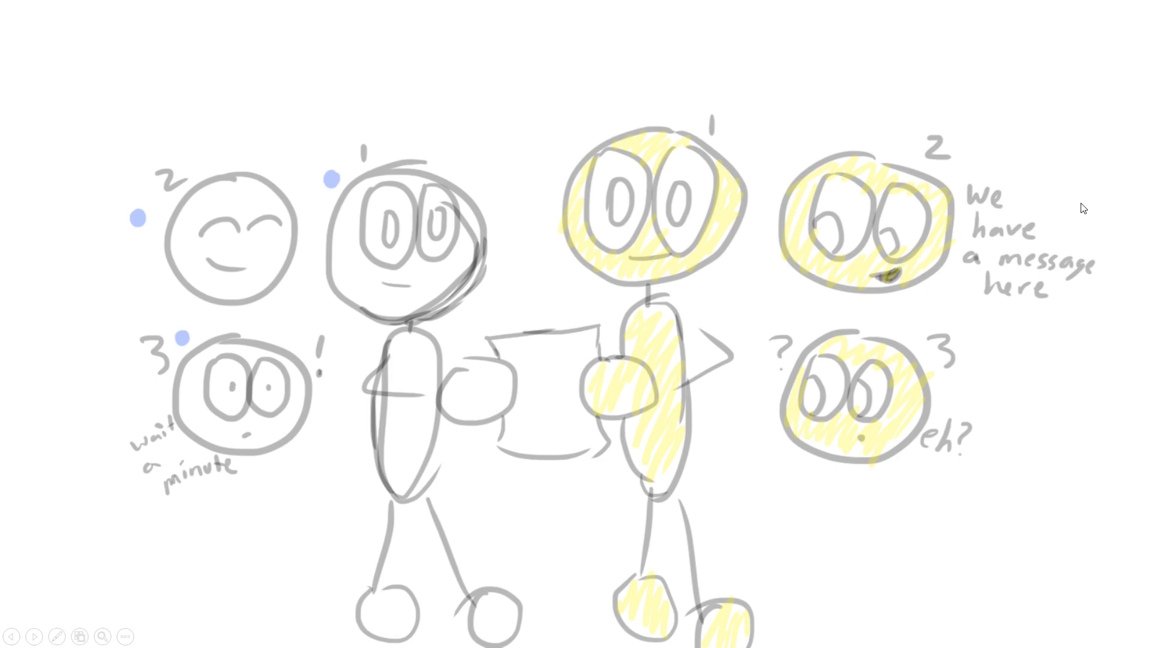
mouse_move(987, 465)
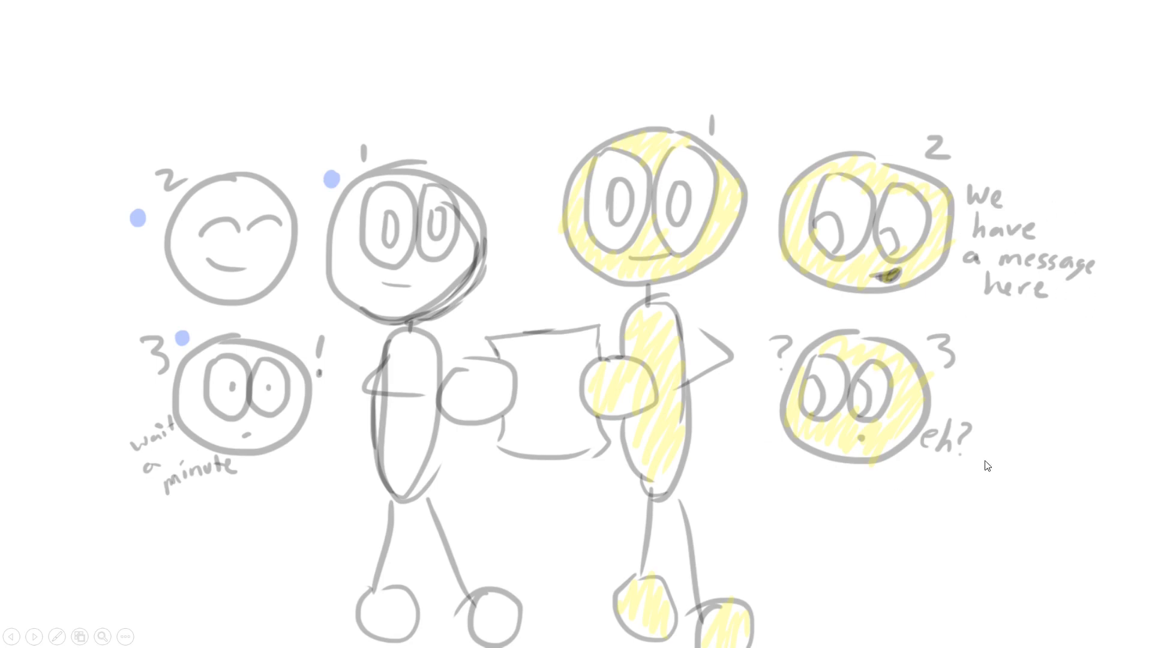
mouse_move(804, 481)
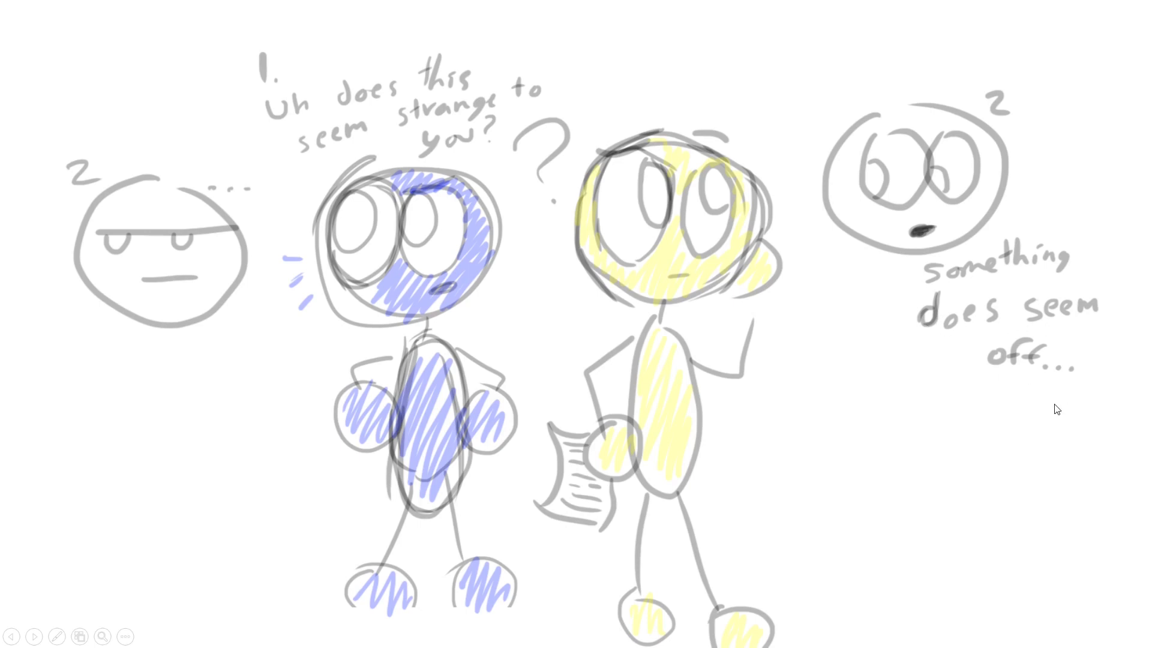
mouse_move(543, 281)
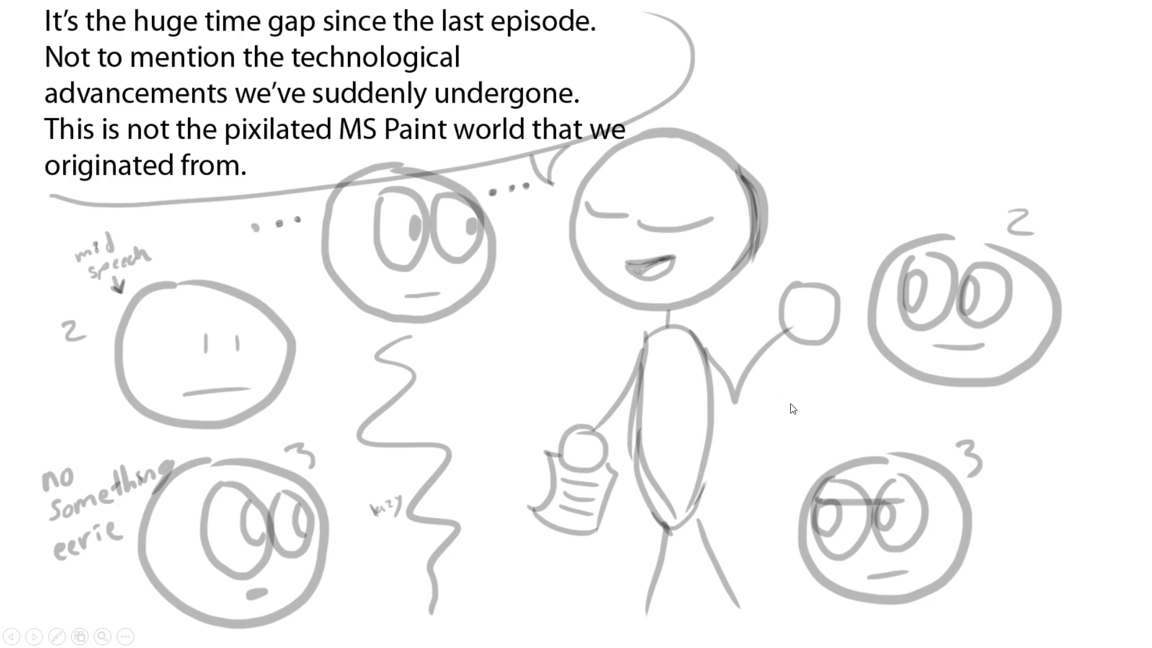
mouse_move(766, 414)
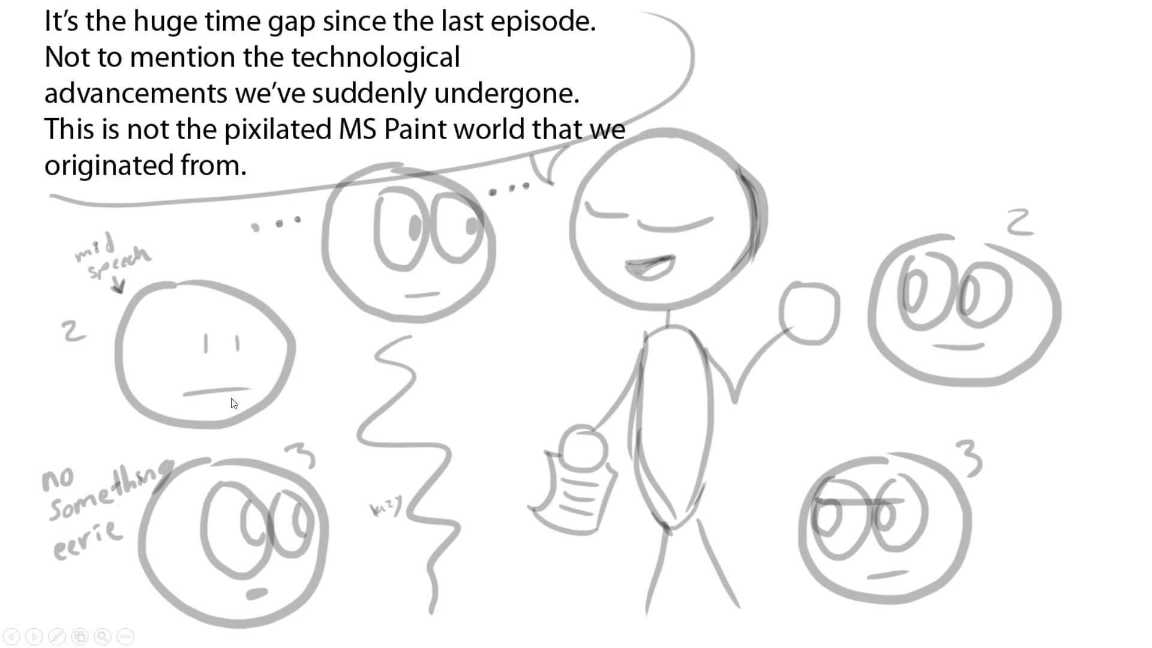
mouse_move(135, 324)
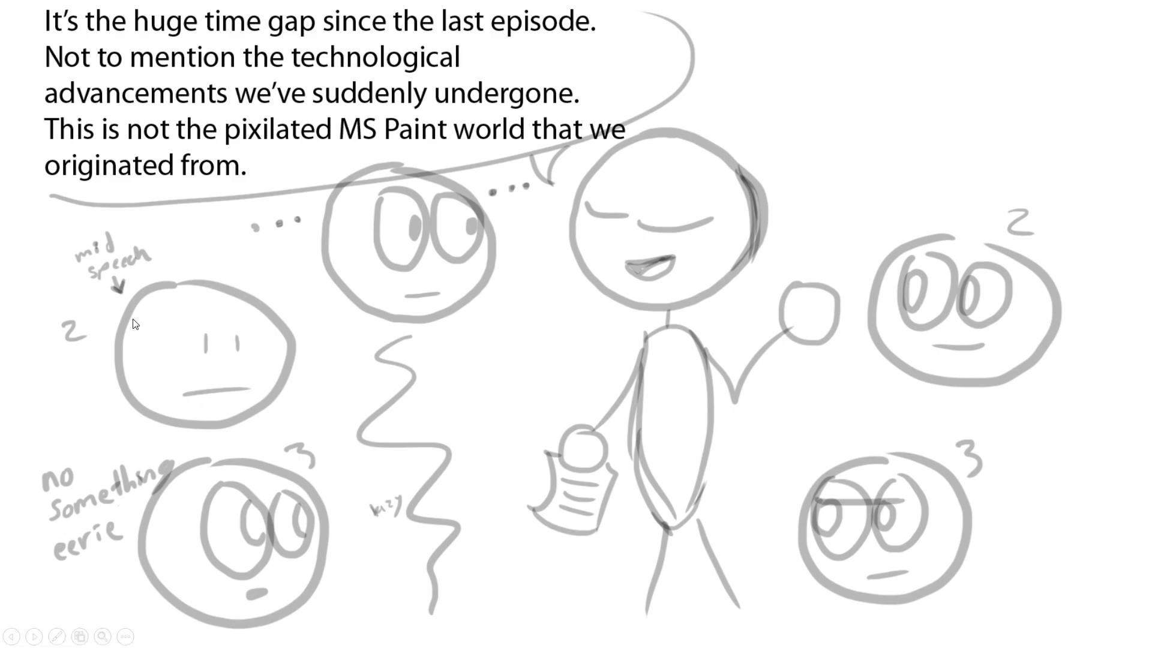
mouse_move(346, 412)
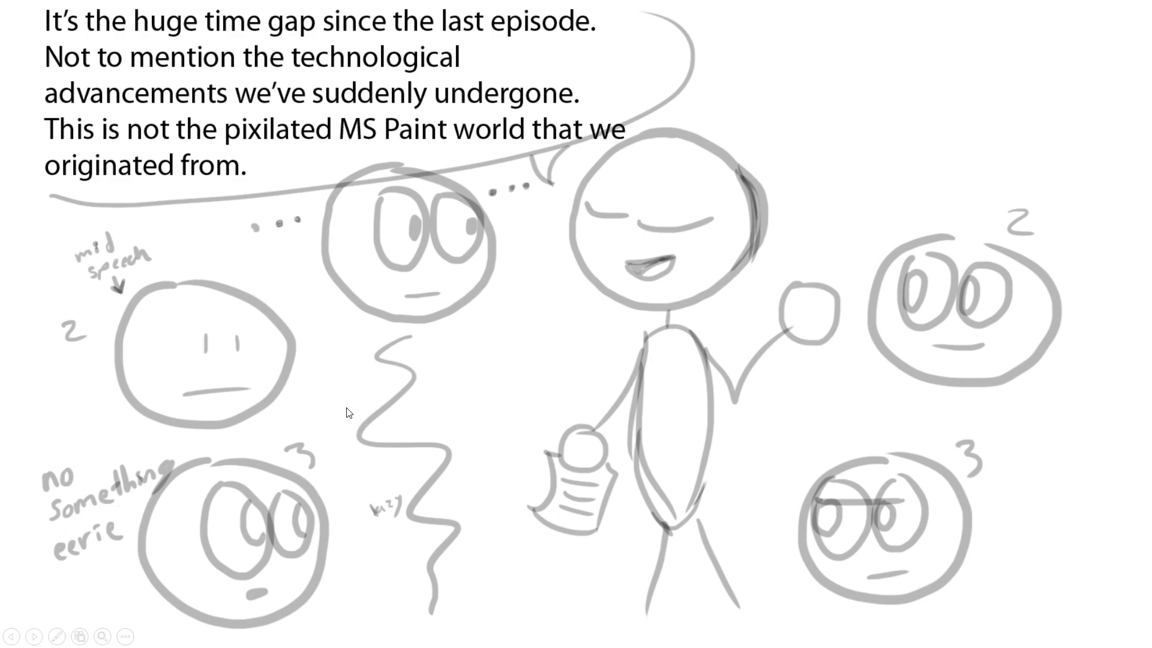
mouse_move(140, 533)
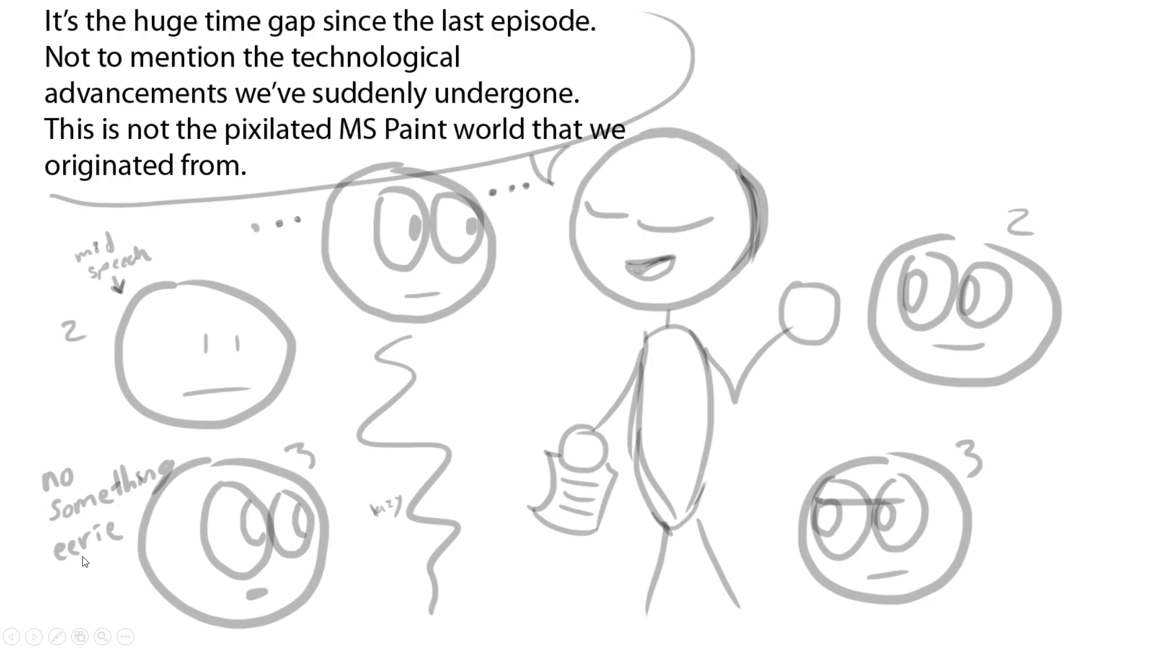
mouse_move(425, 556)
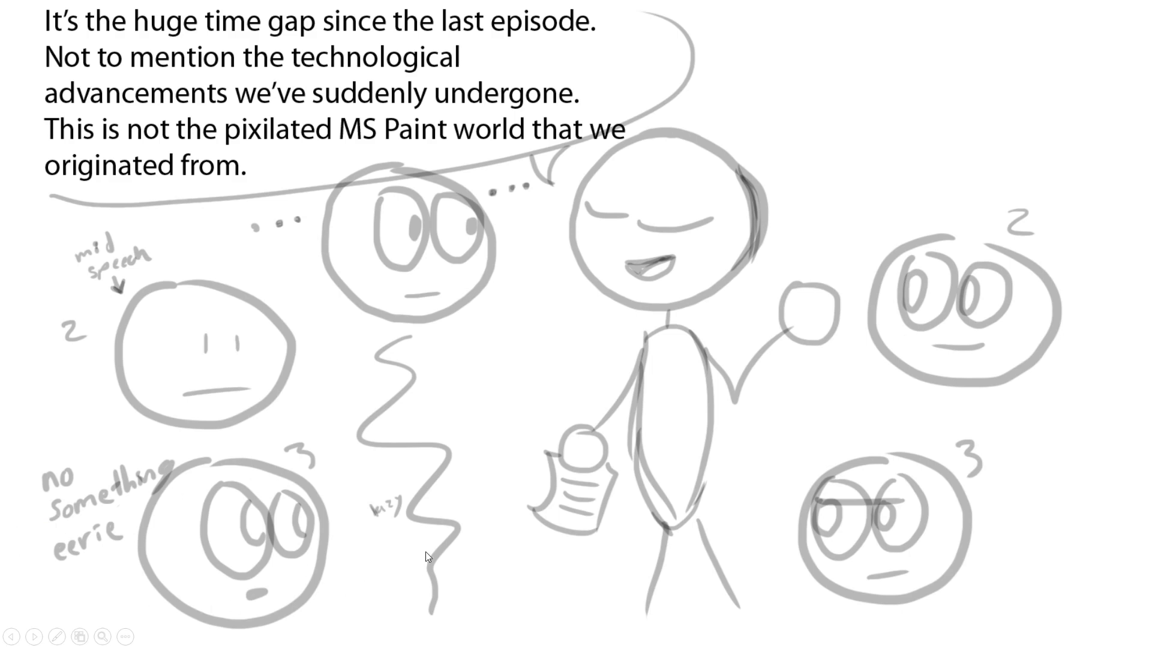
mouse_move(462, 560)
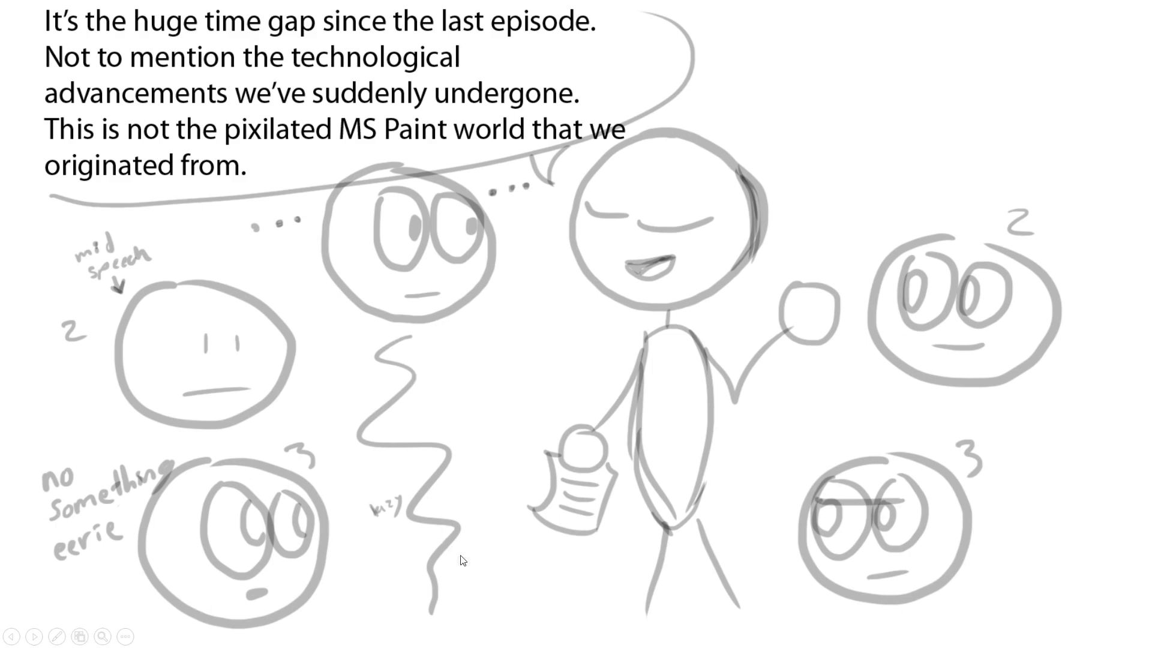
mouse_move(369, 480)
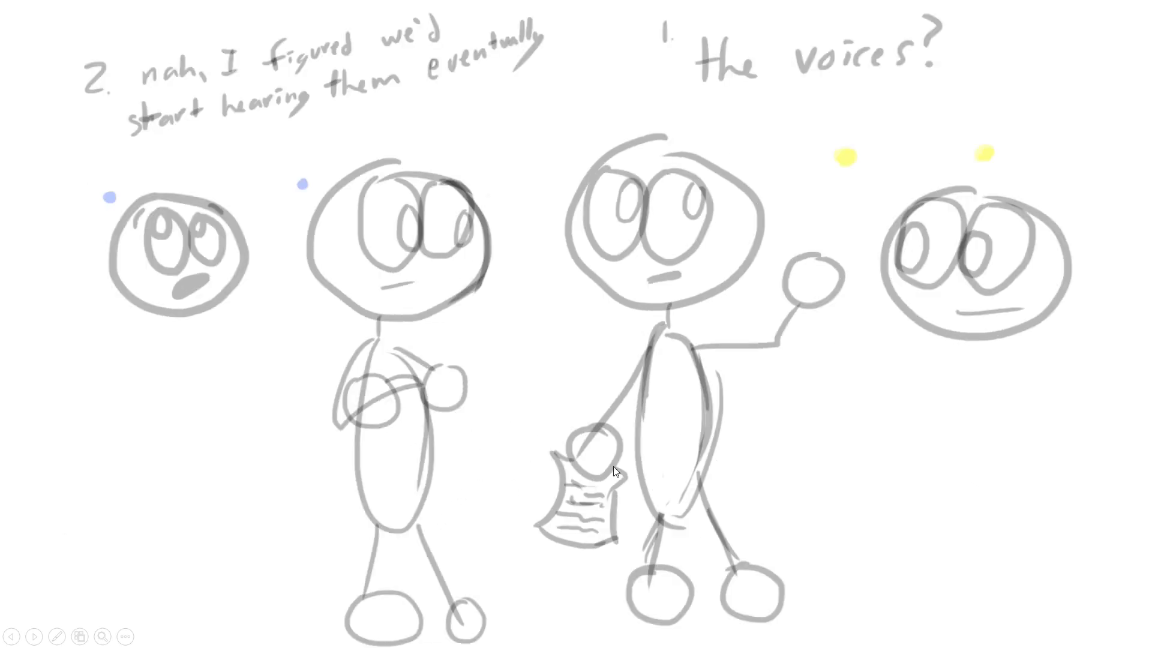
mouse_move(750, 107)
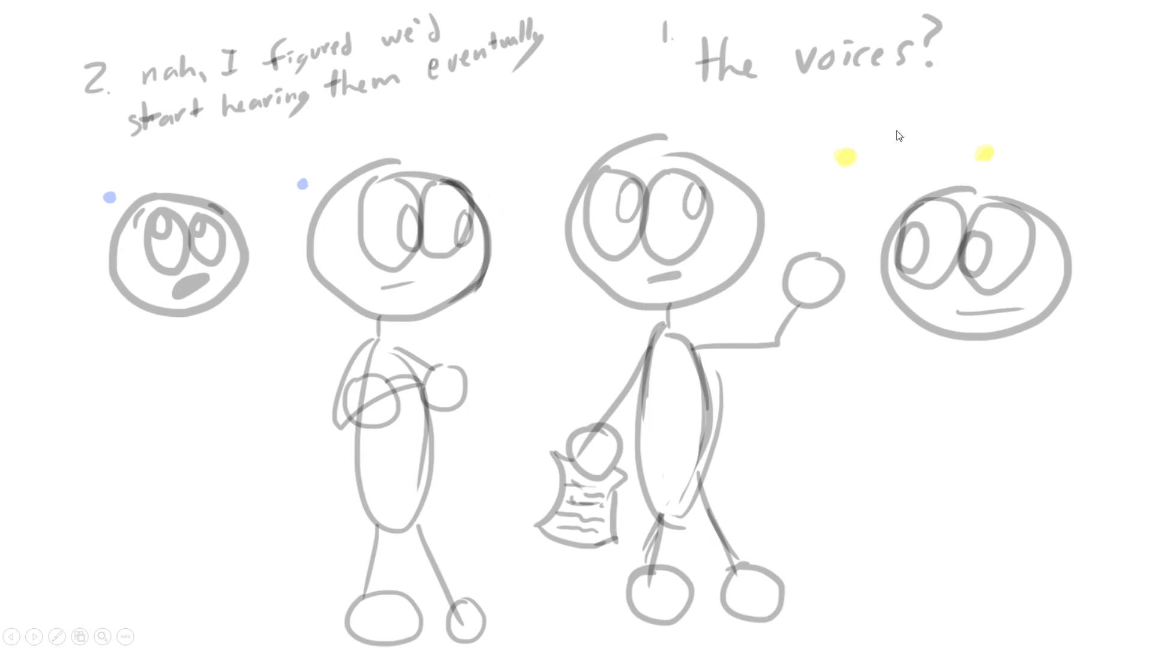
mouse_move(183, 163)
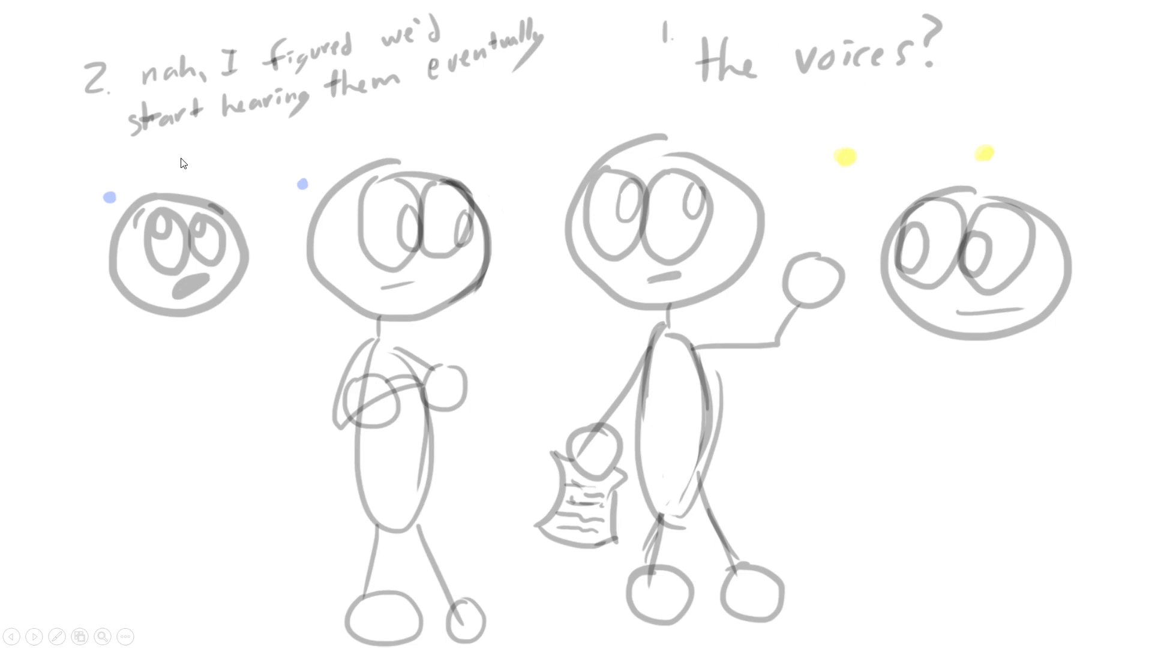
mouse_move(358, 130)
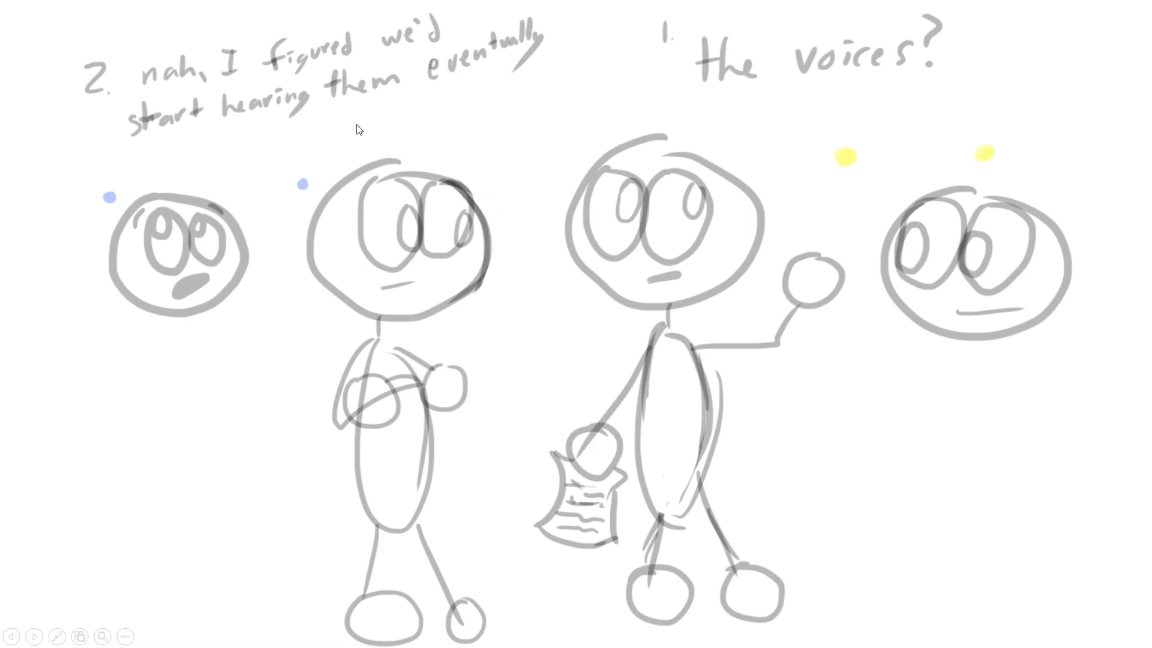
mouse_move(899, 421)
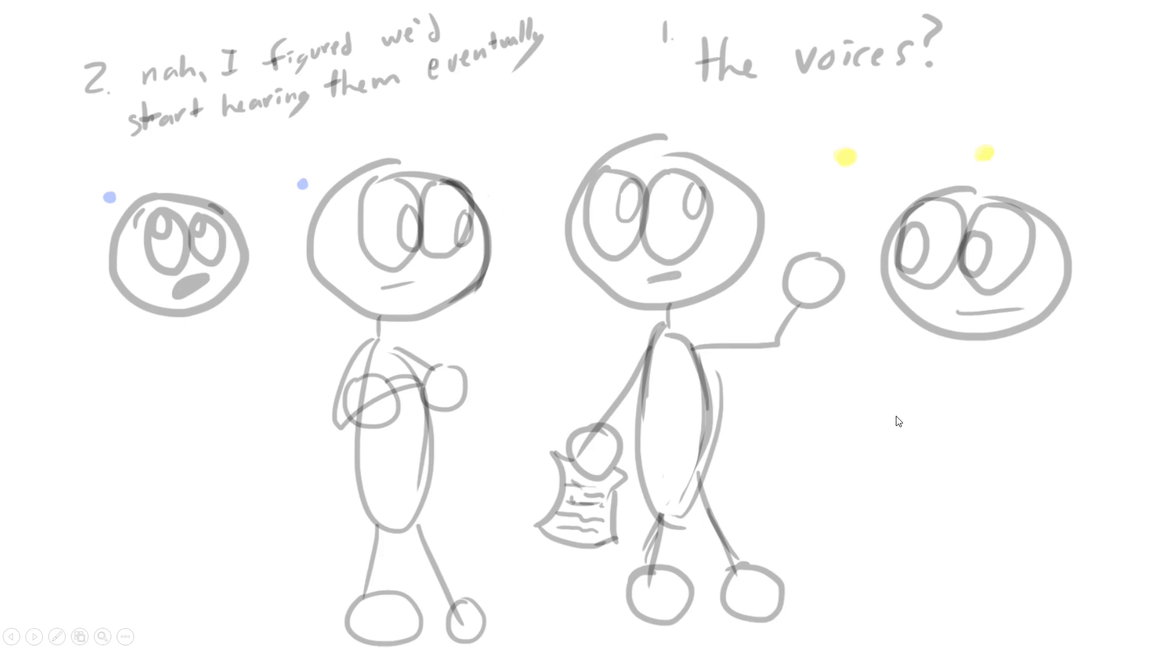
mouse_move(727, 413)
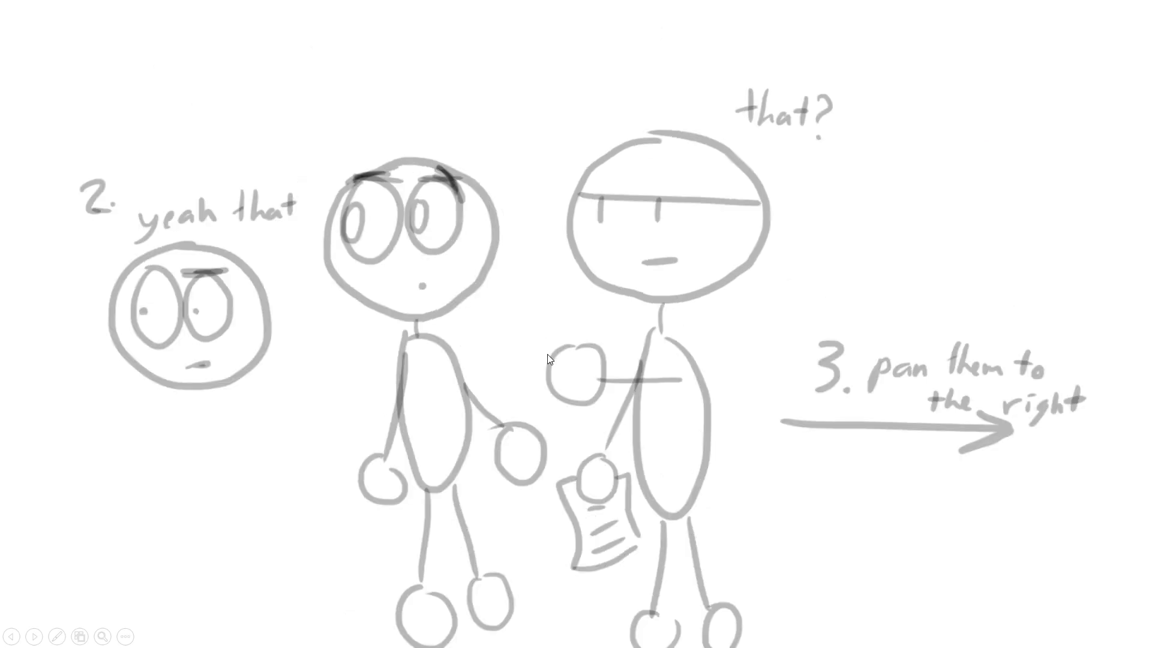
mouse_move(249, 285)
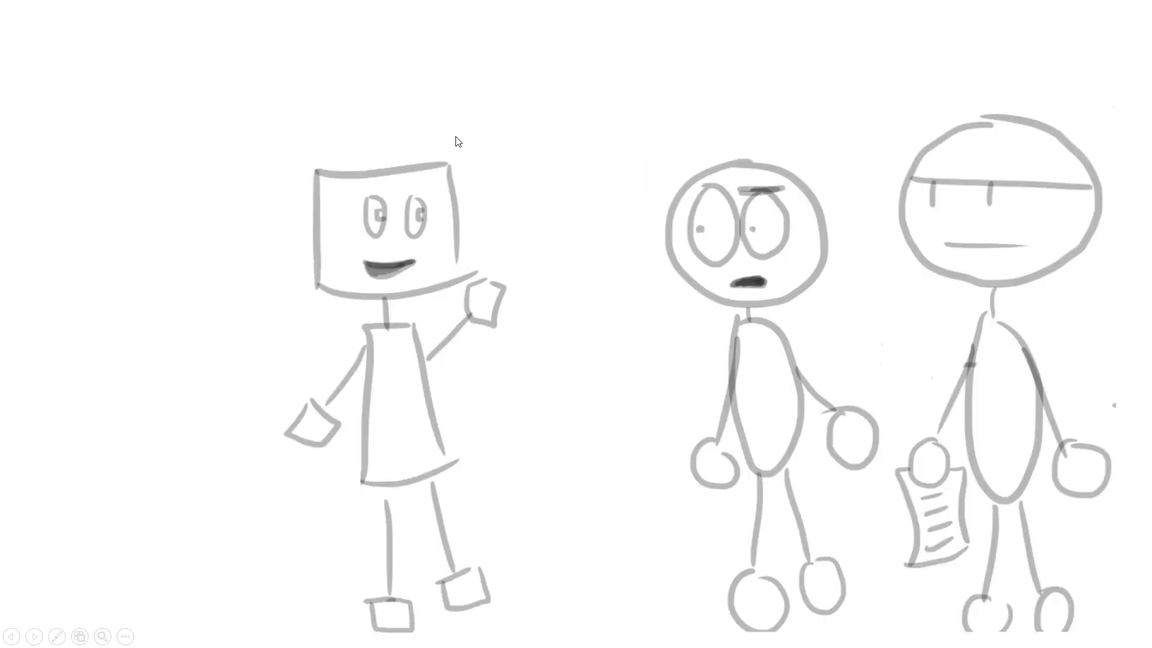
mouse_move(819, 451)
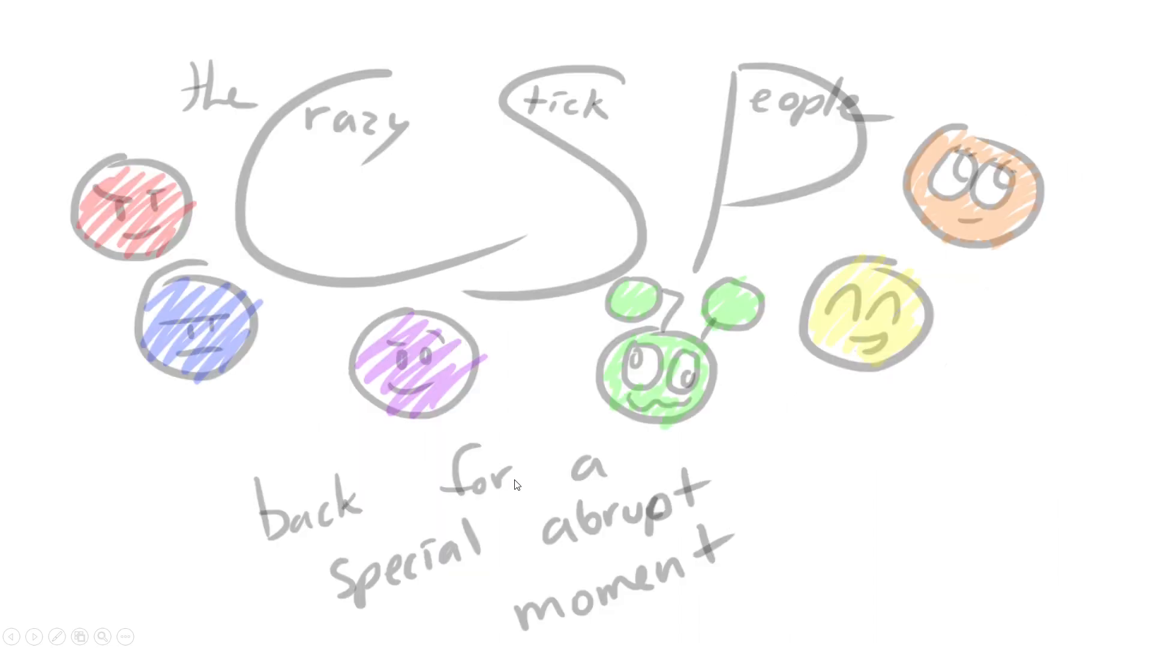
mouse_move(466, 490)
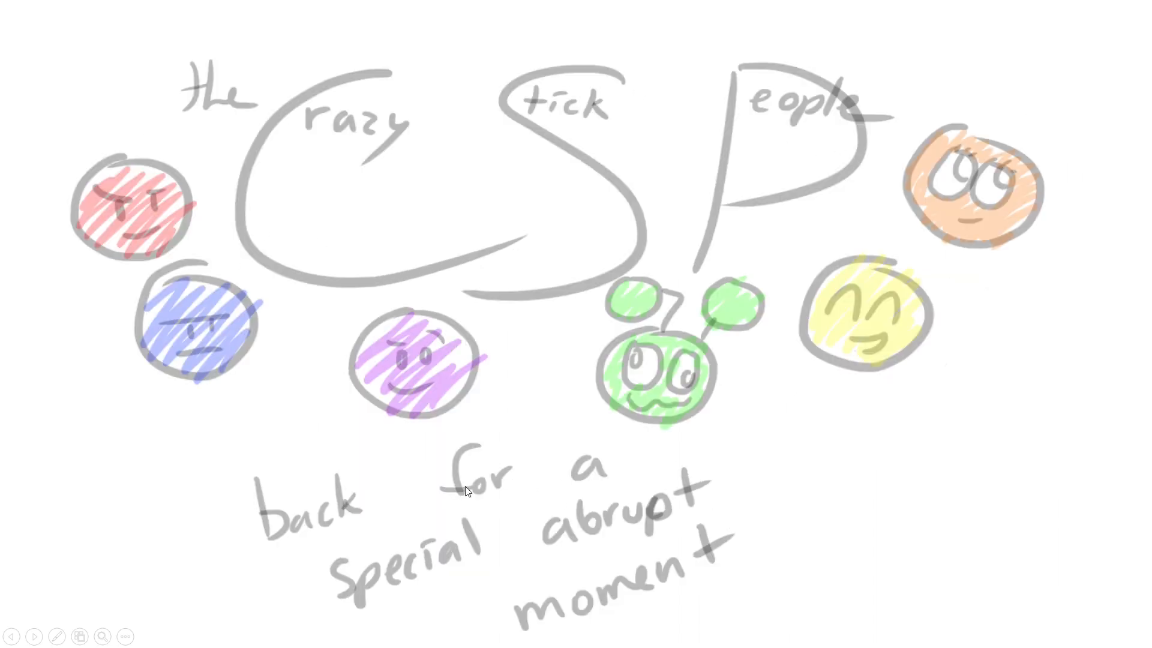
mouse_move(643, 602)
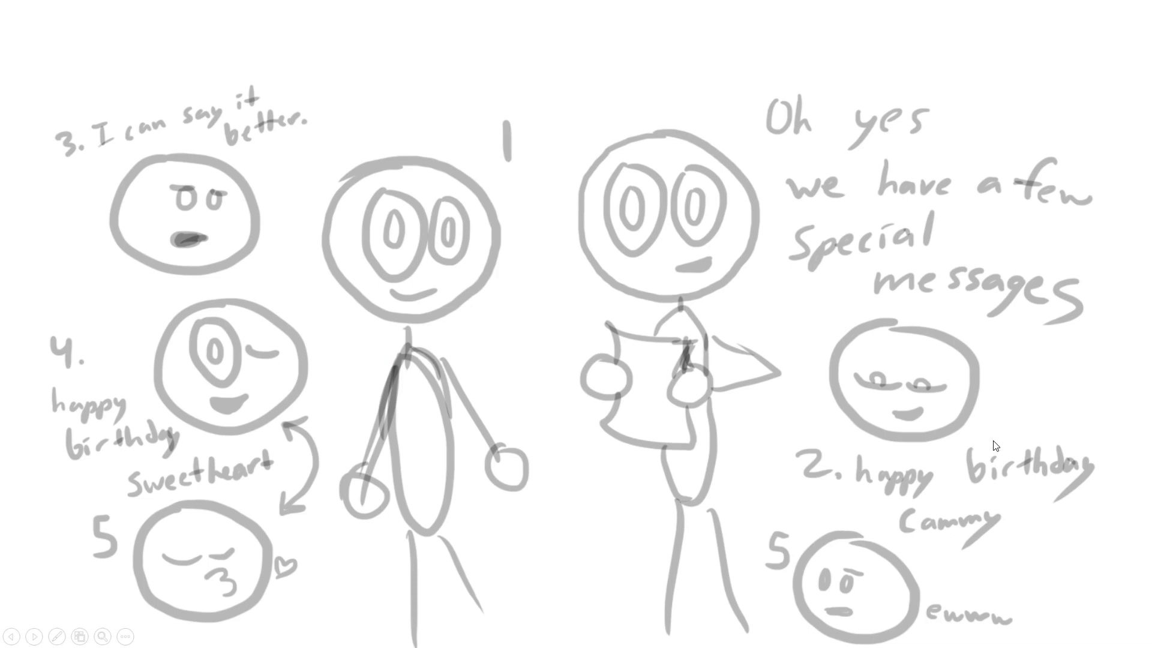
mouse_move(640, 213)
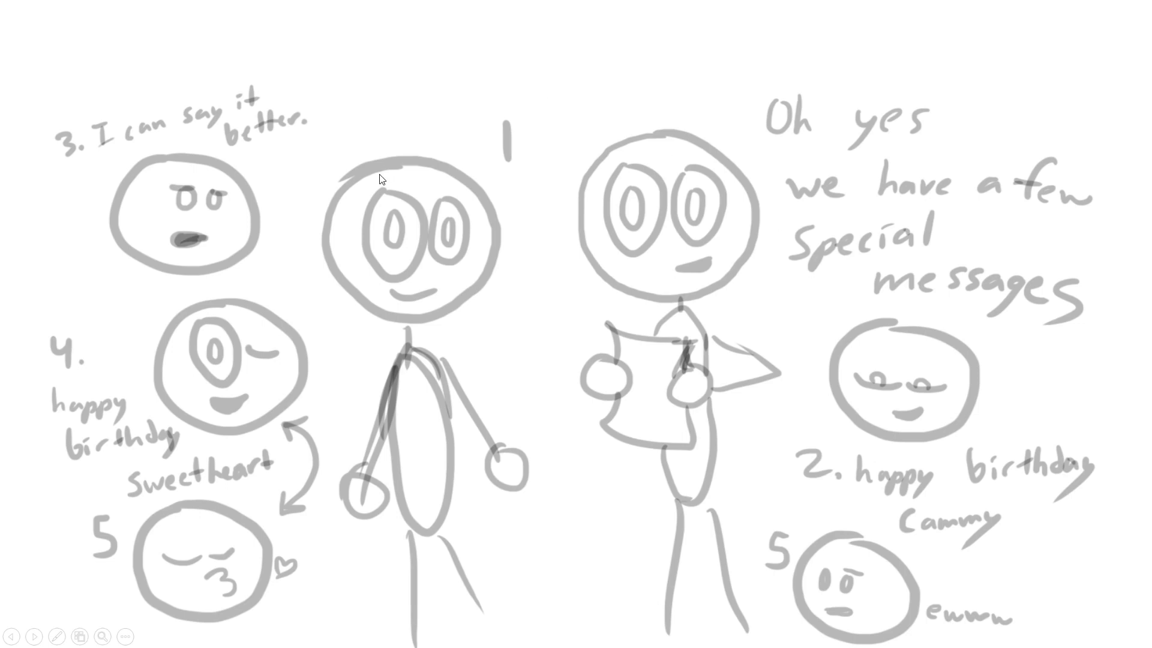
mouse_move(896, 127)
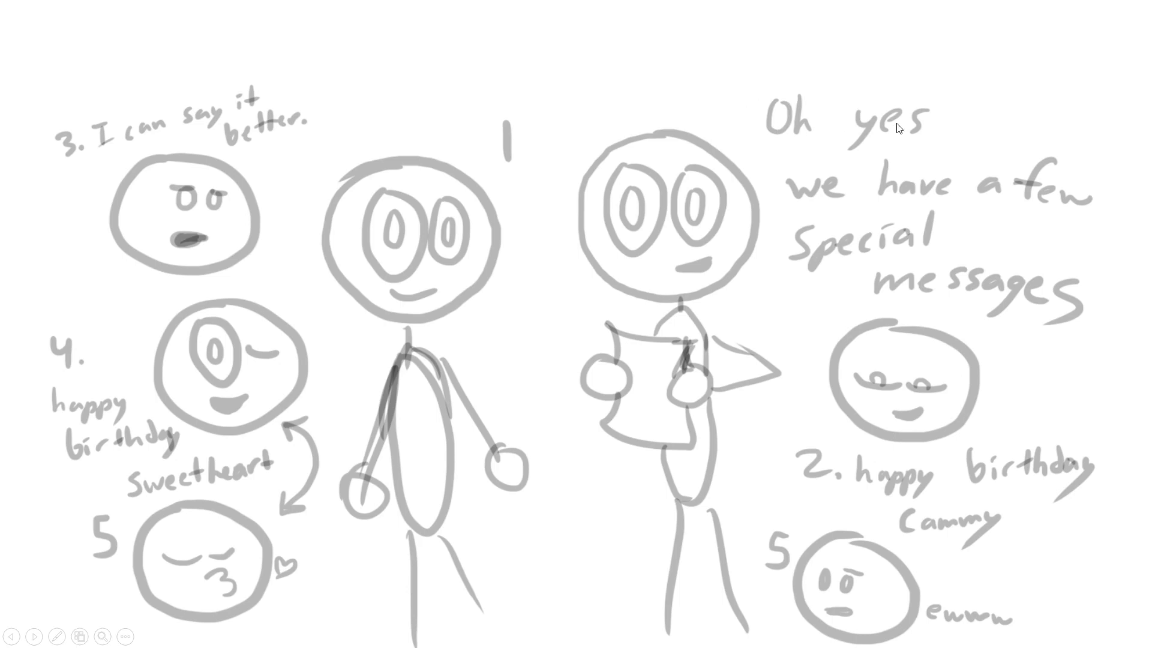
mouse_move(903, 281)
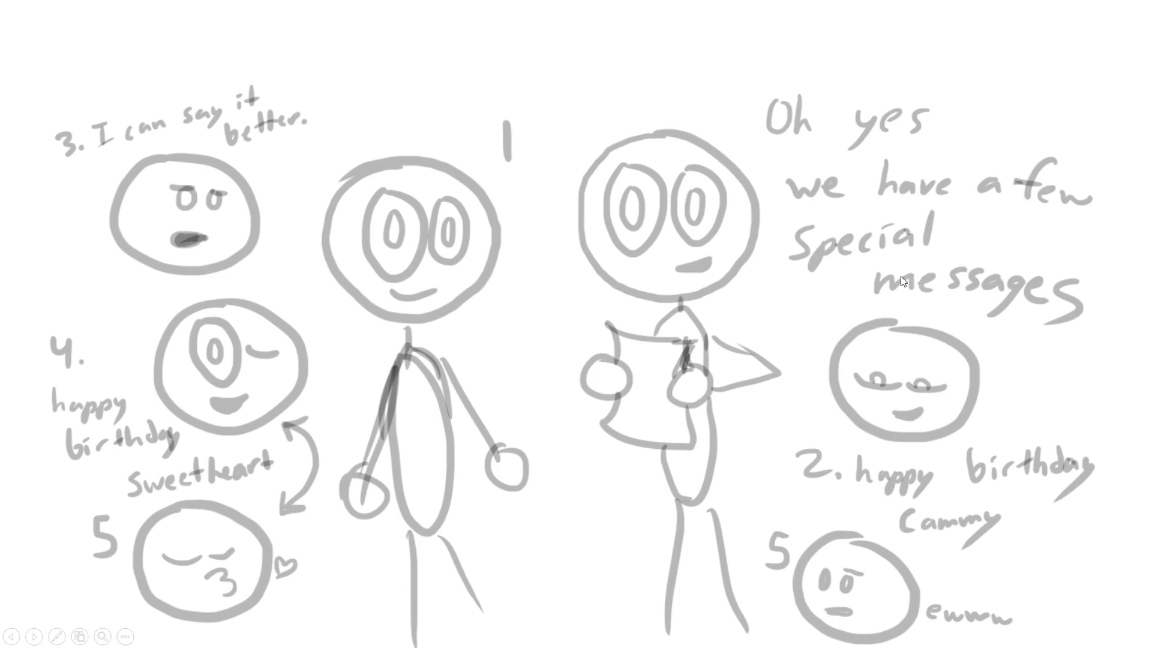
mouse_move(982, 525)
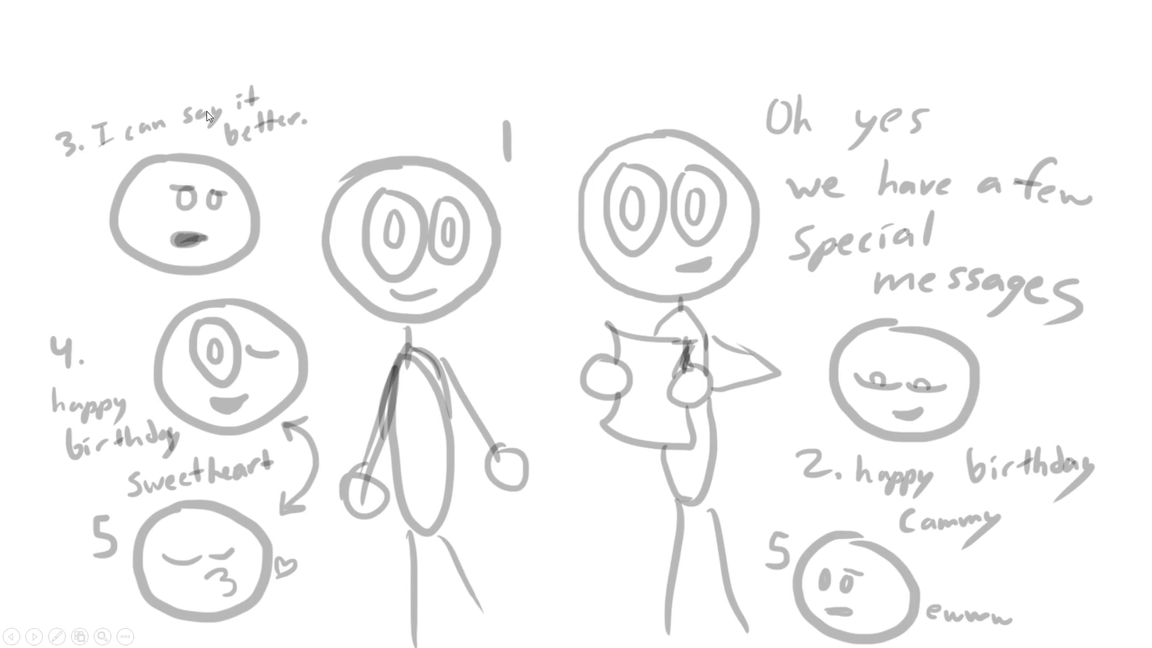
mouse_move(276, 380)
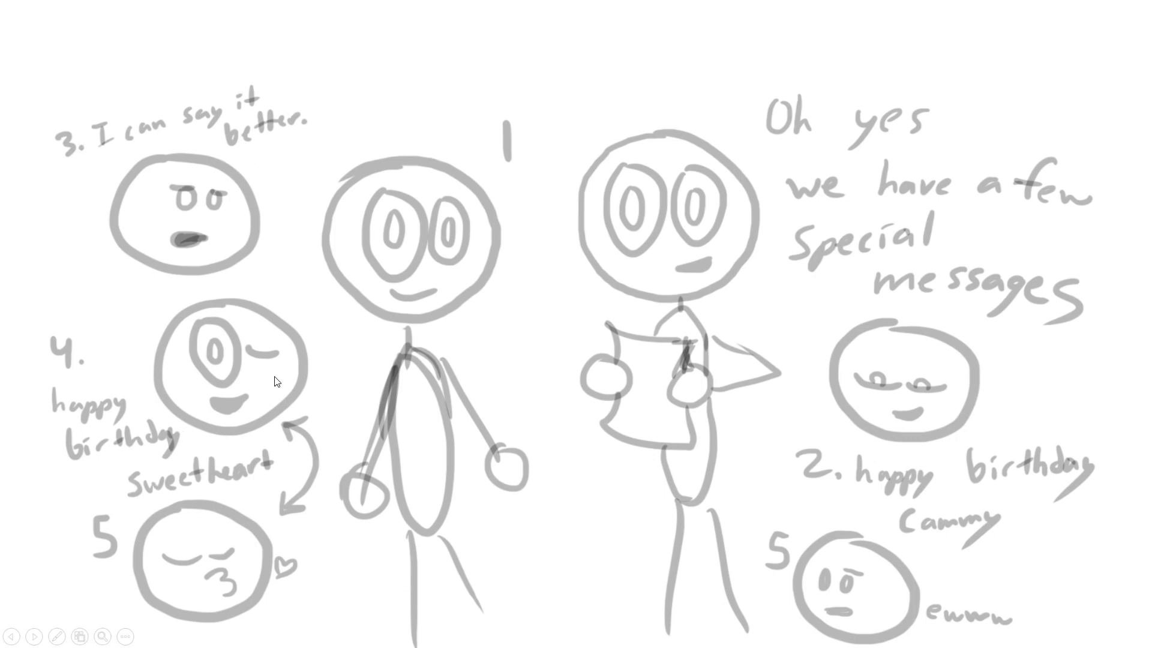
mouse_move(339, 563)
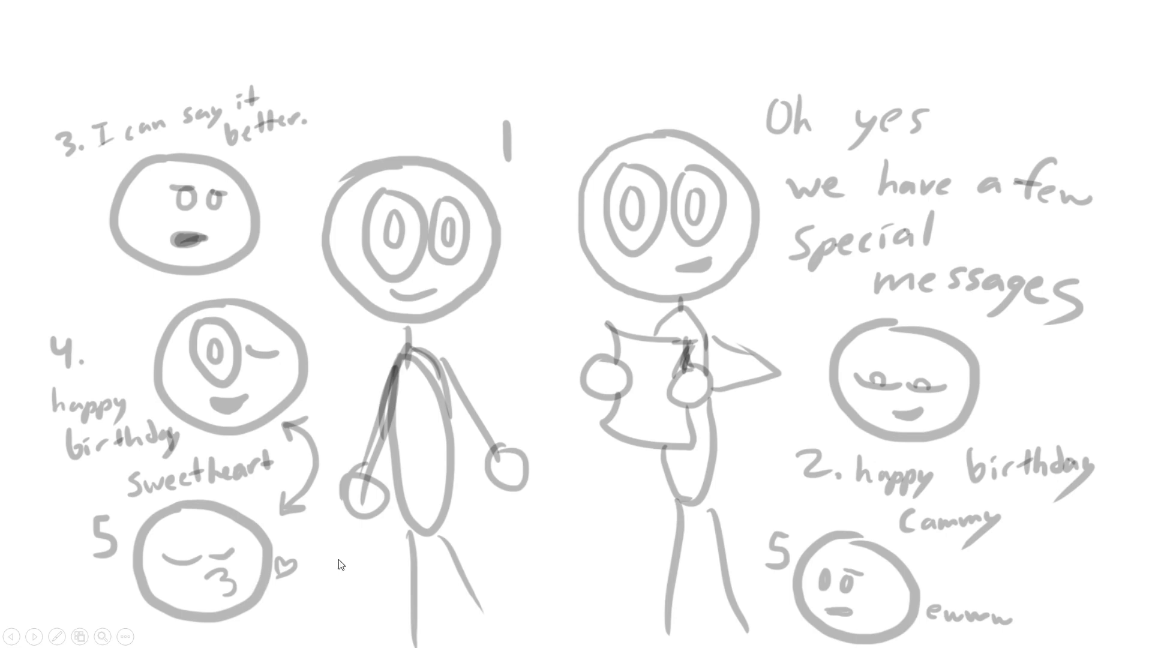
mouse_move(972, 629)
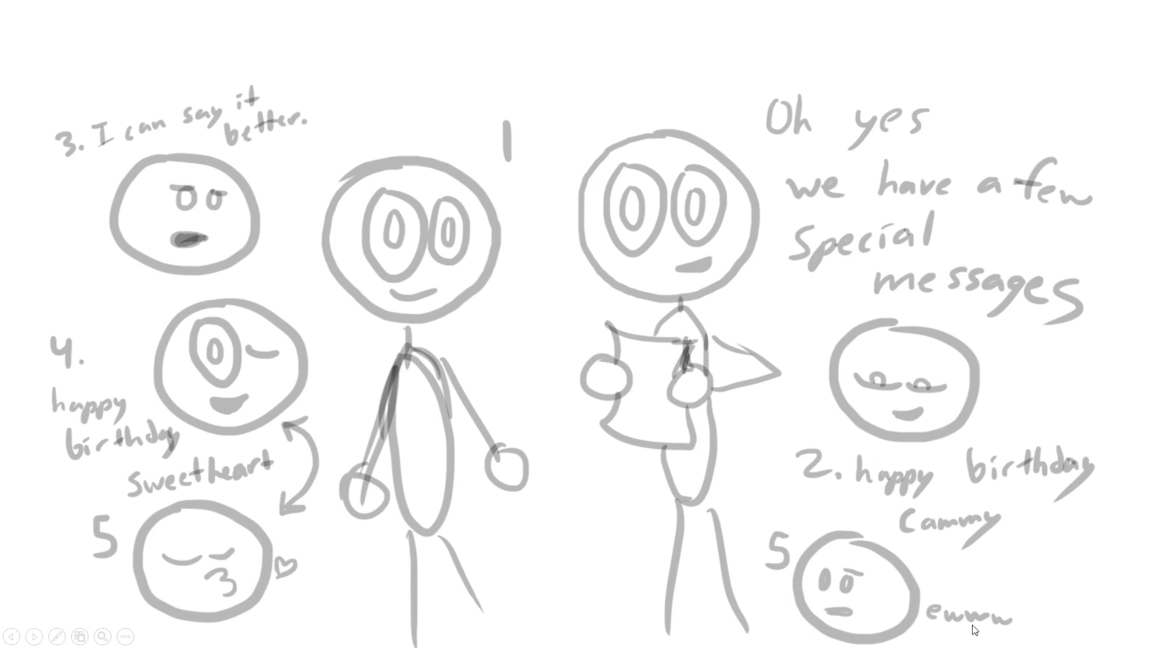
mouse_move(1136, 559)
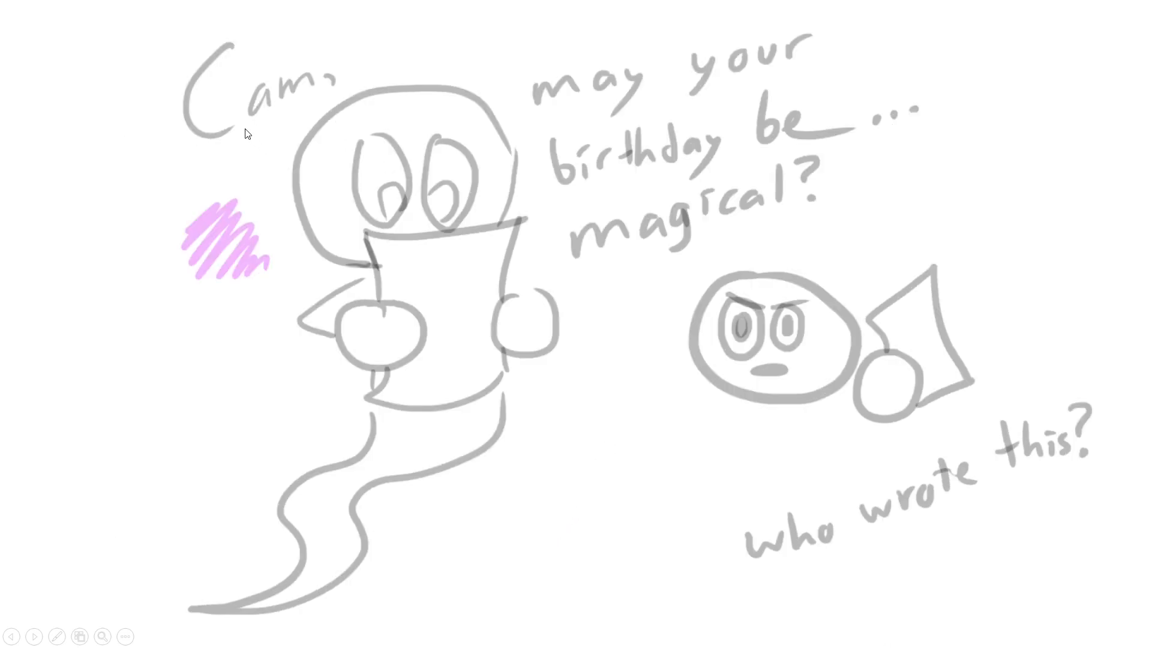
mouse_move(690, 160)
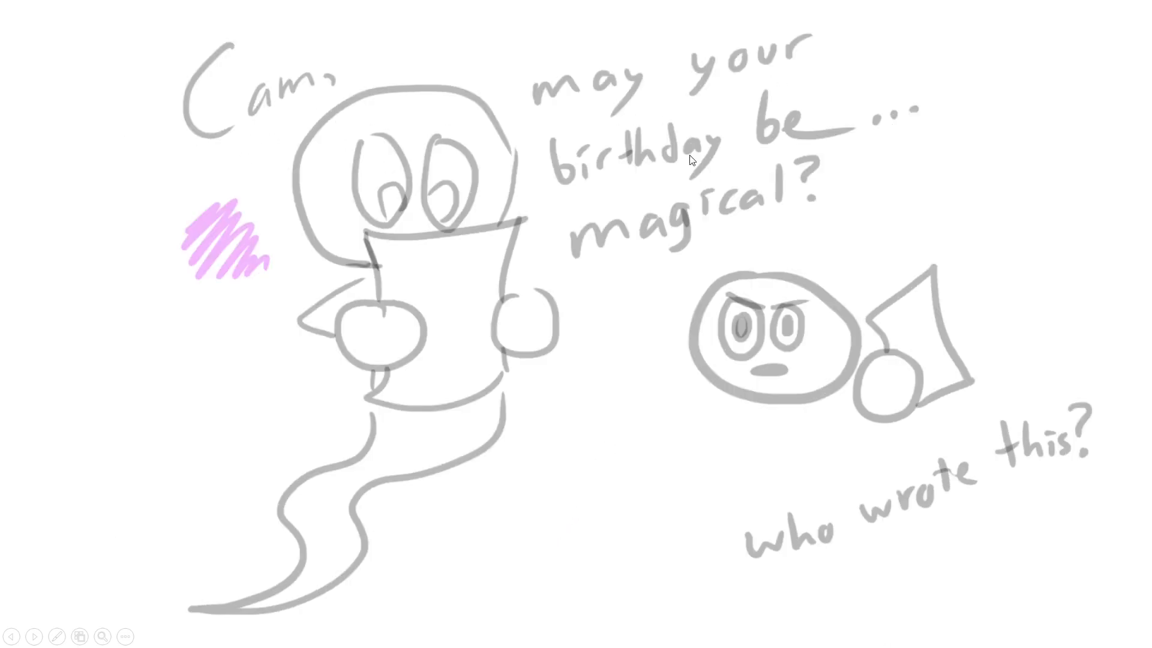
mouse_move(642, 252)
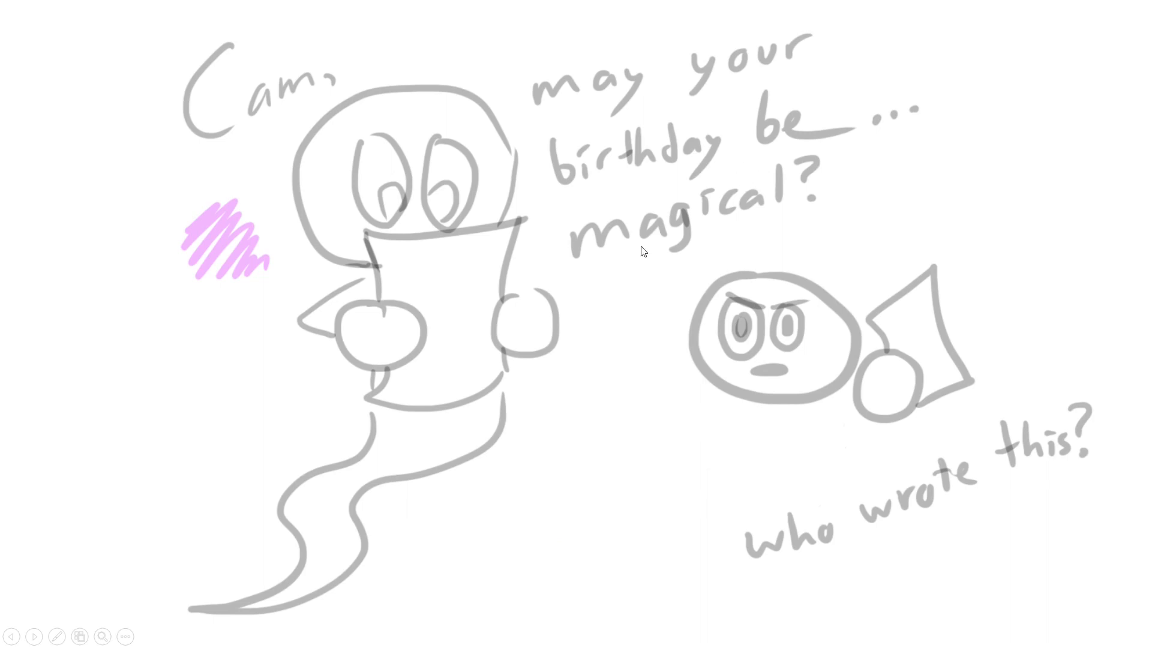
mouse_move(1099, 494)
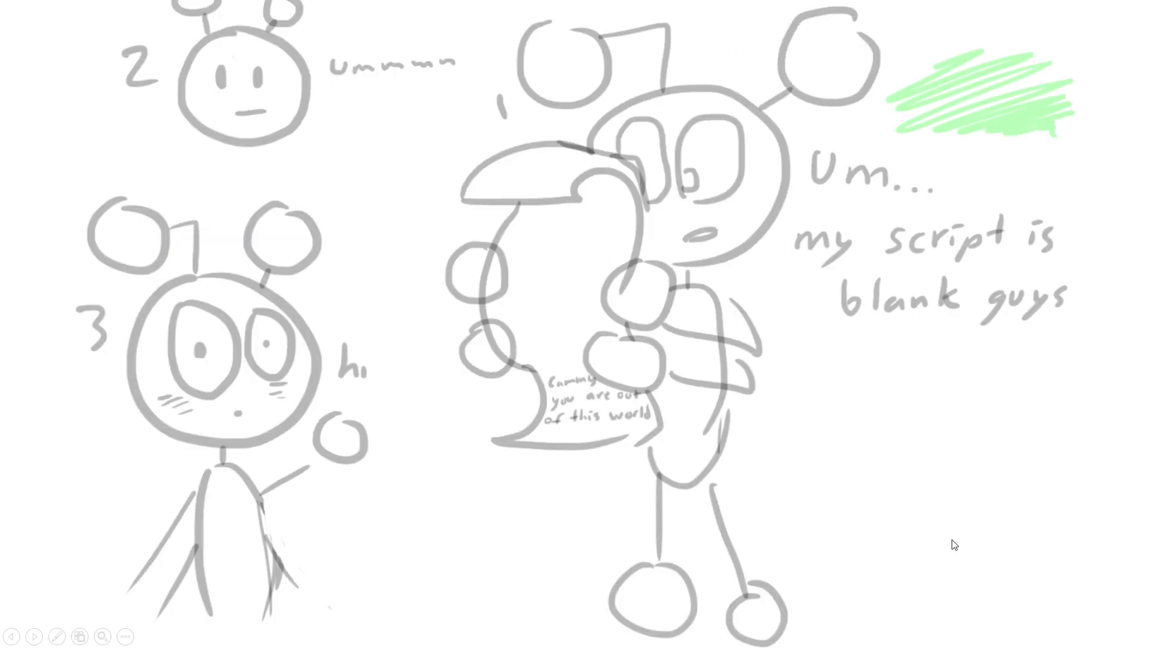
mouse_move(613, 379)
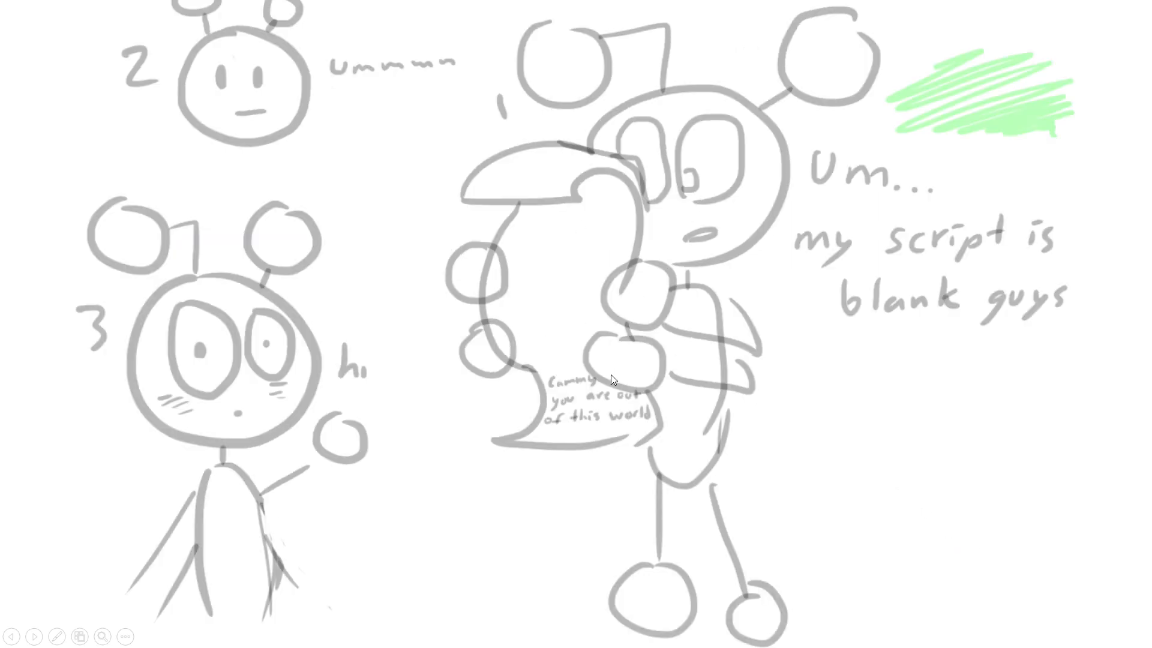
mouse_move(824, 271)
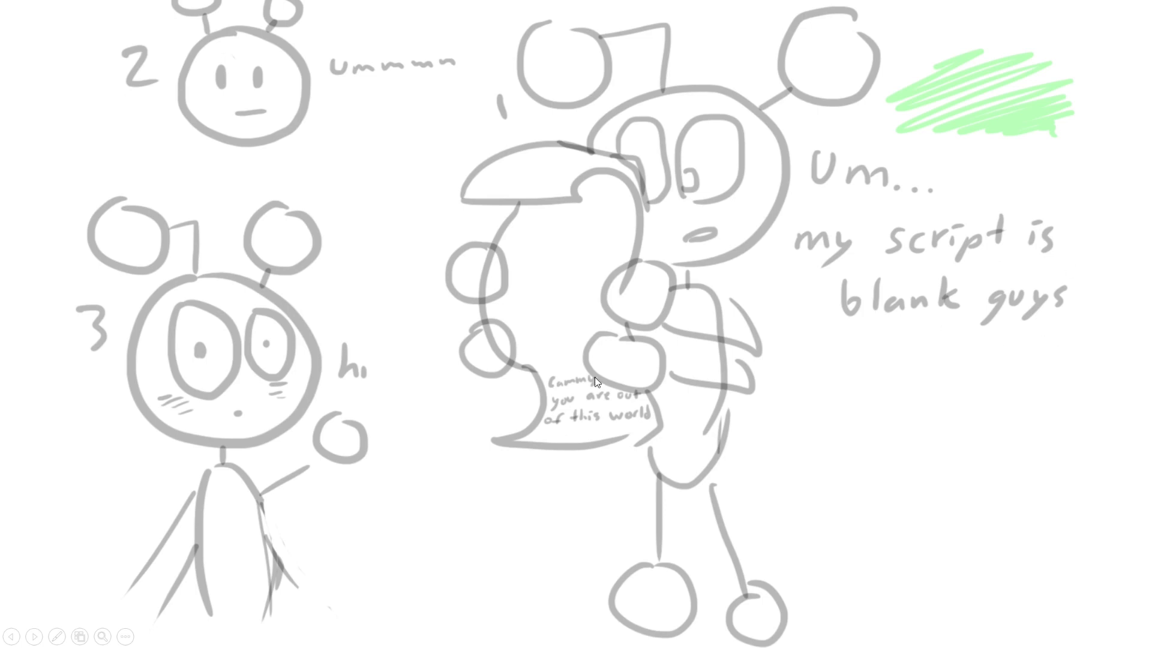
mouse_move(634, 444)
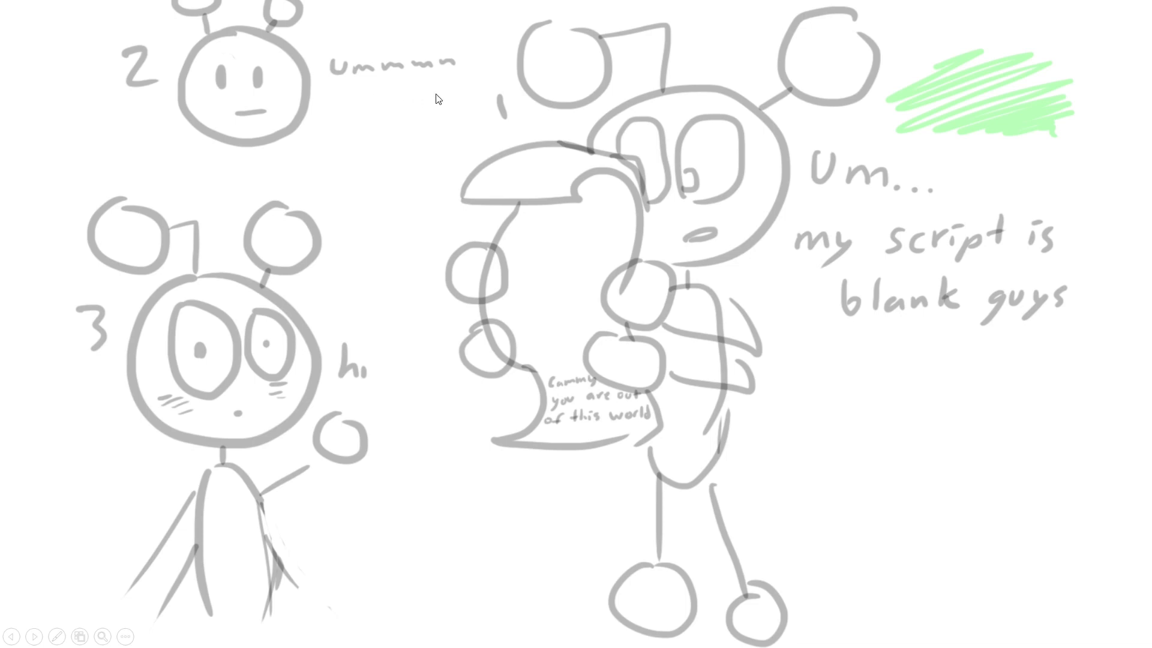
mouse_move(372, 419)
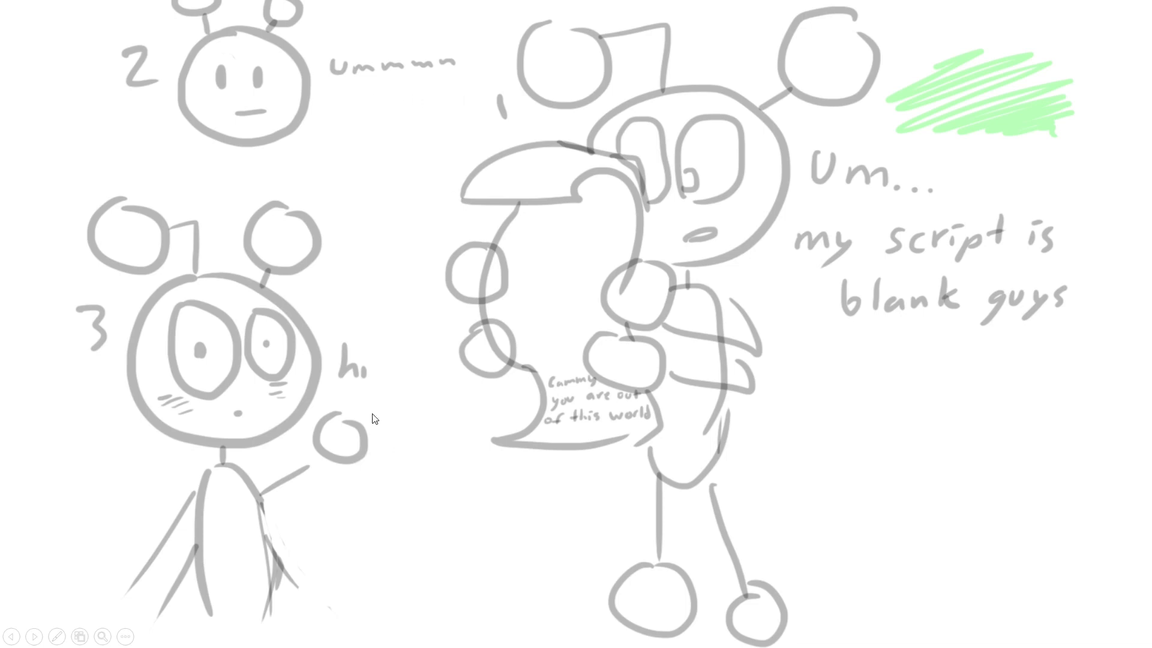
mouse_move(404, 302)
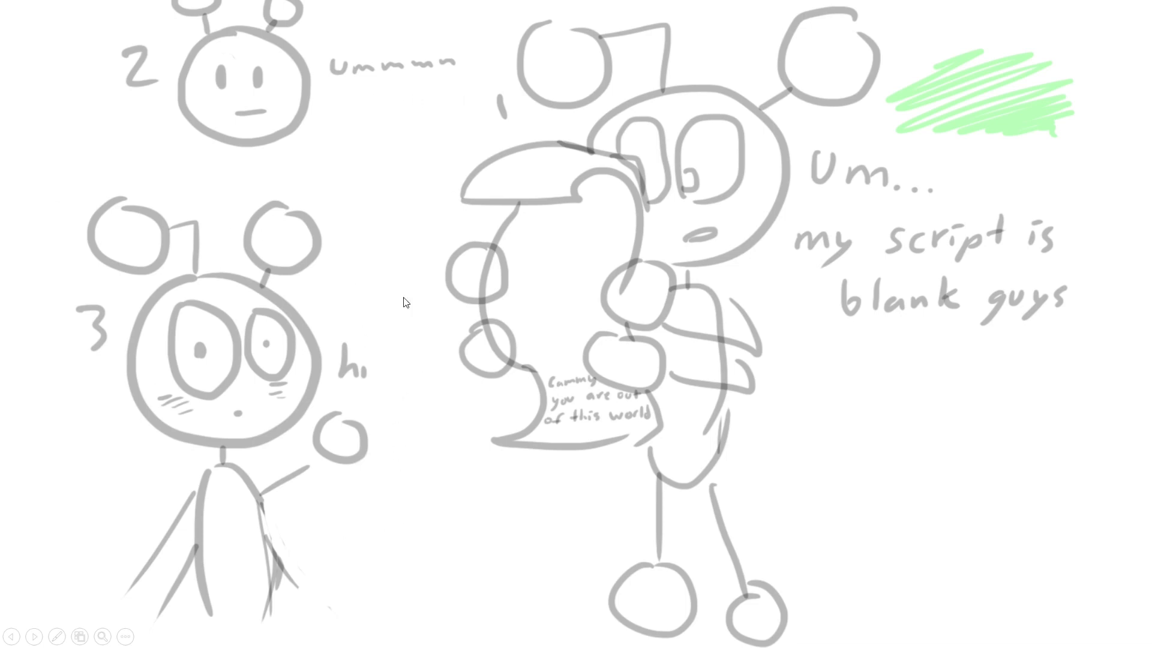
mouse_move(425, 347)
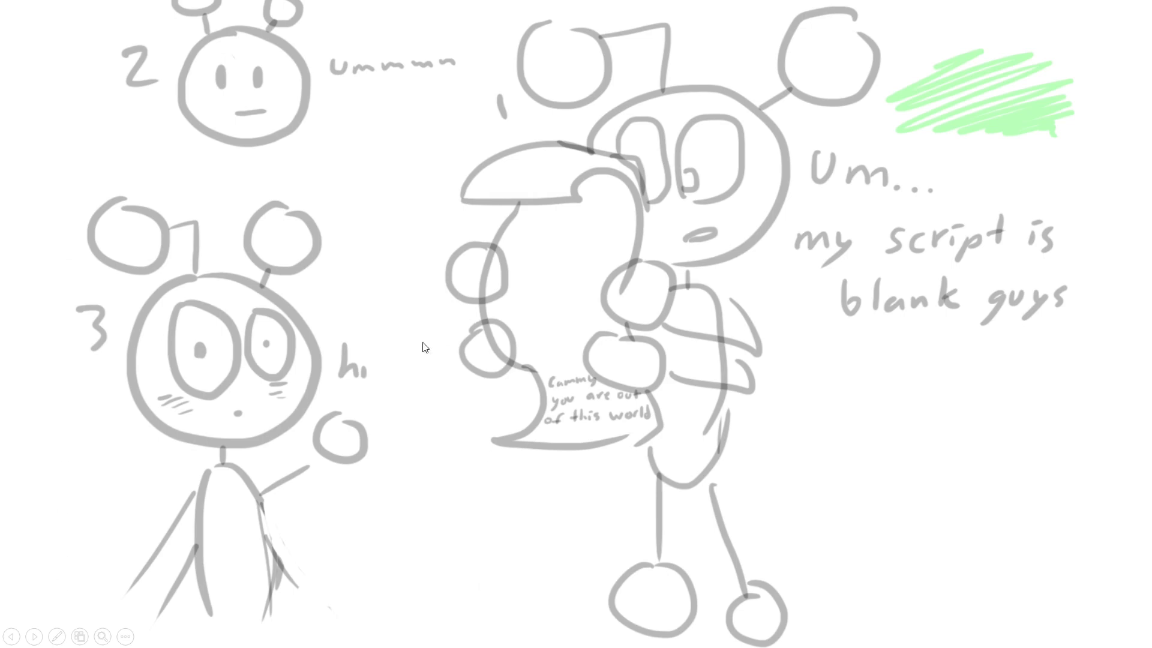
mouse_move(1007, 92)
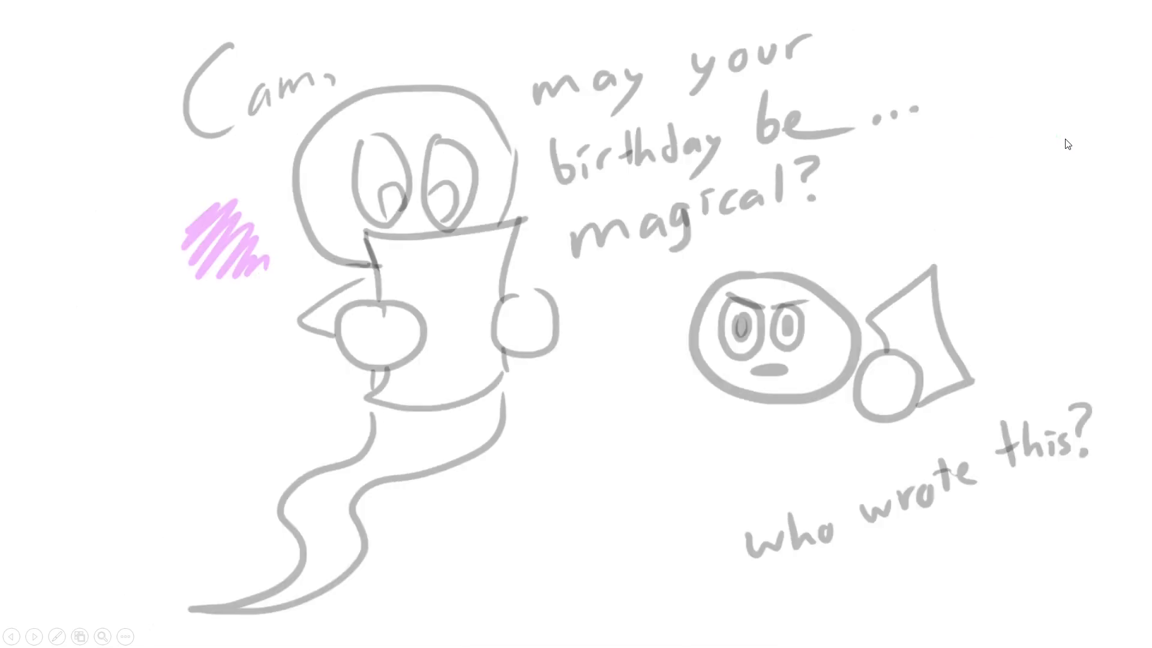
mouse_move(230, 244)
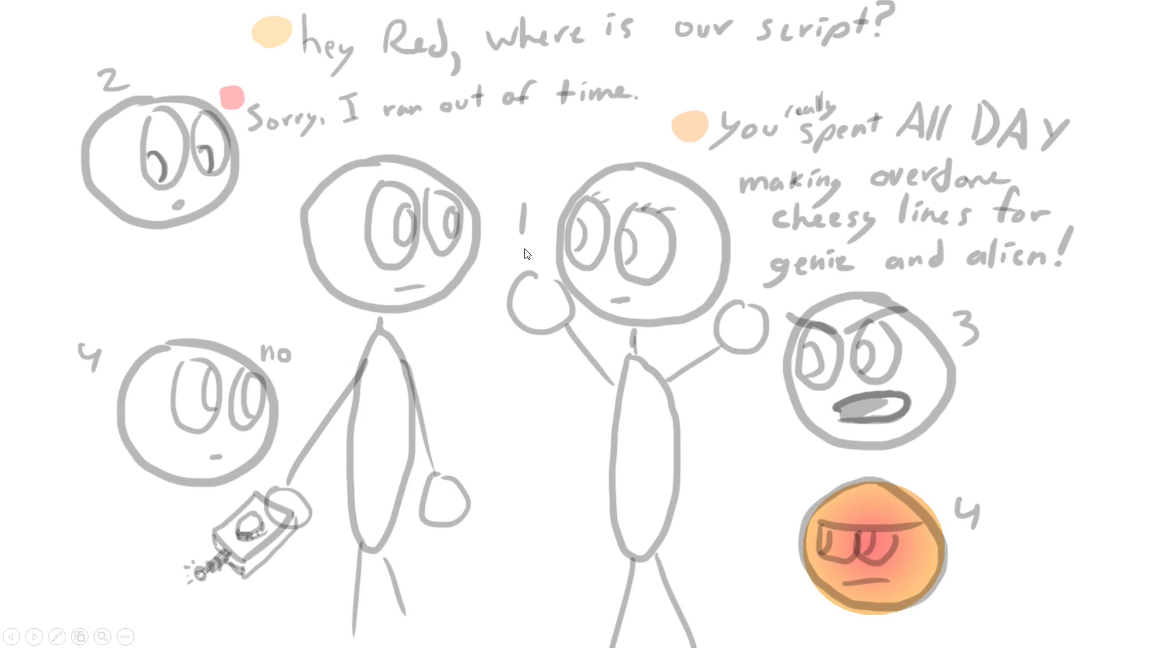
mouse_move(797, 102)
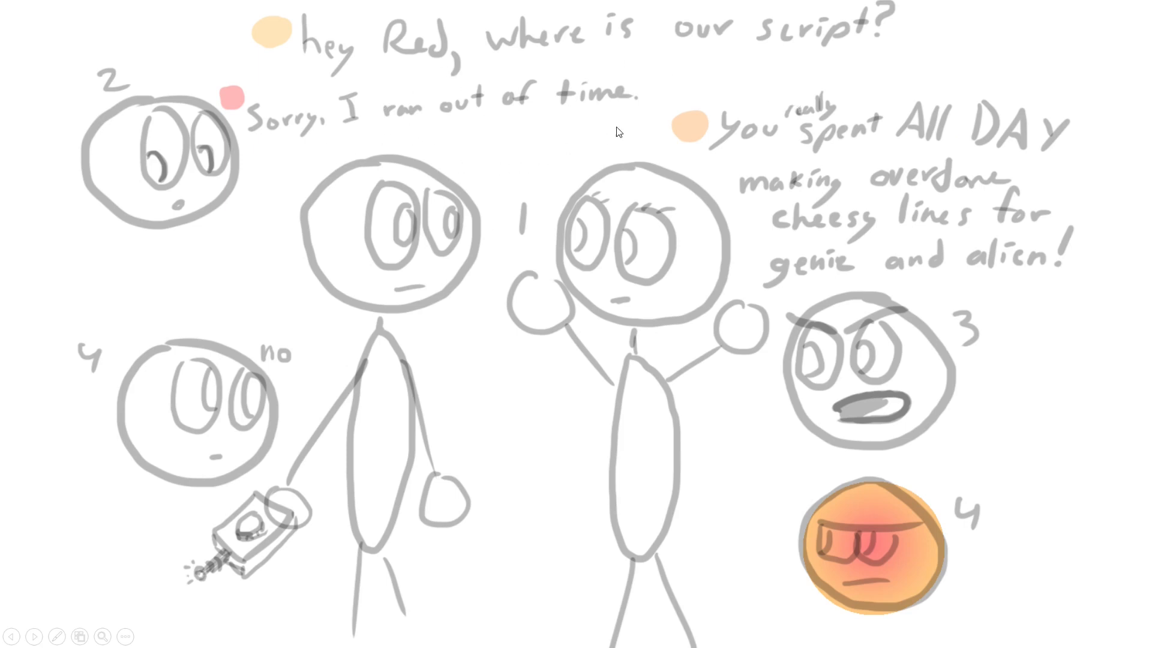
mouse_move(890, 163)
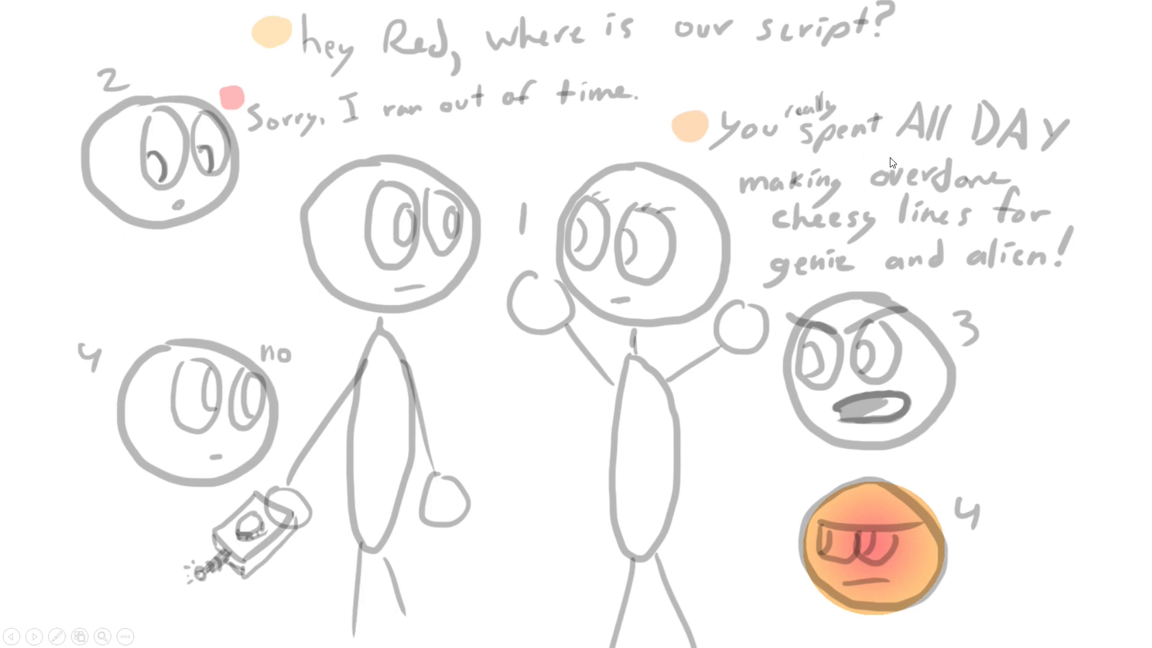
mouse_move(854, 237)
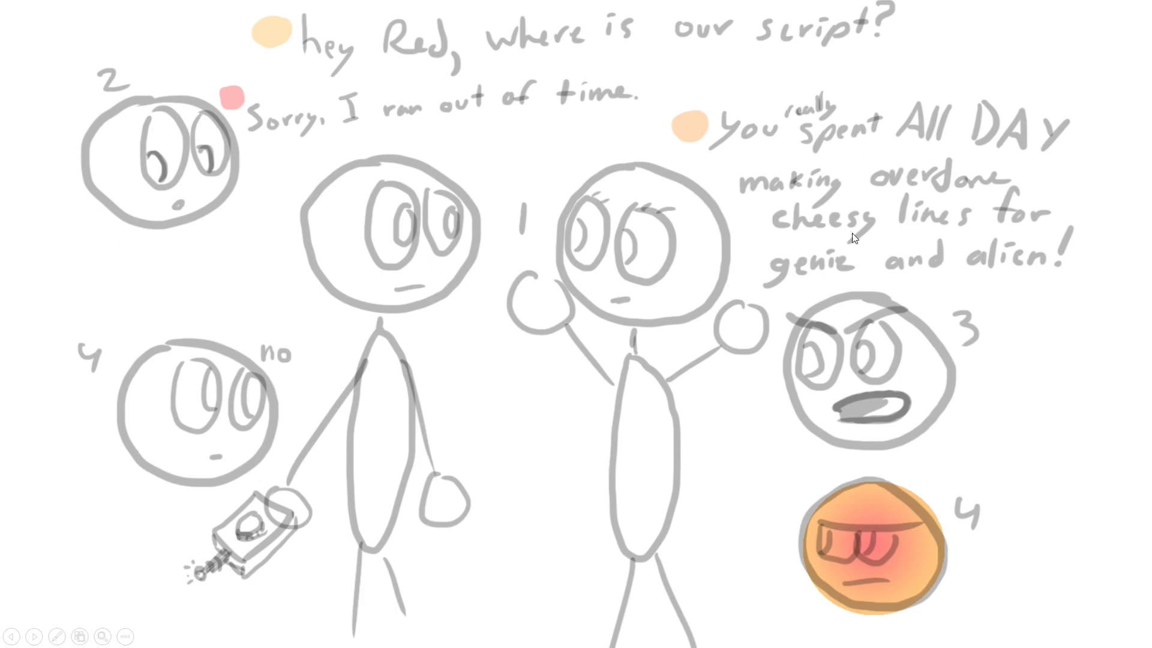
mouse_move(924, 418)
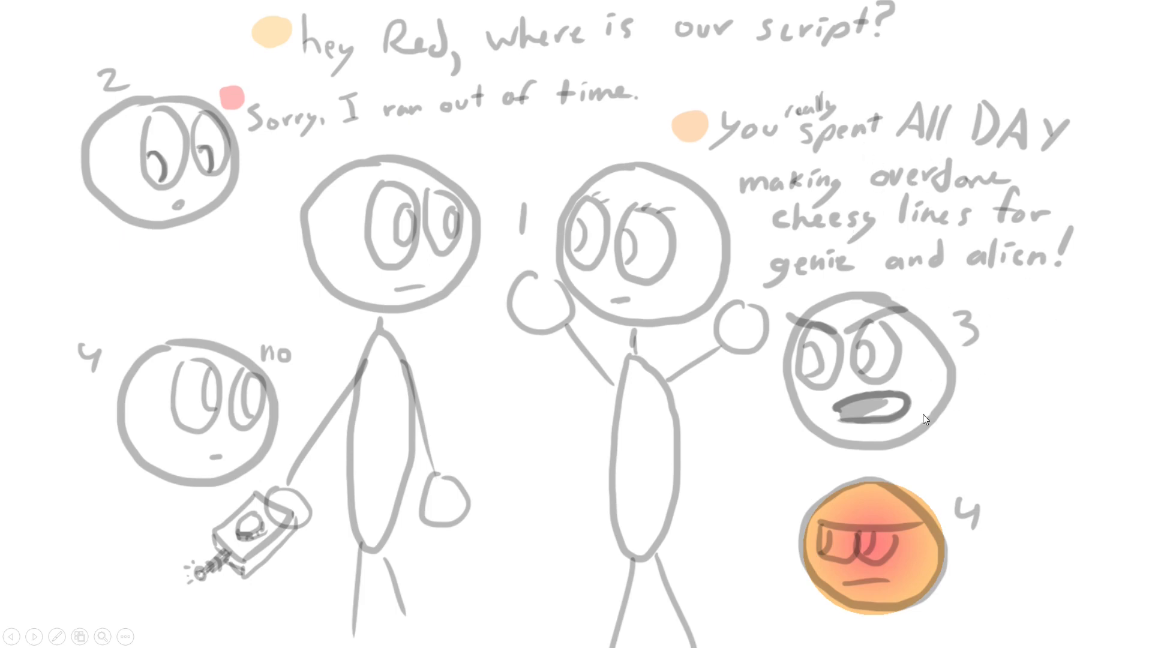
mouse_move(289, 453)
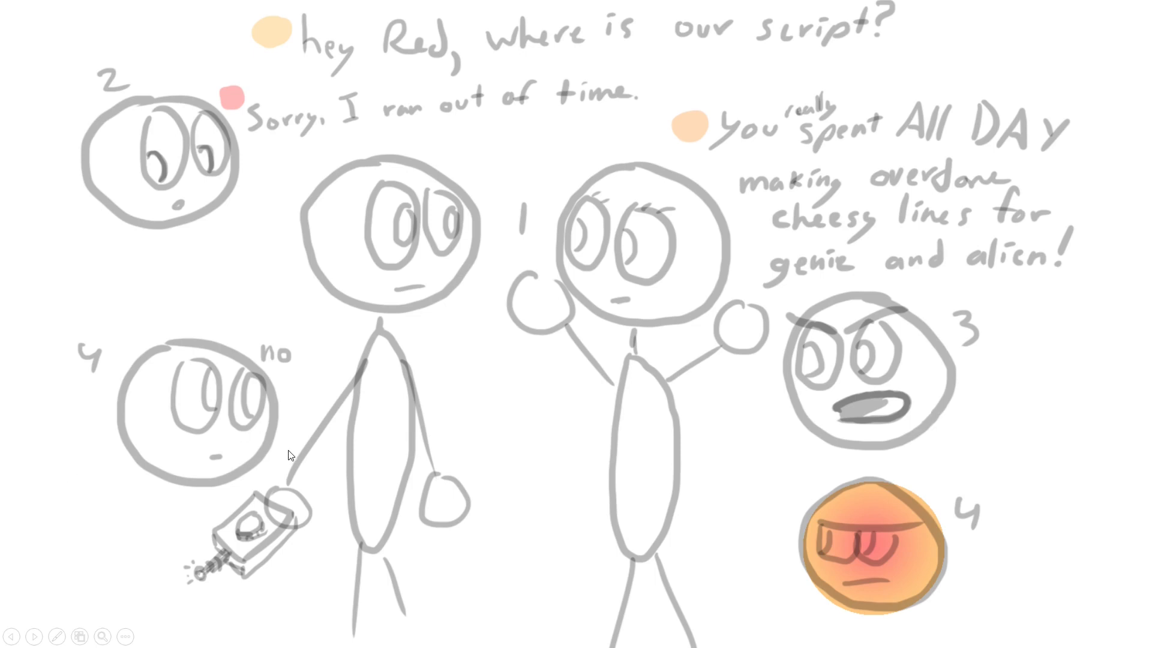
mouse_move(869, 539)
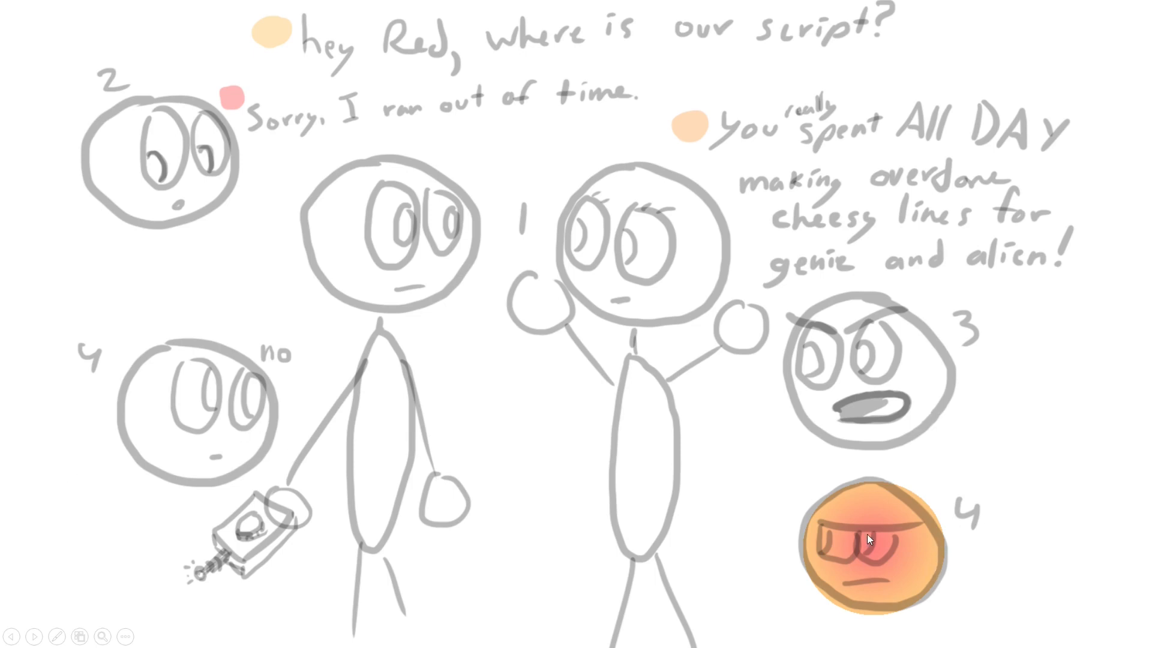
mouse_move(995, 539)
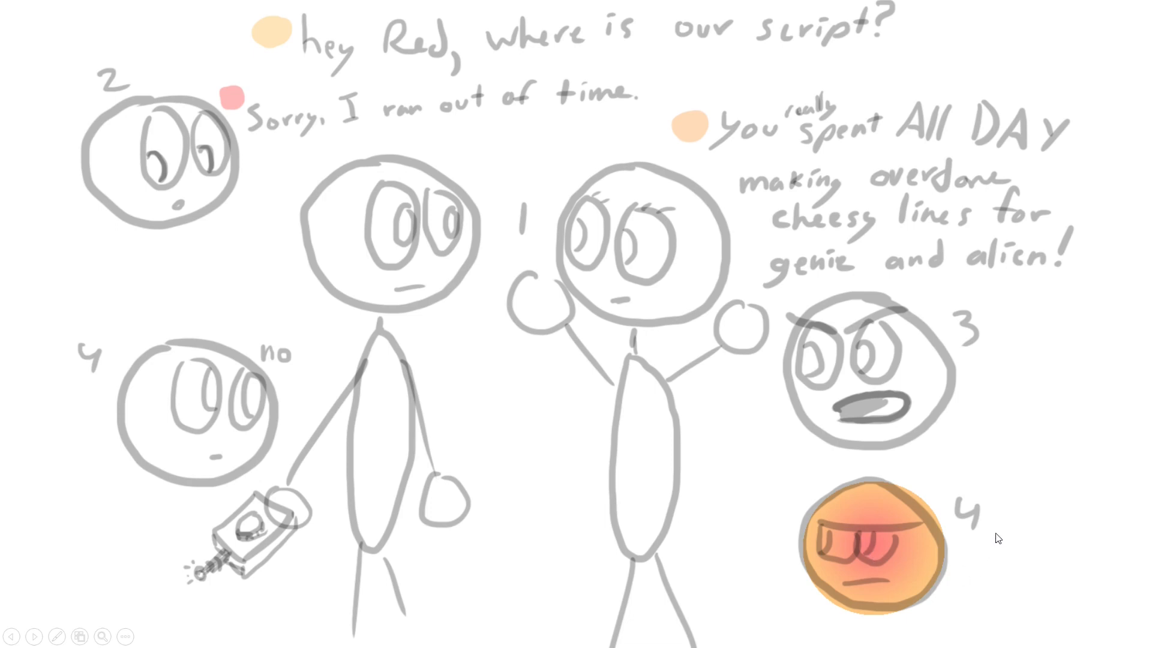
mouse_move(937, 507)
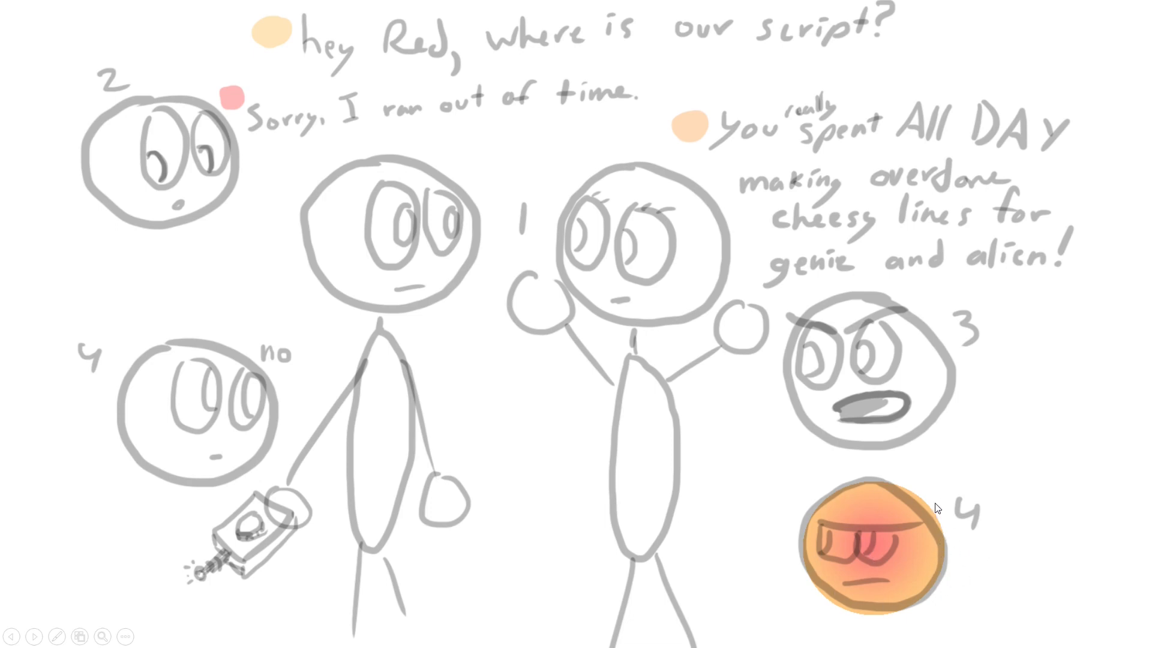
mouse_move(929, 523)
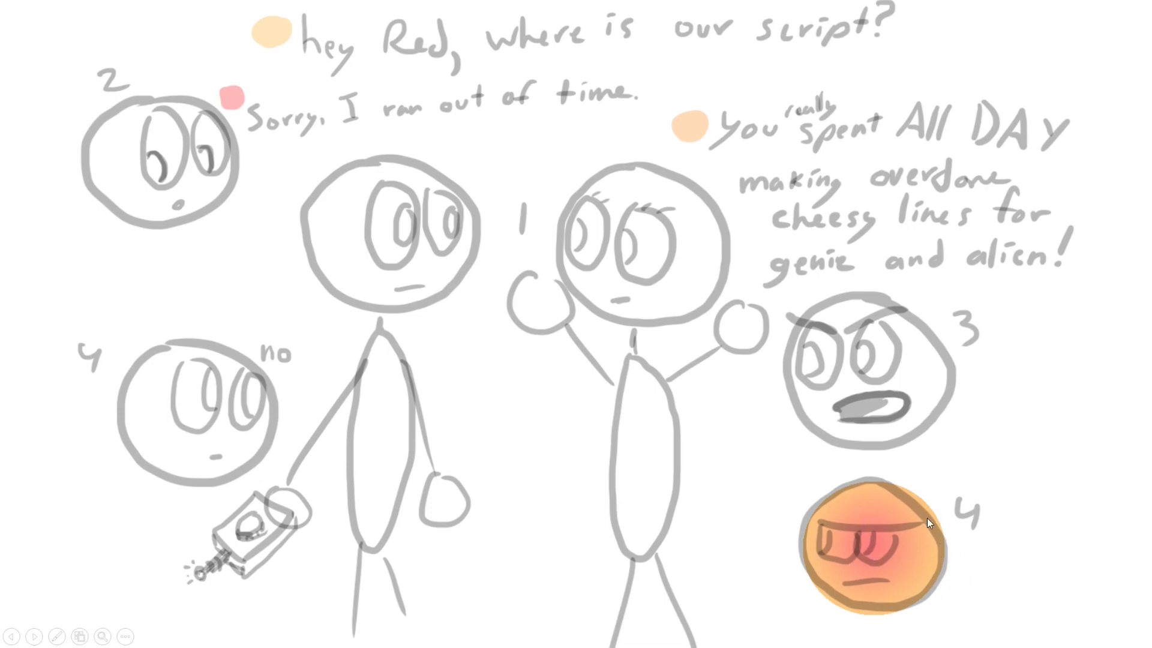
mouse_move(490, 523)
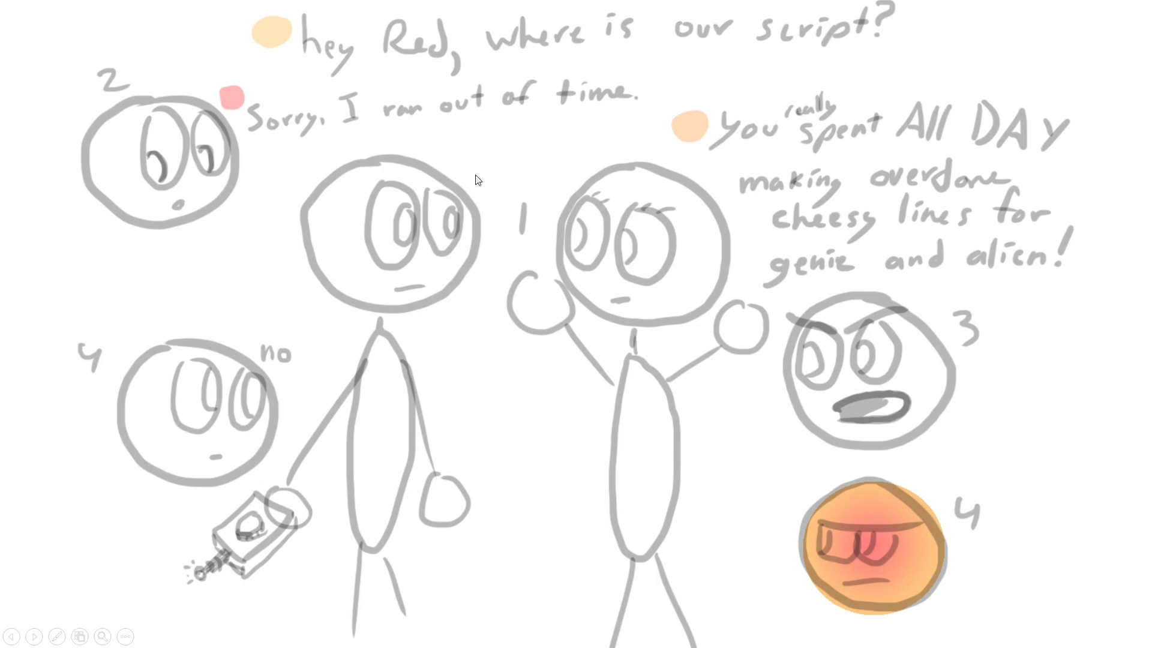
mouse_move(334, 360)
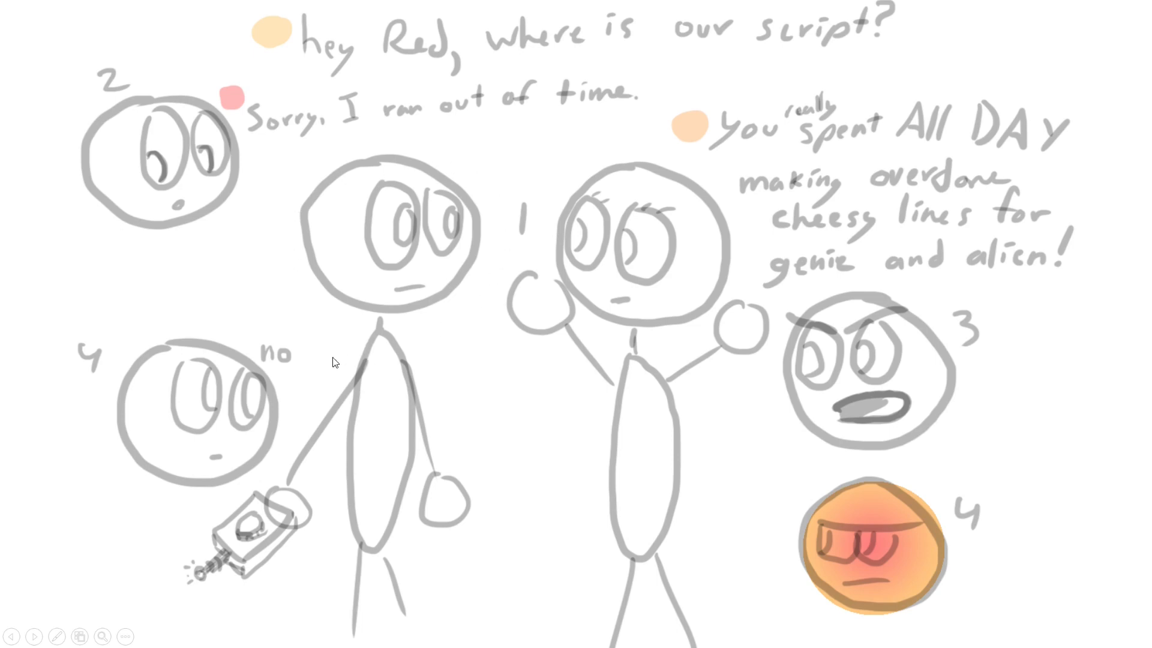
mouse_move(355, 339)
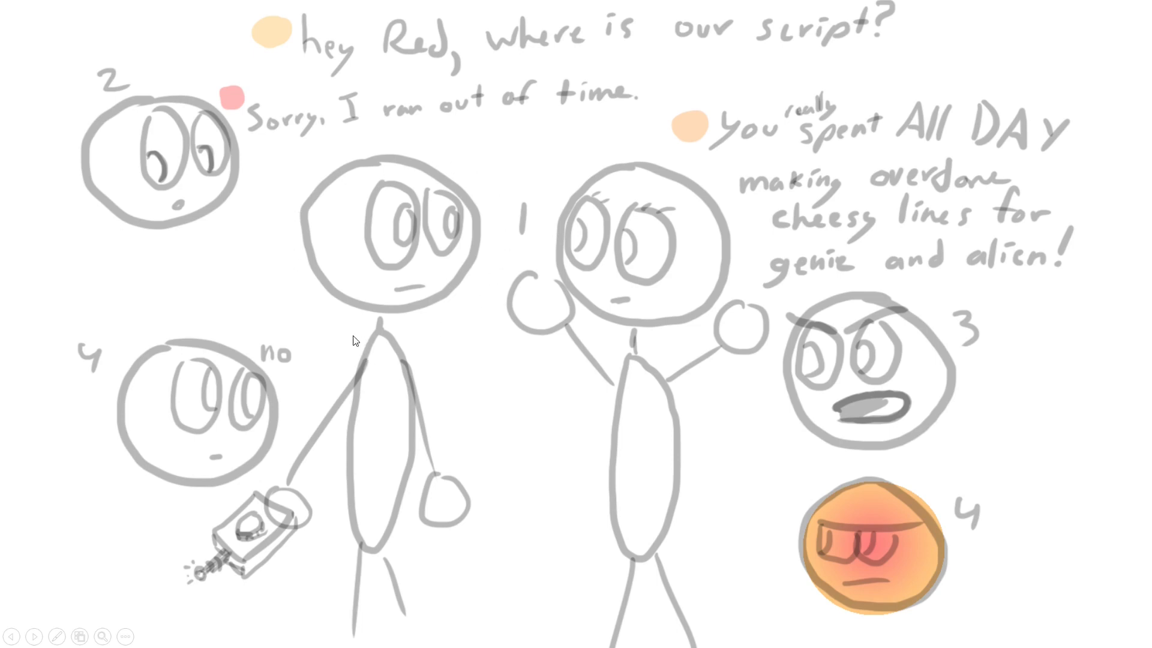
mouse_move(1089, 421)
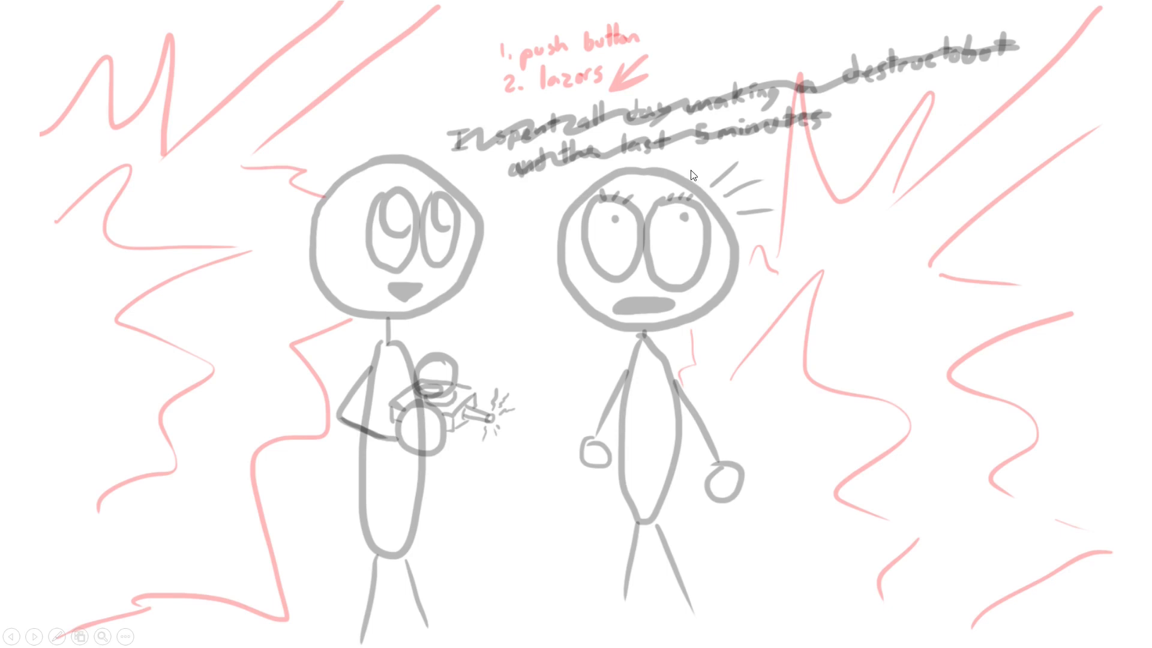
mouse_move(849, 148)
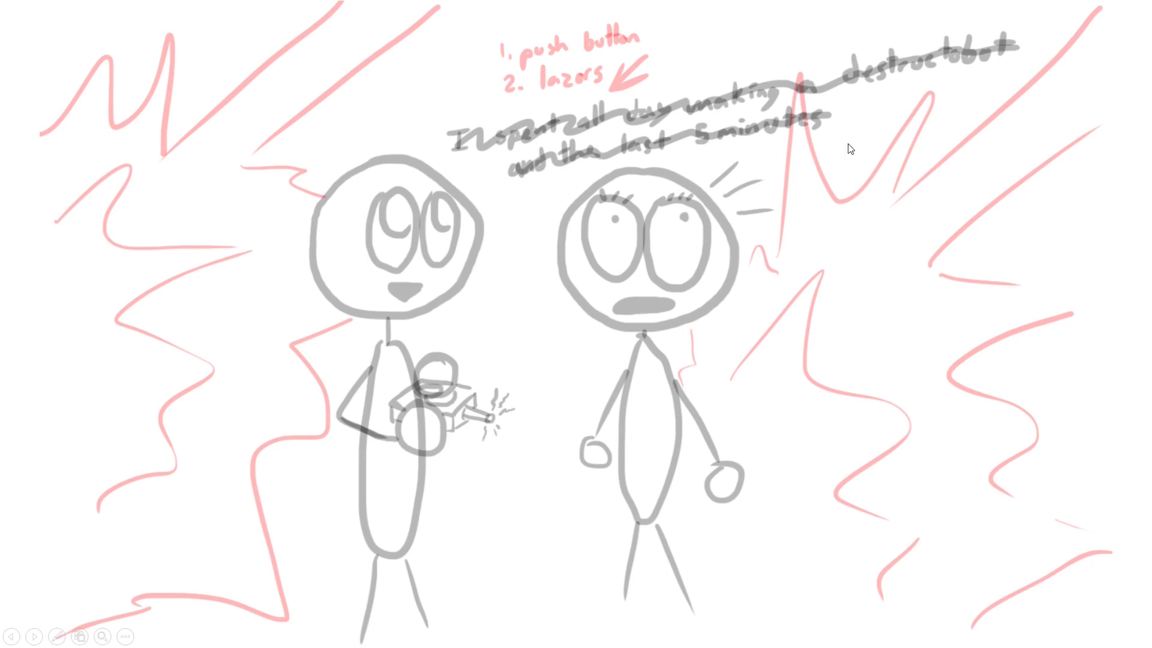
mouse_move(476, 199)
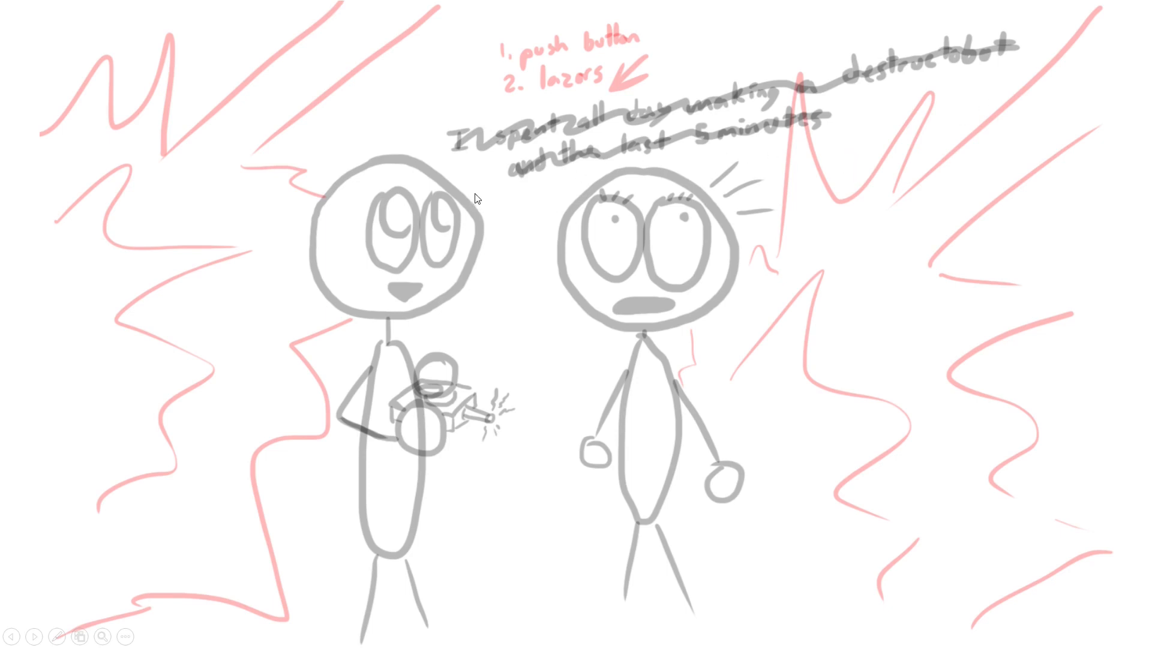
mouse_move(435, 151)
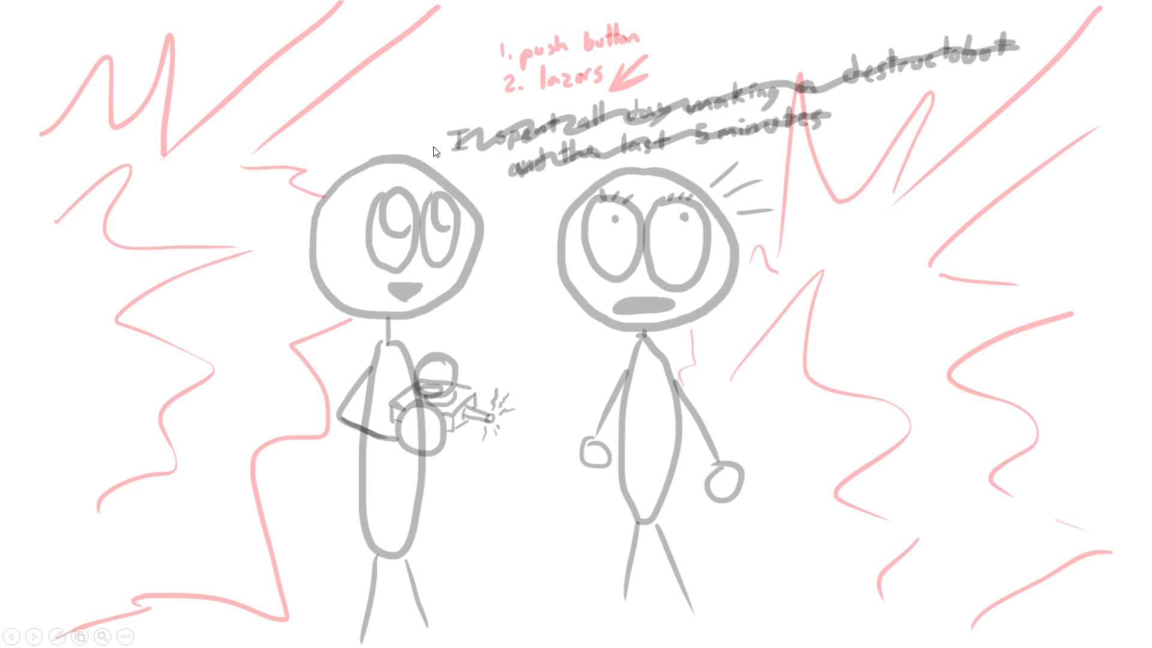
mouse_move(748, 79)
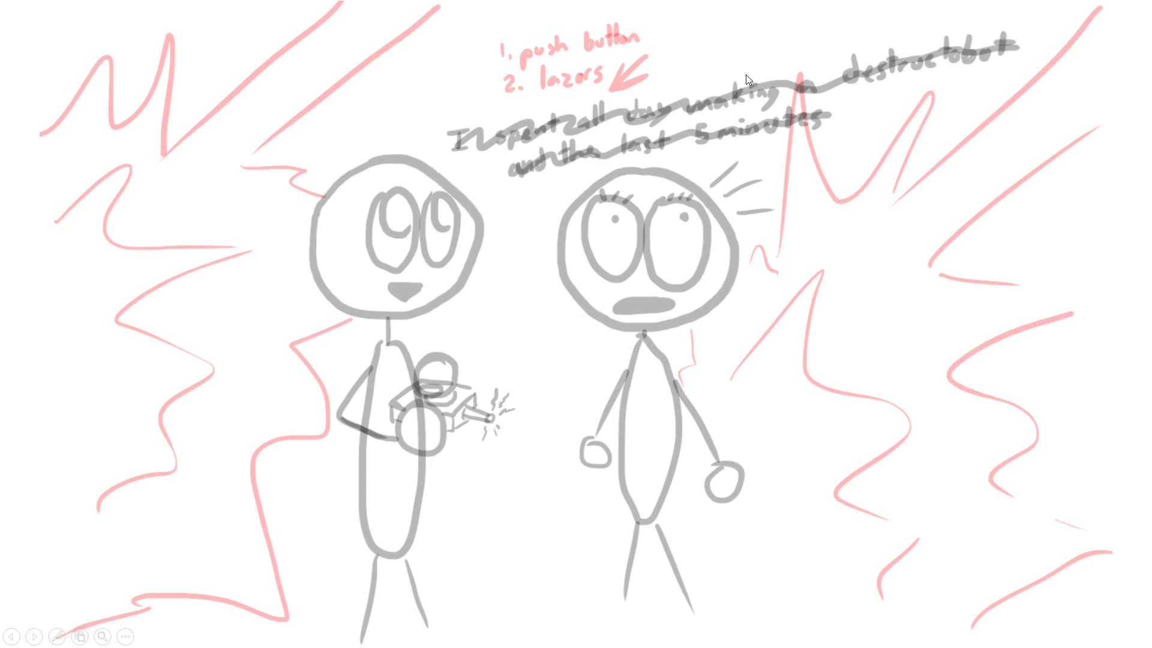
mouse_move(850, 43)
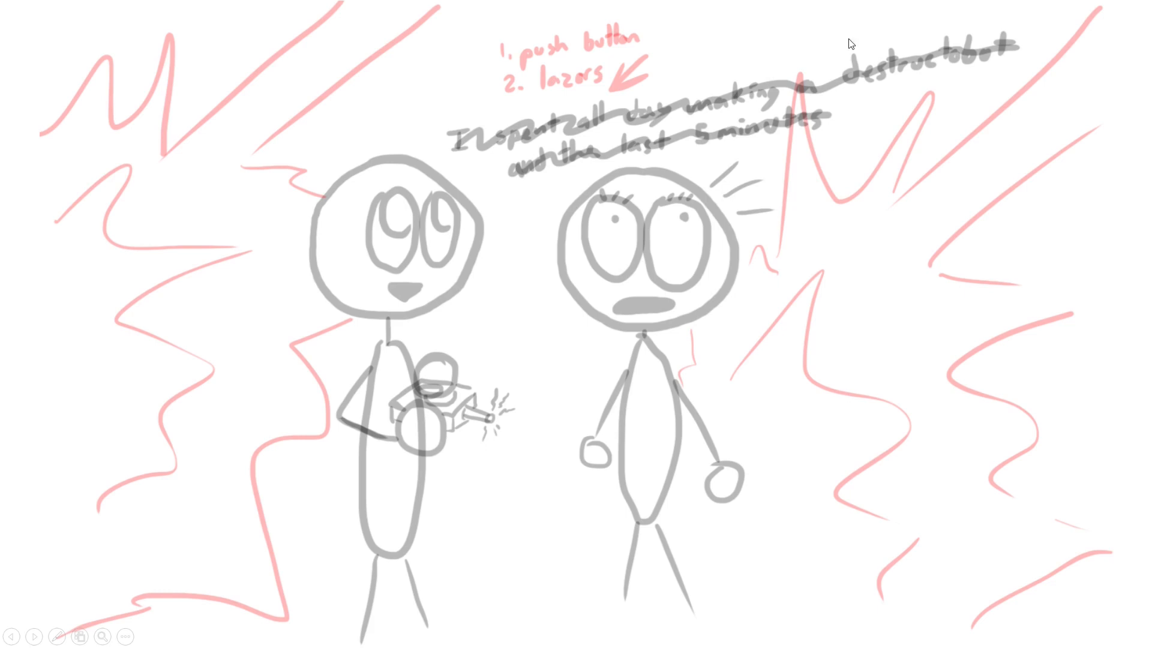
mouse_move(432, 422)
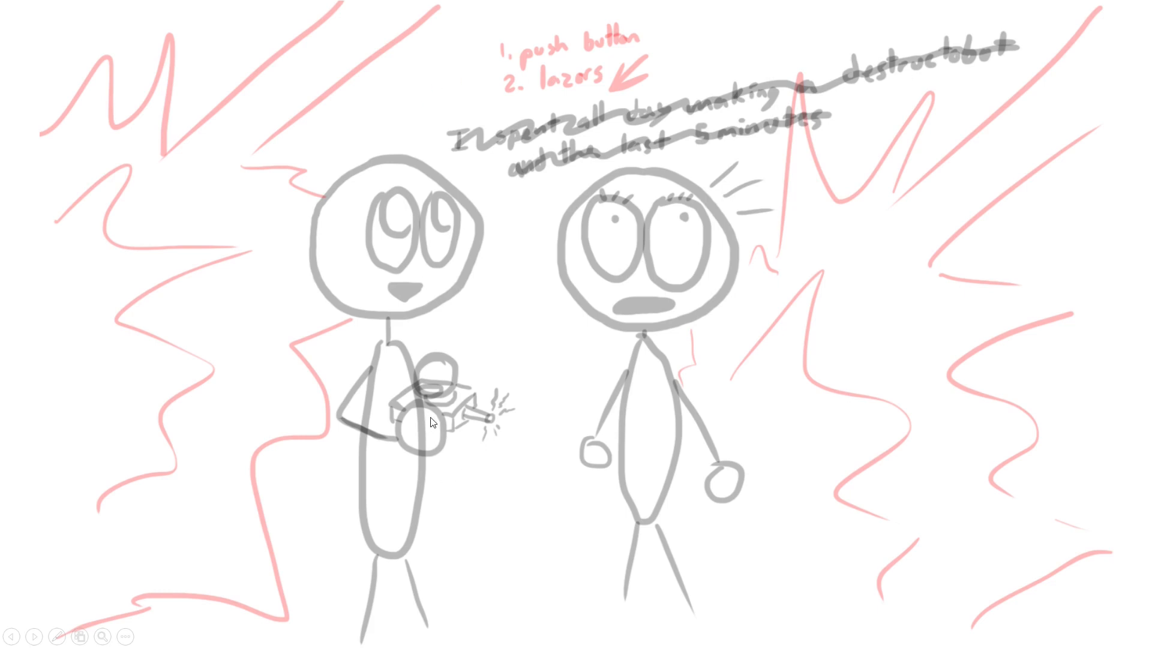
mouse_move(974, 638)
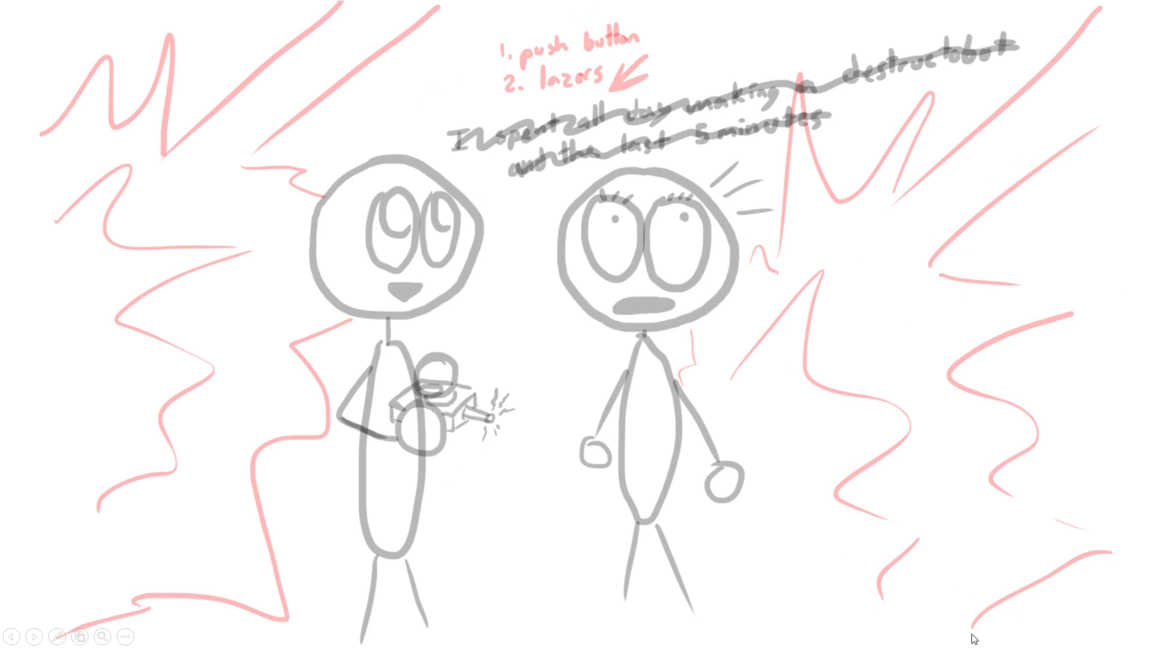
mouse_move(825, 343)
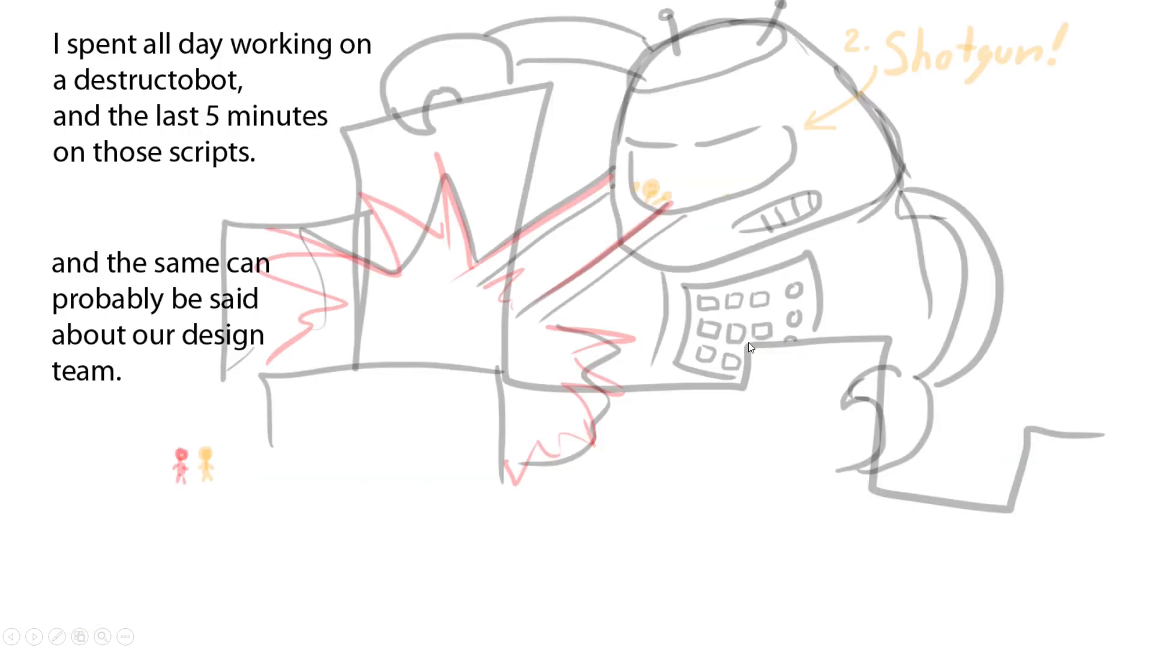
mouse_move(798, 345)
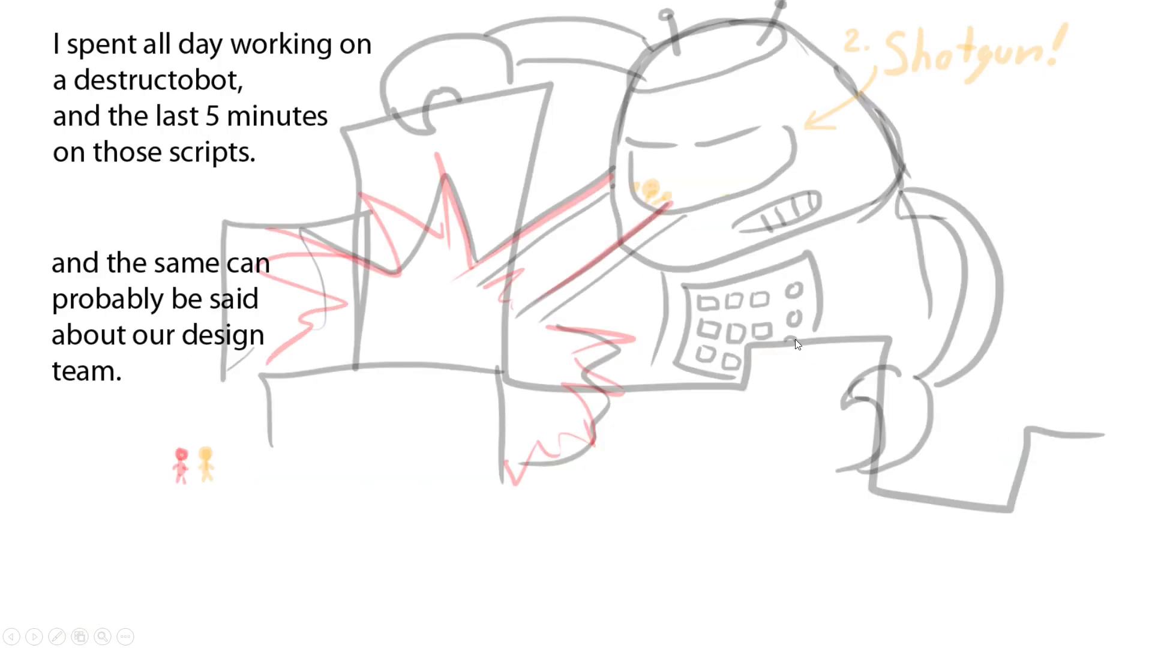
mouse_move(597, 210)
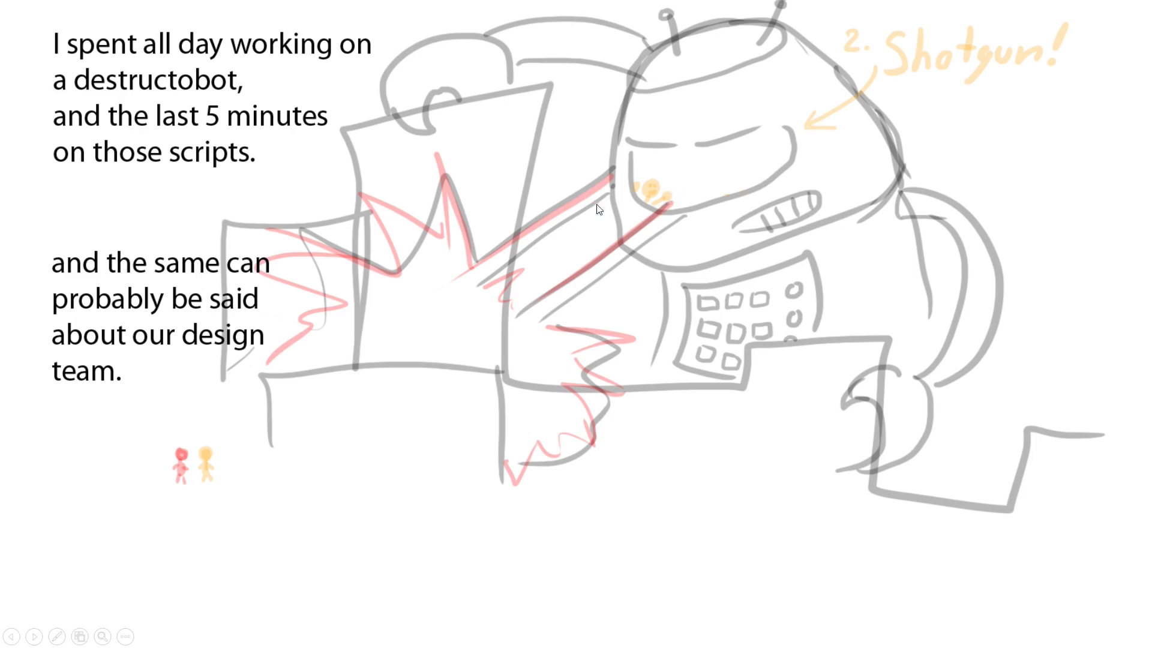
mouse_move(297, 466)
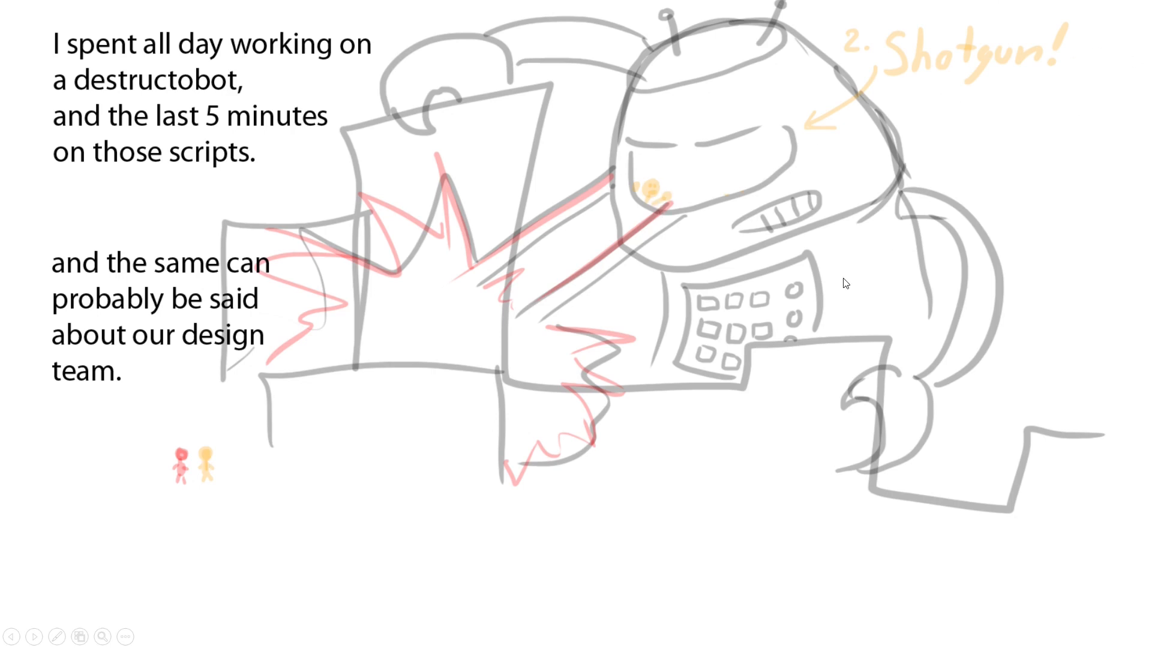
mouse_move(199, 101)
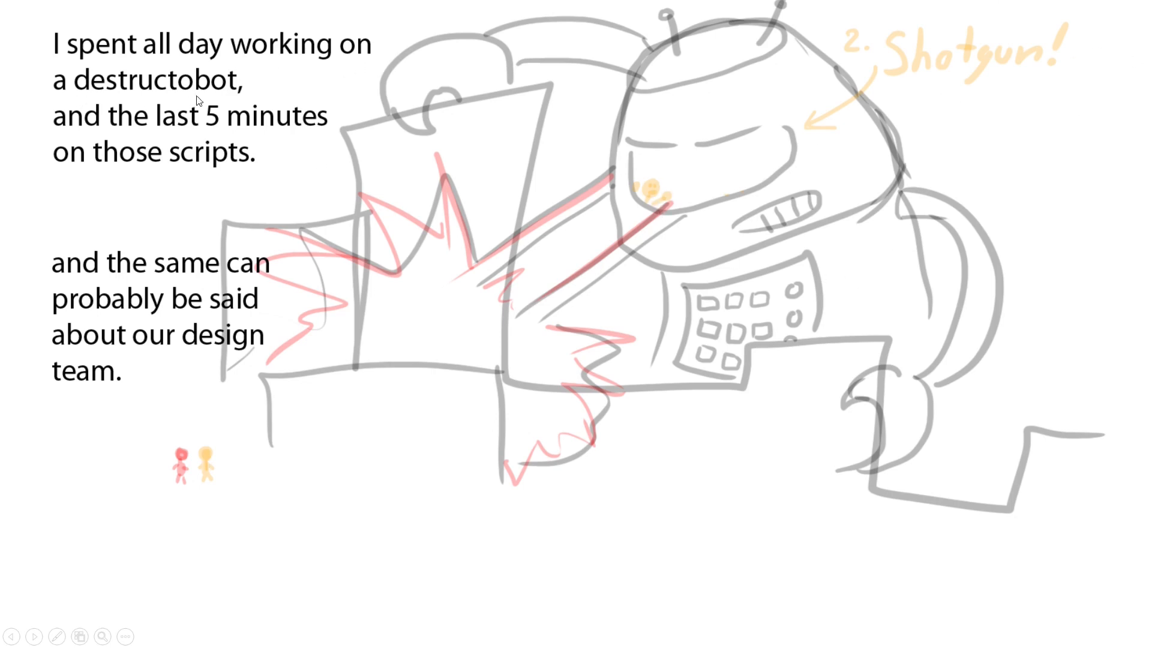
mouse_move(225, 174)
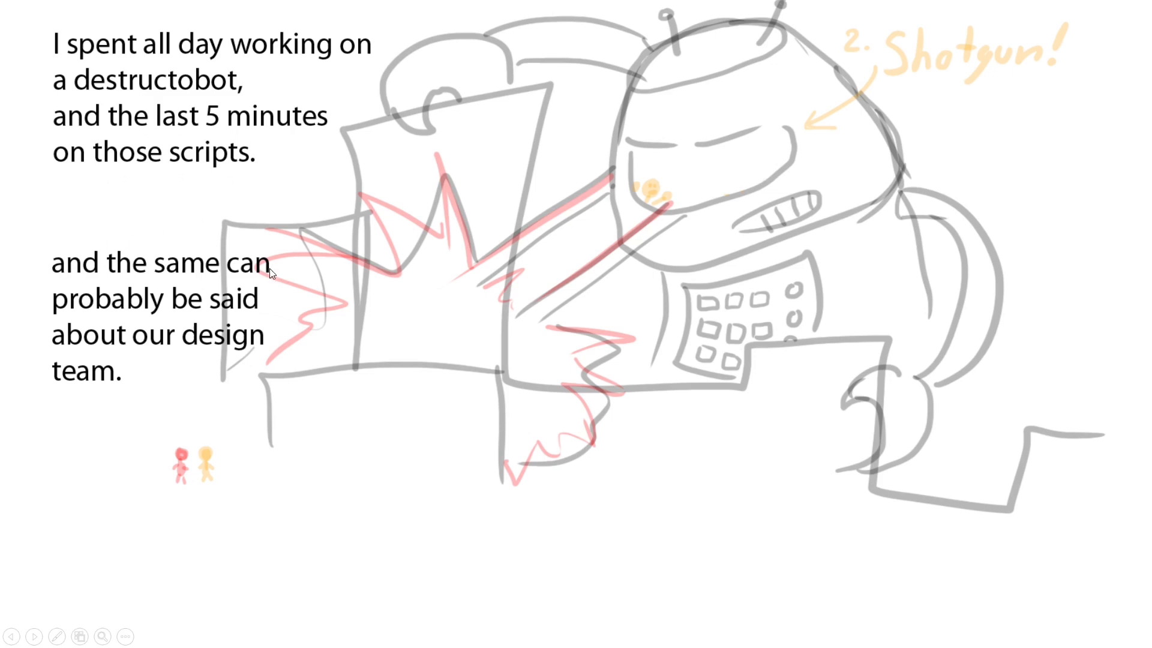
mouse_move(117, 396)
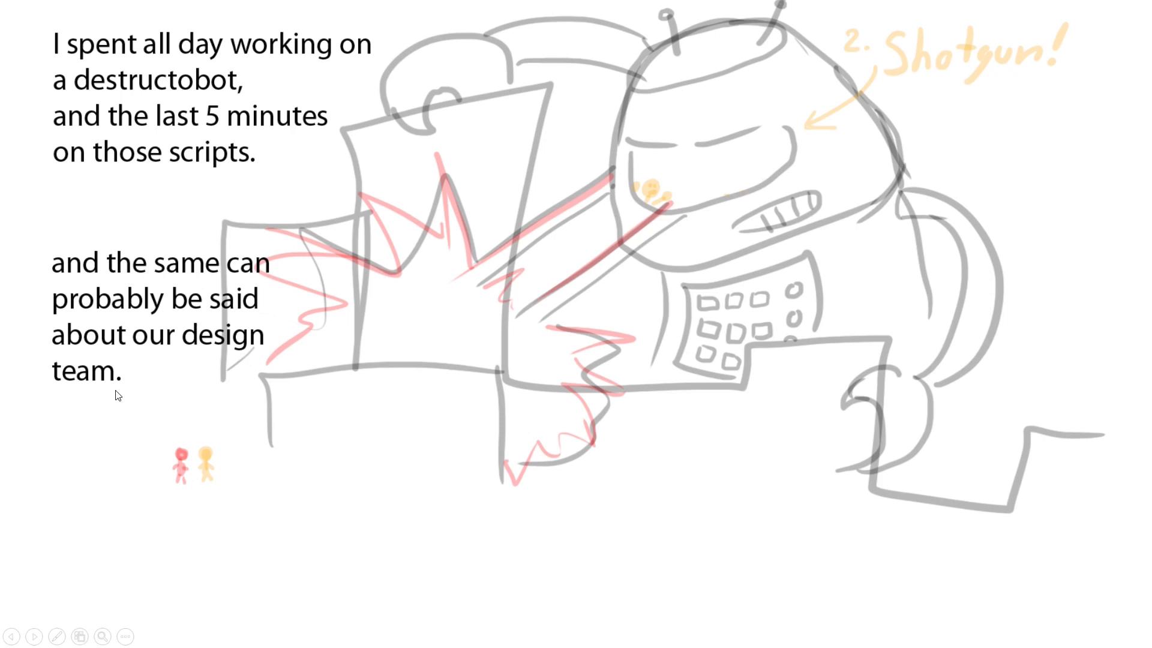
mouse_move(147, 452)
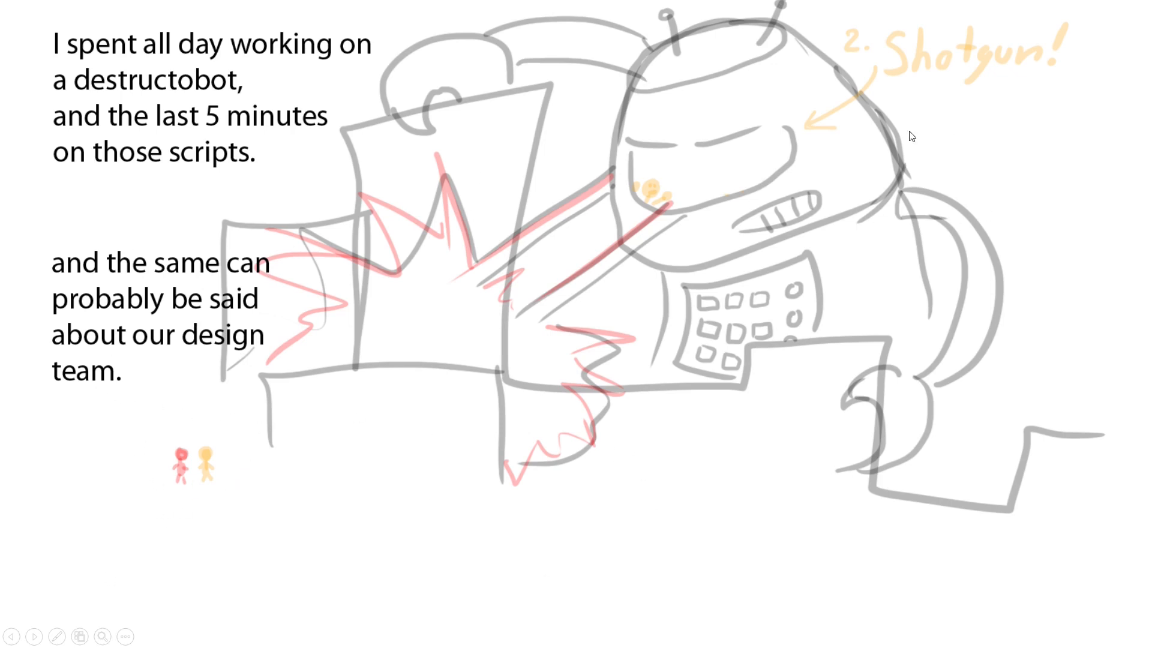
mouse_move(733, 145)
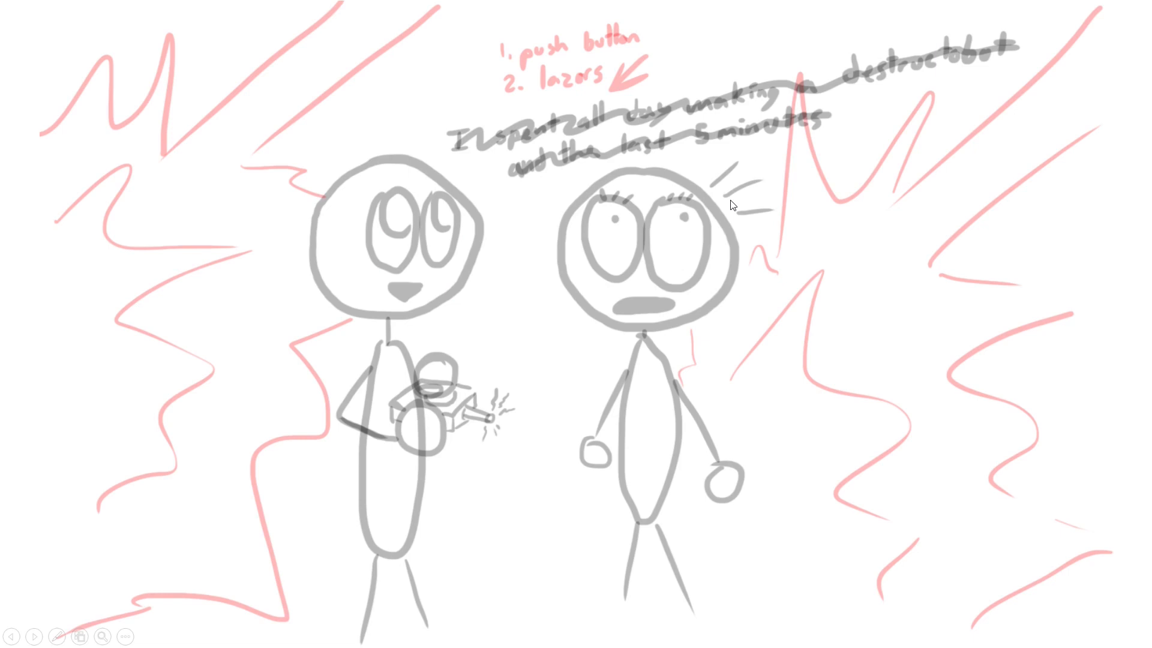
mouse_move(453, 344)
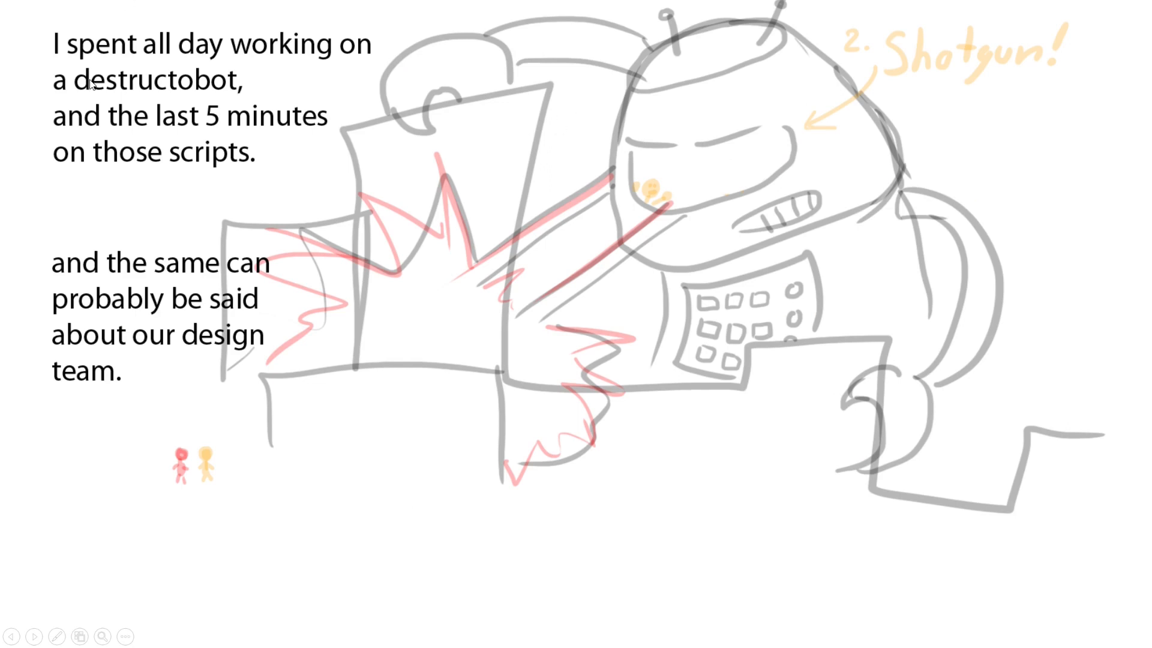
mouse_move(481, 154)
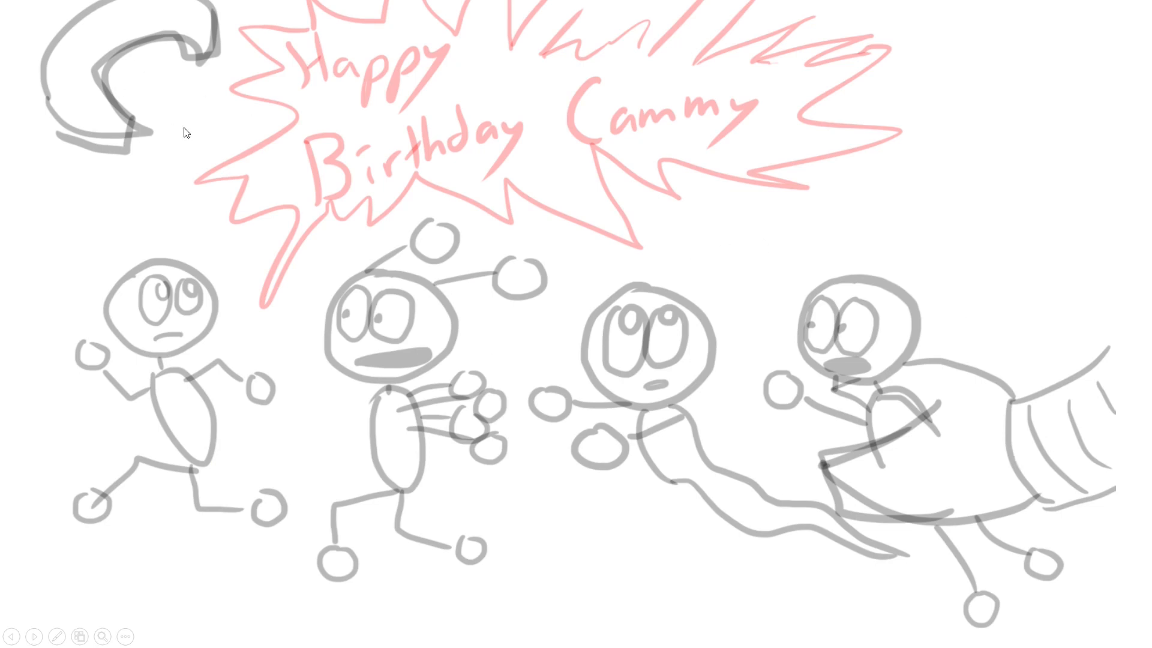
mouse_move(832, 271)
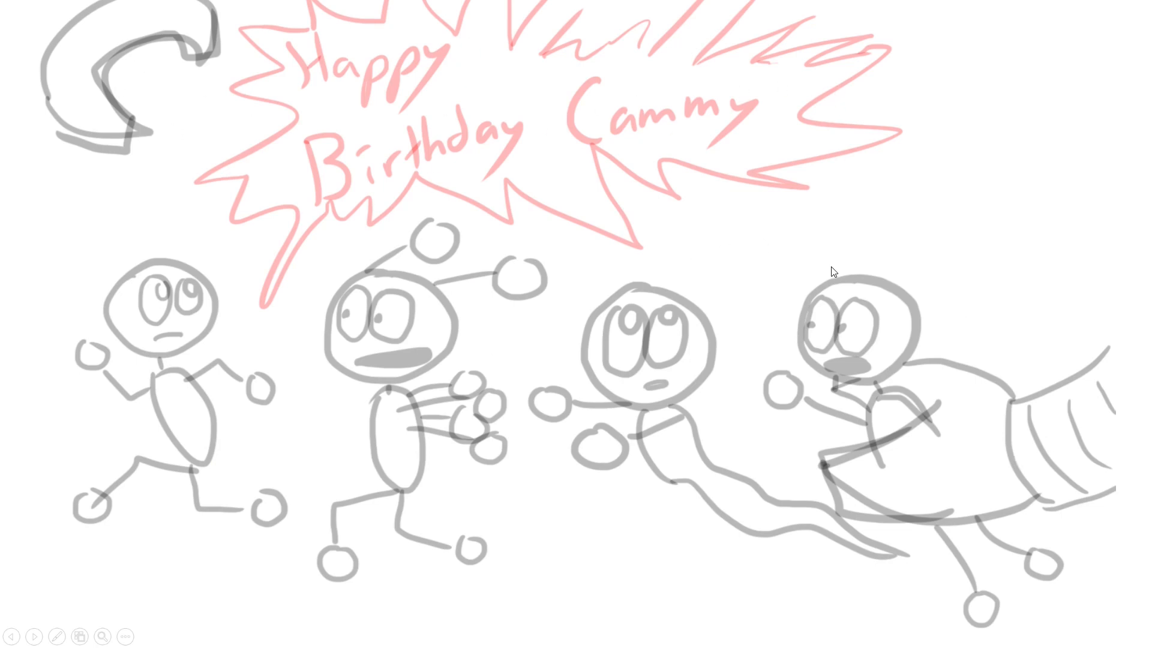
mouse_move(147, 95)
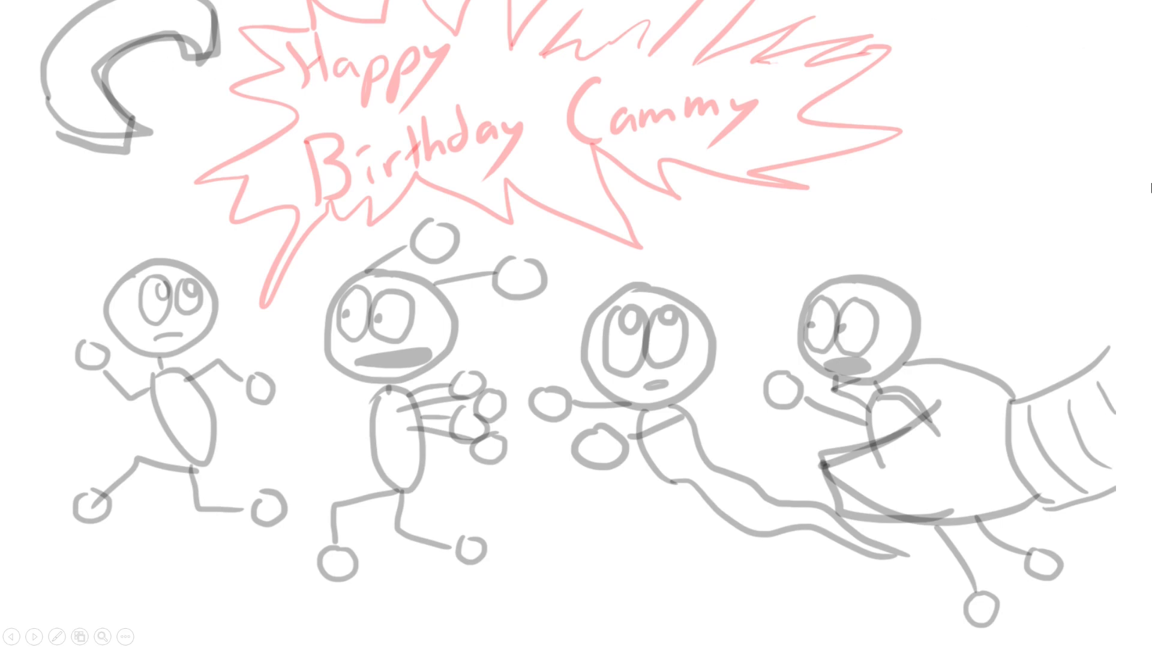
mouse_move(1010, 415)
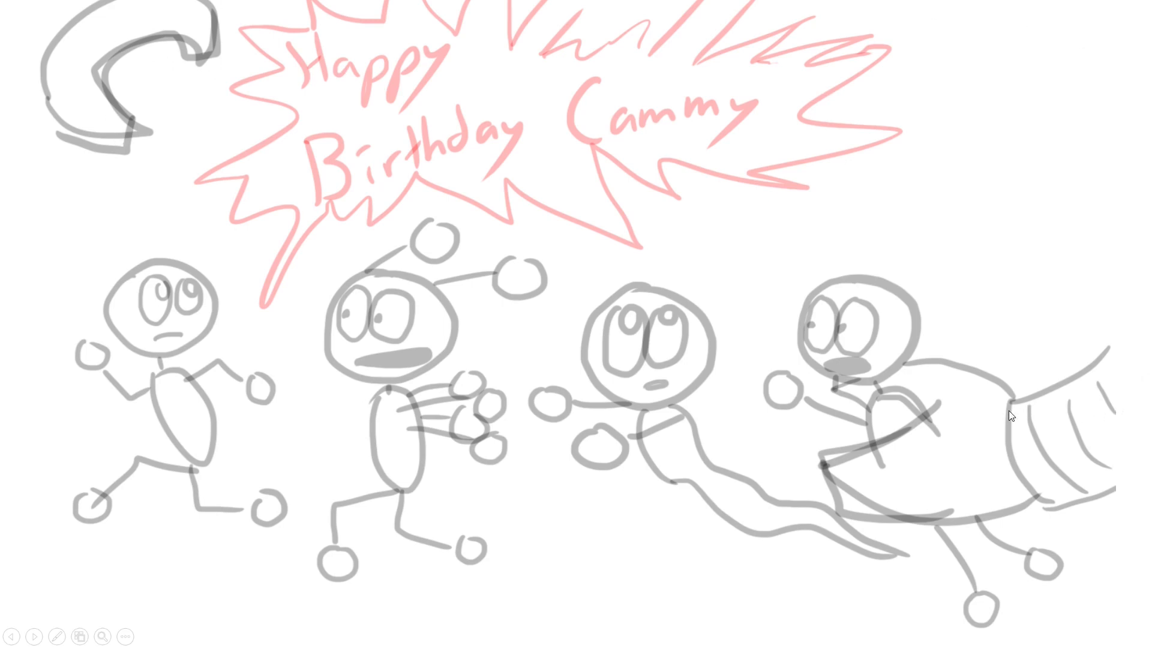
mouse_move(203, 258)
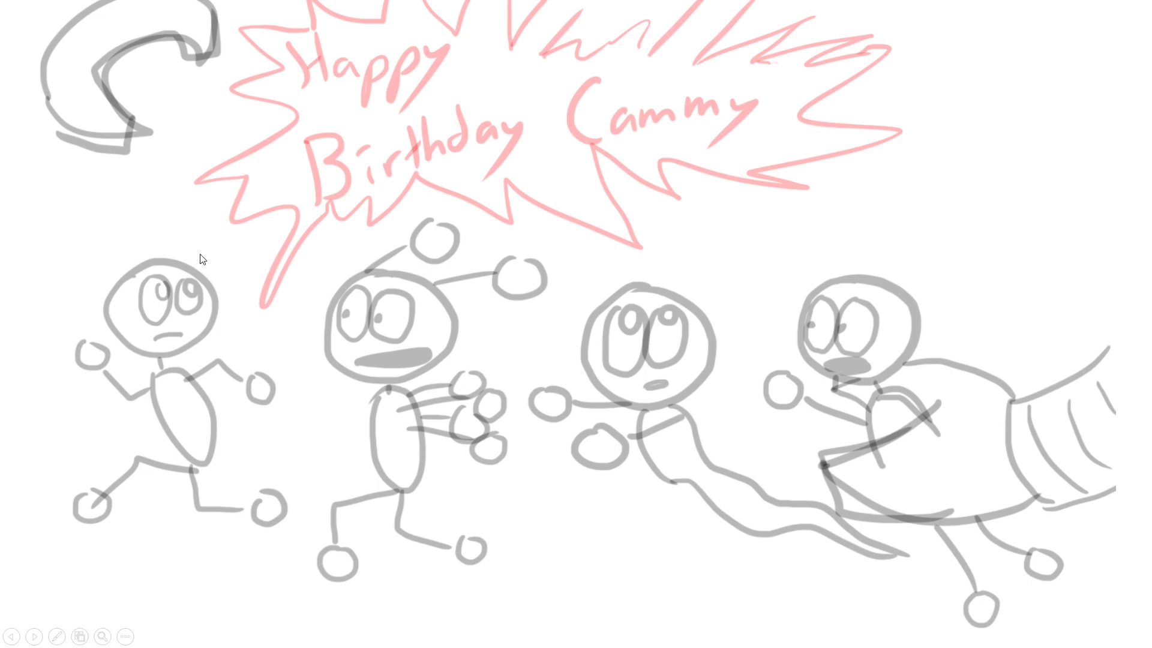
mouse_move(1000, 429)
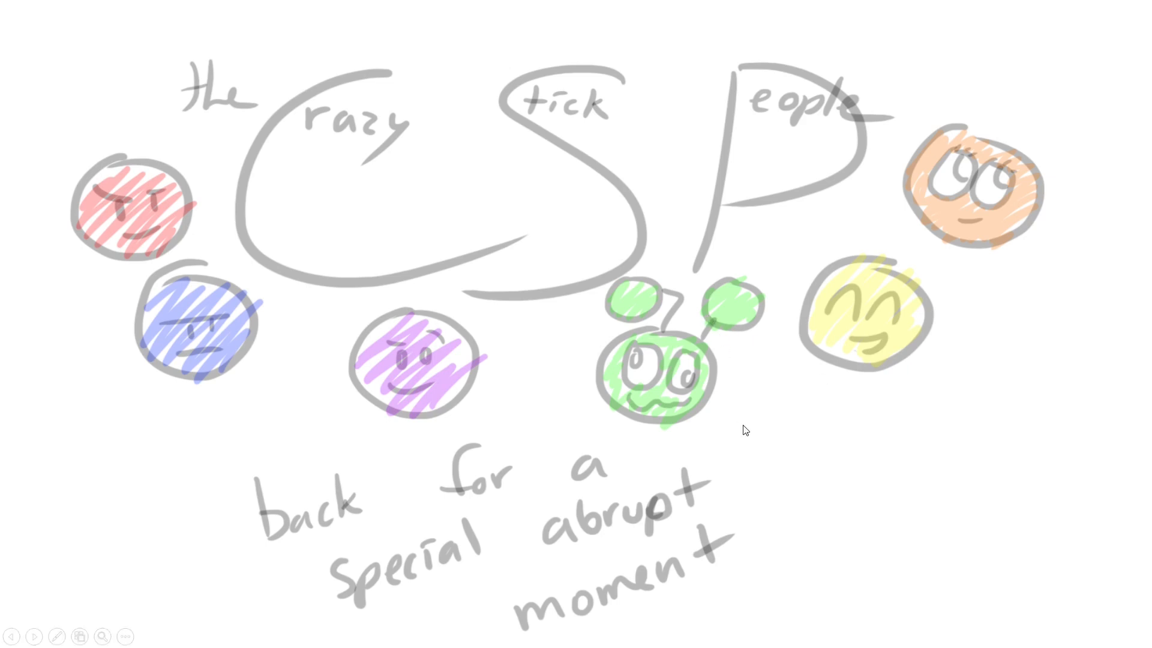
mouse_move(207, 402)
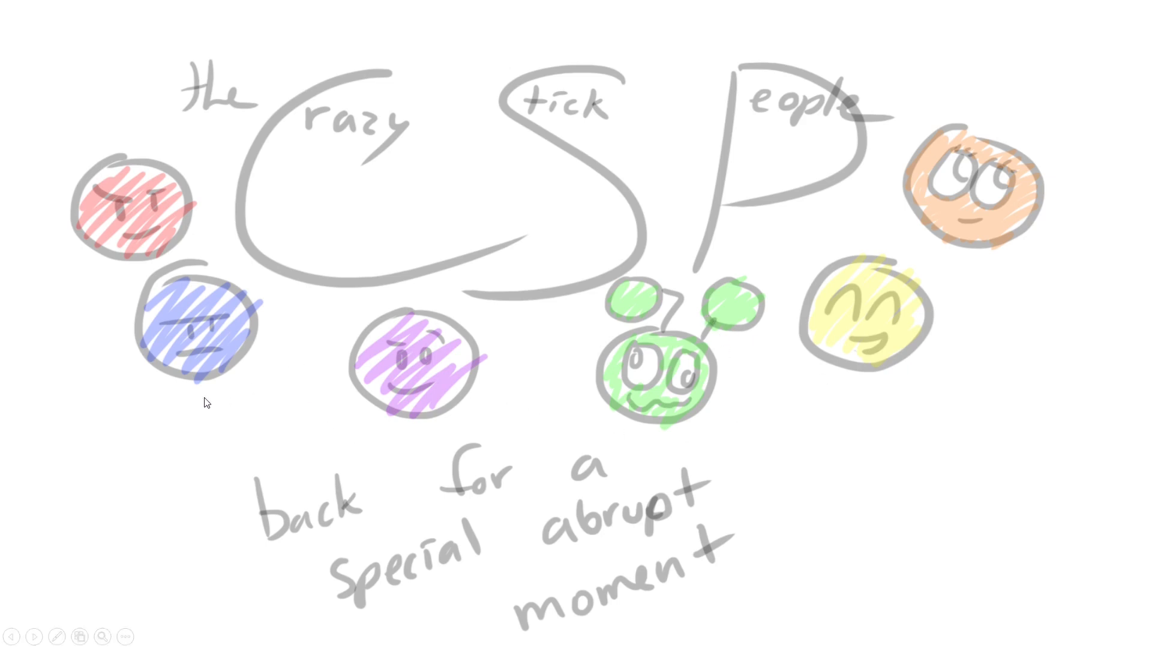
mouse_move(114, 294)
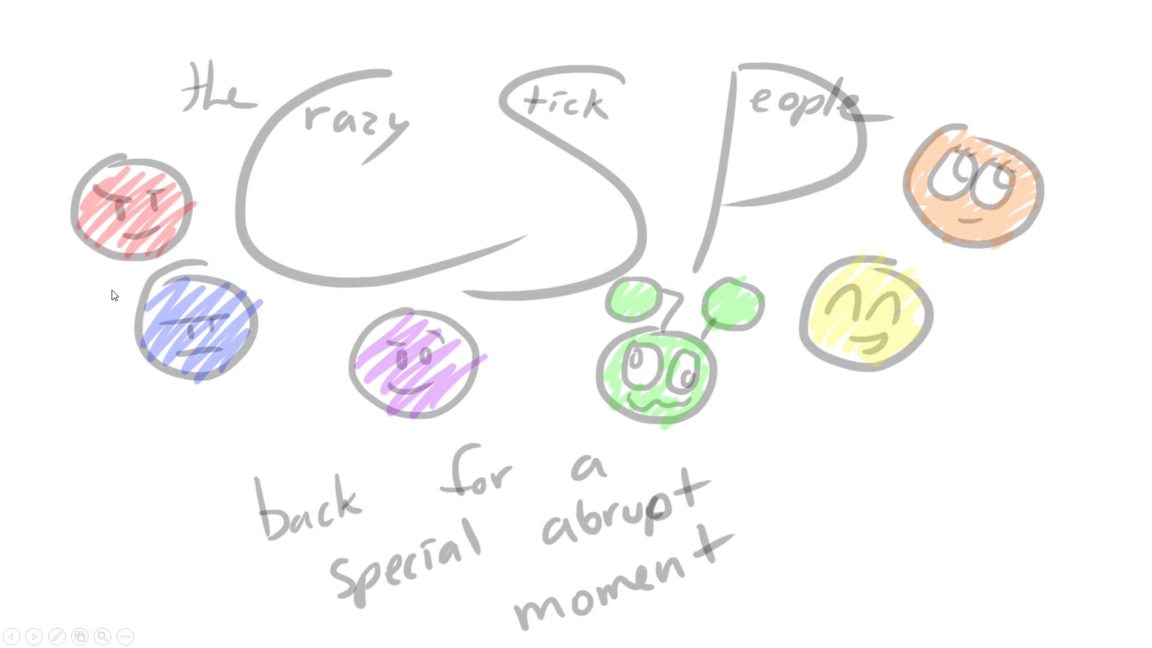
mouse_move(246, 422)
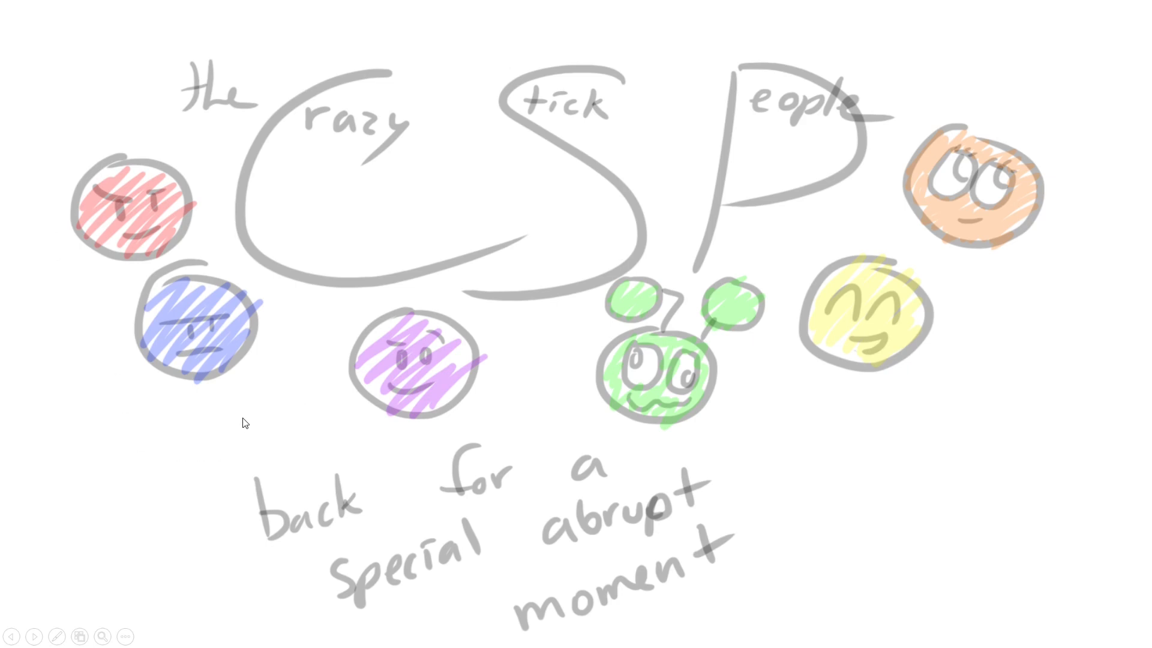
mouse_move(570, 337)
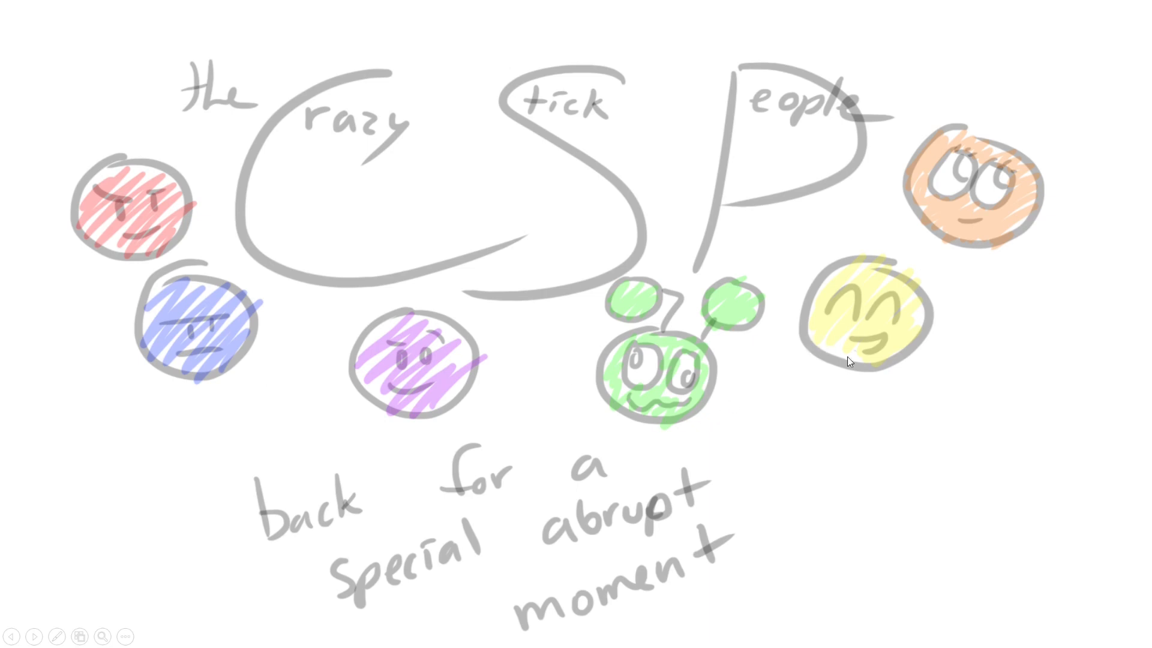
mouse_move(1044, 260)
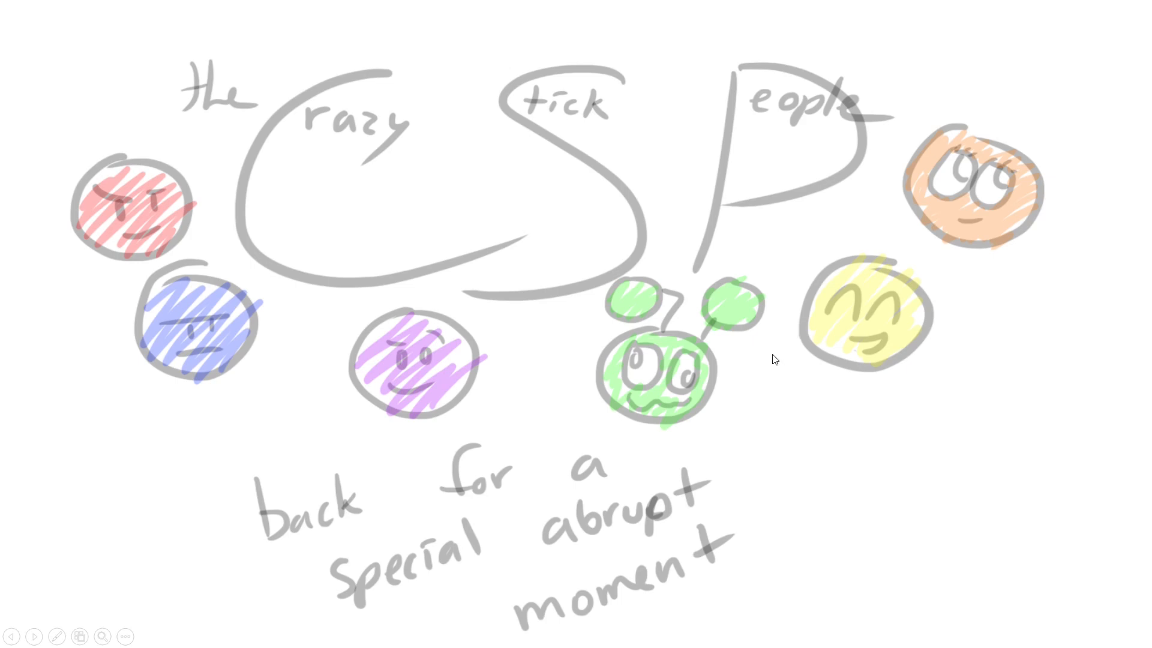
mouse_move(626, 421)
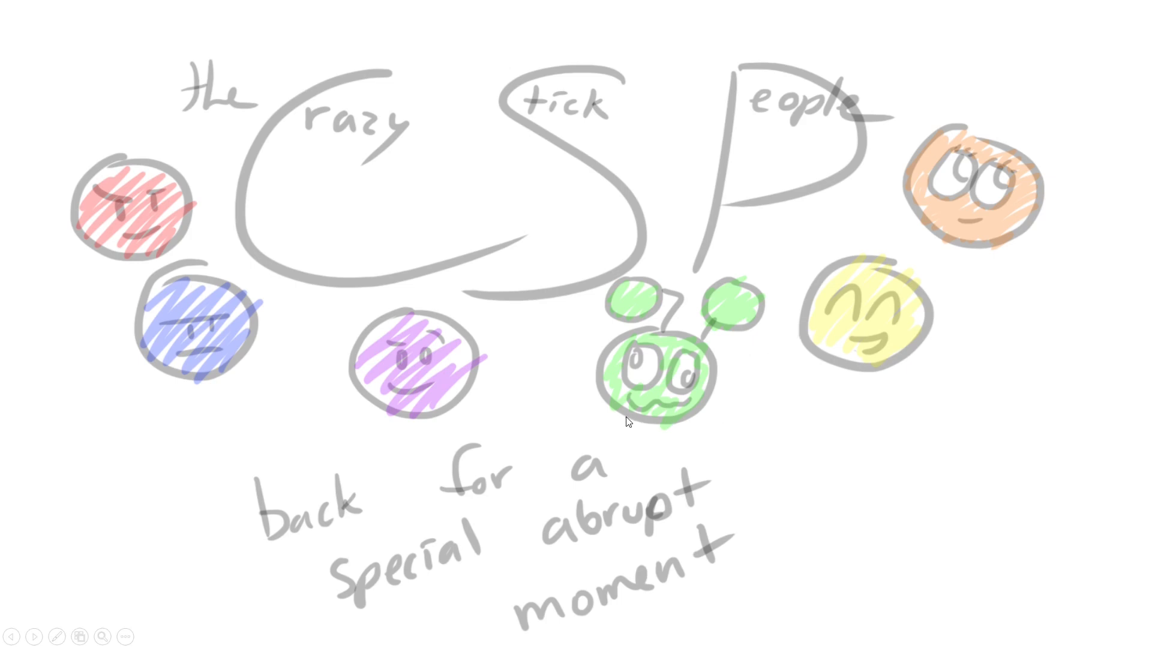
mouse_move(521, 372)
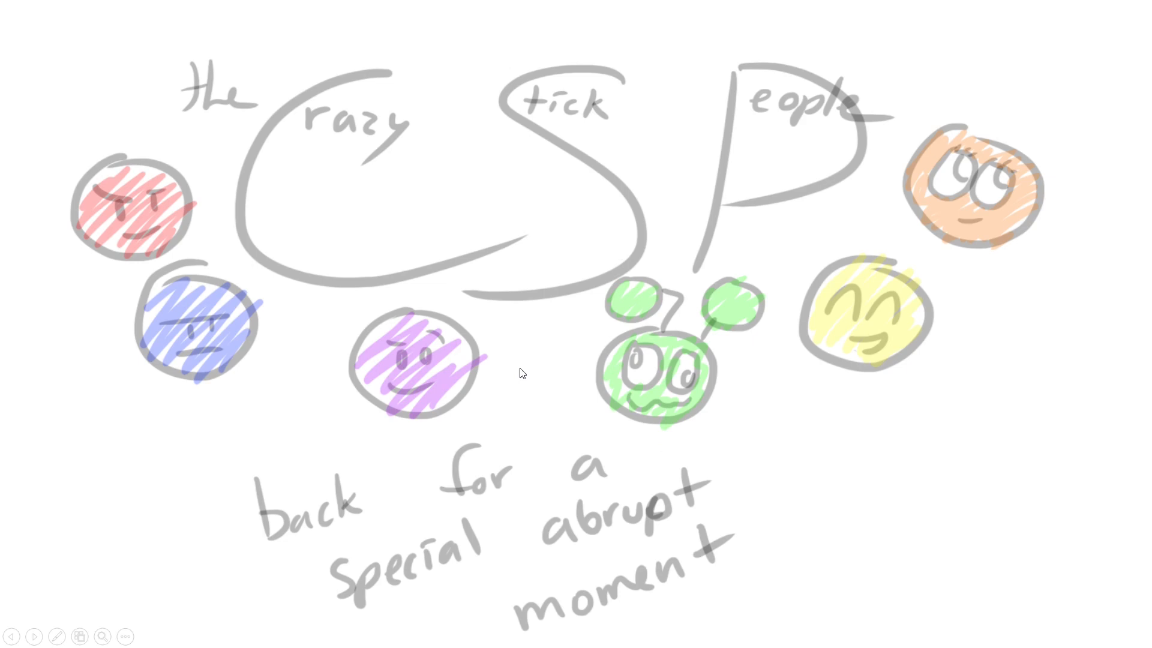
mouse_move(246, 285)
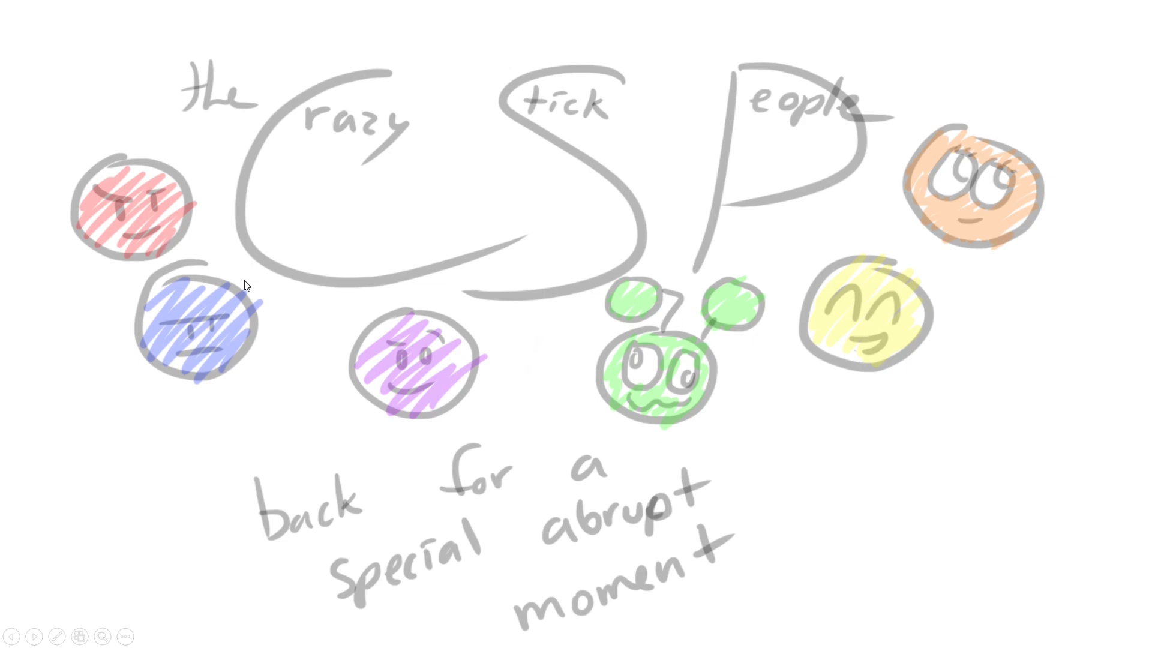
mouse_move(1035, 291)
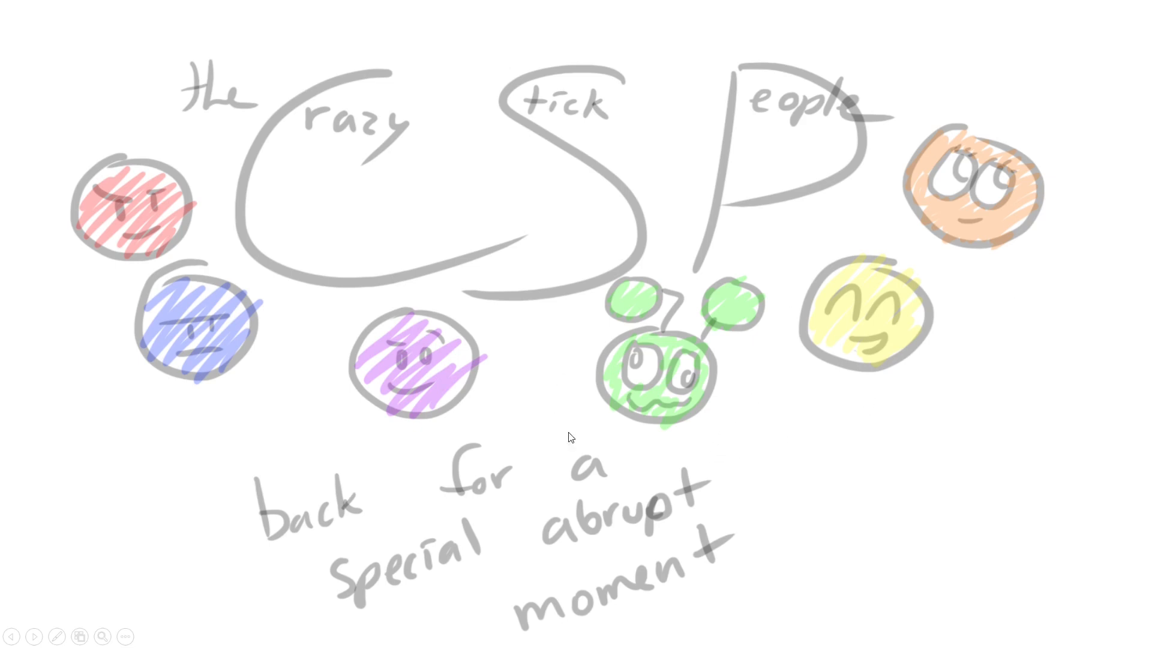
mouse_move(736, 416)
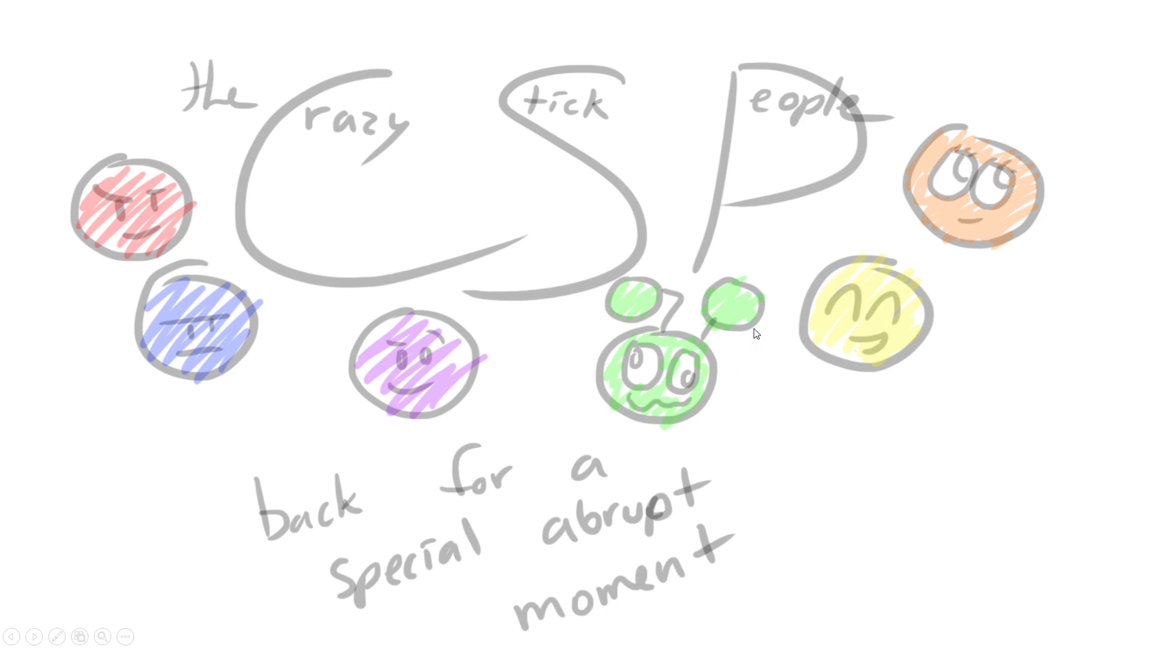
mouse_move(733, 357)
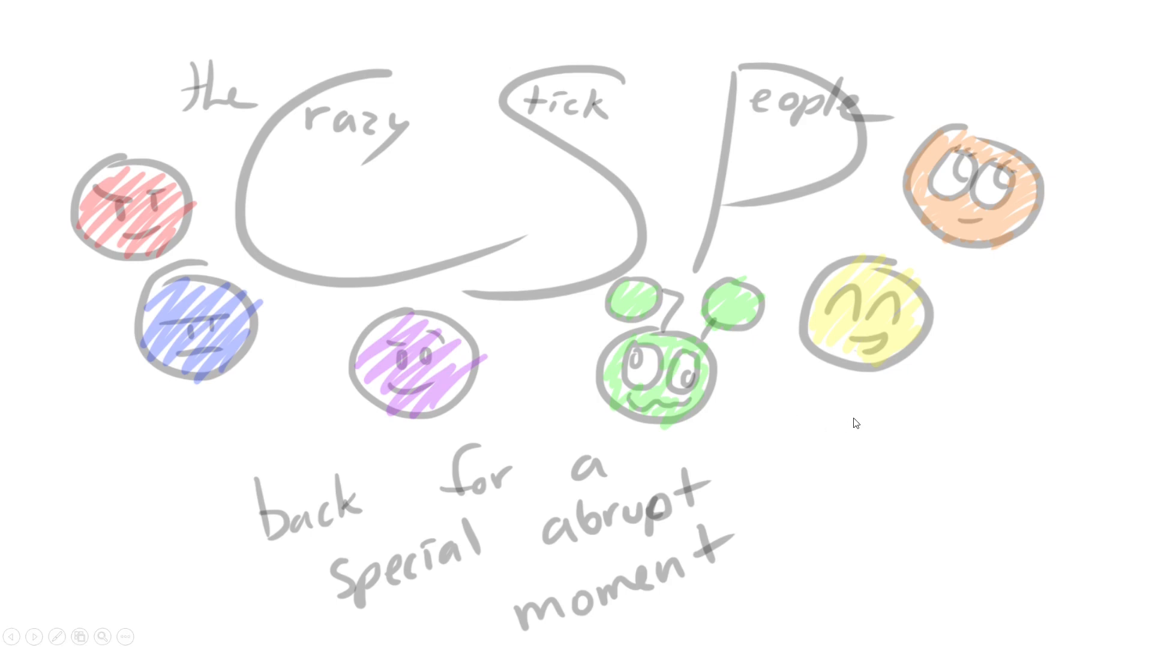
mouse_move(838, 405)
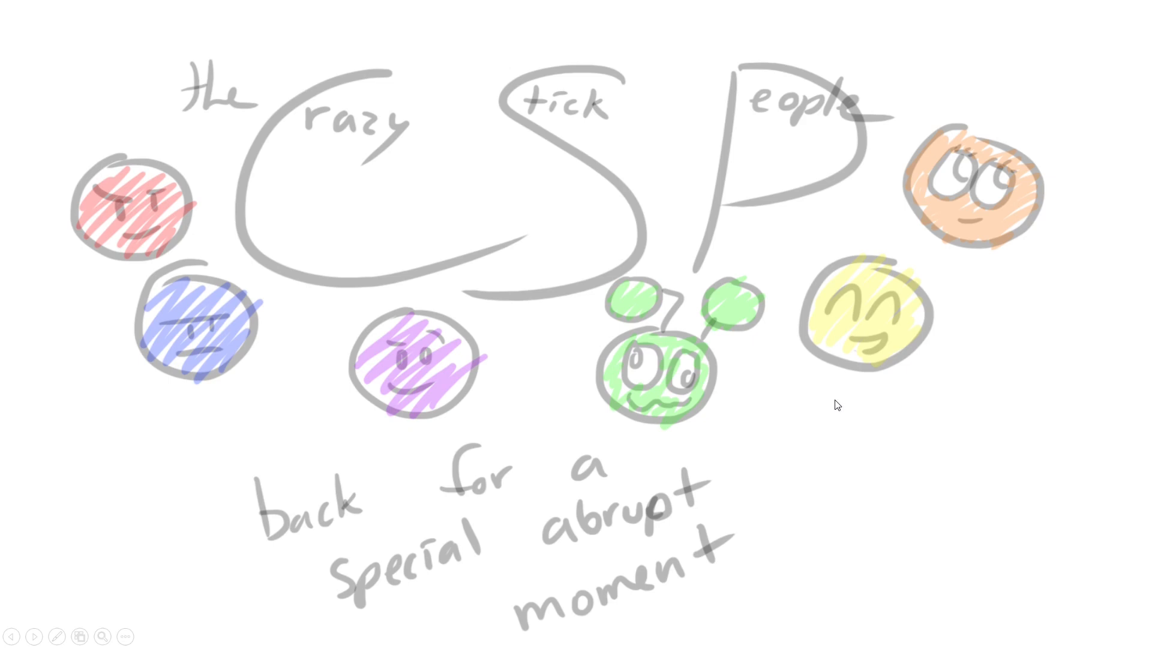
mouse_move(849, 399)
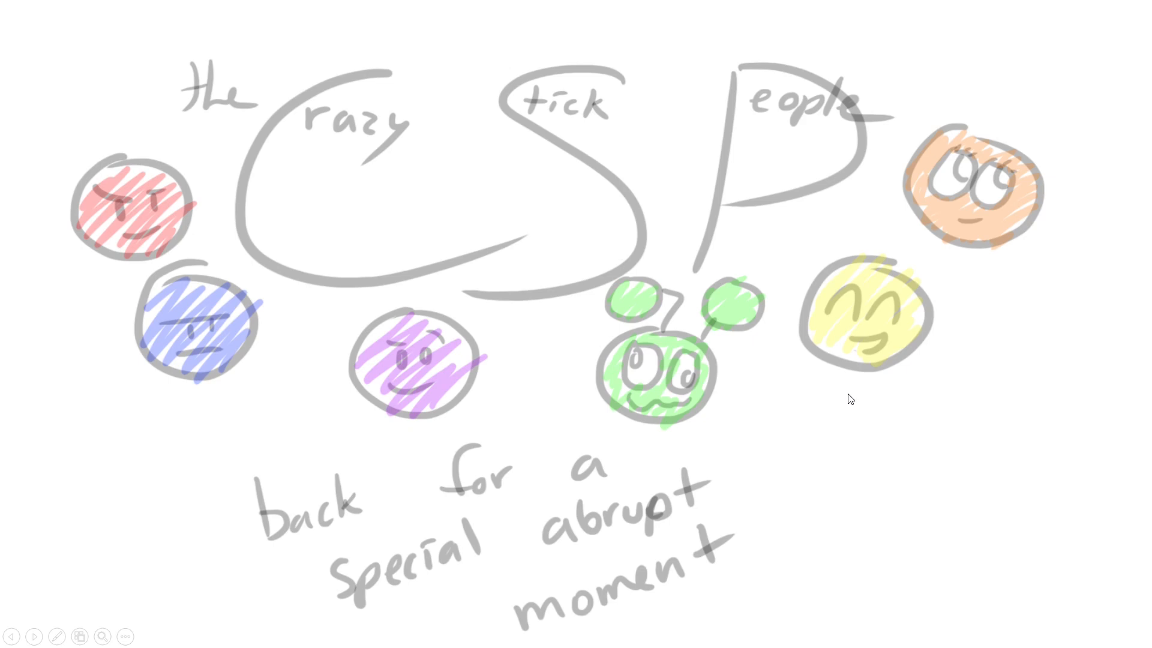
mouse_move(851, 397)
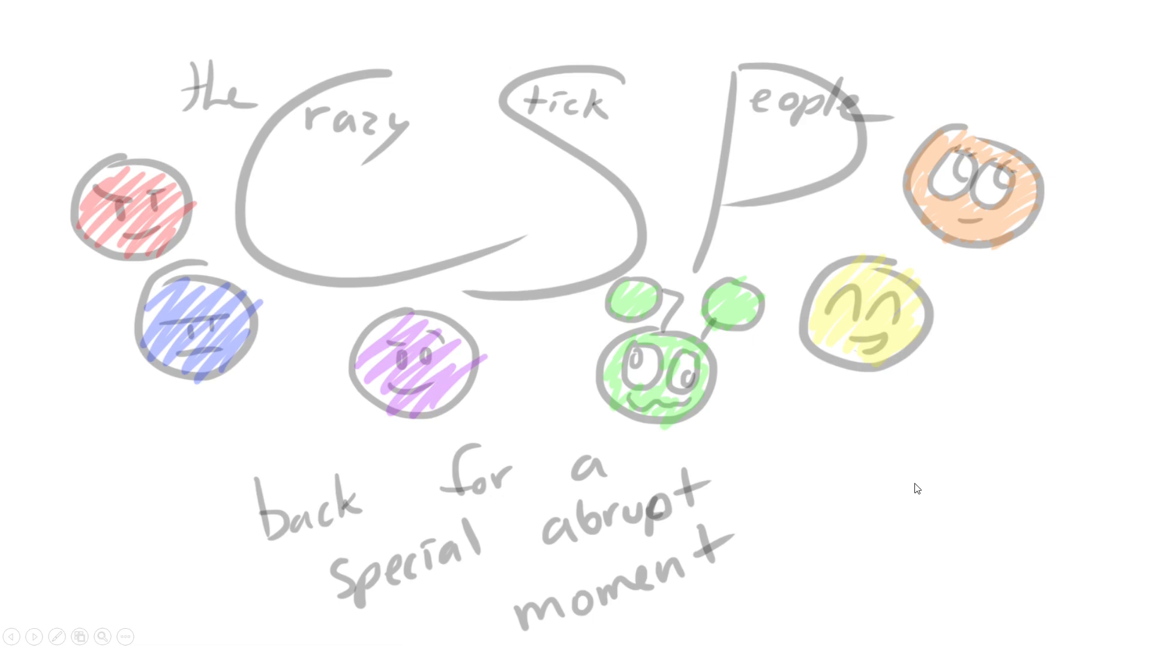
mouse_move(902, 441)
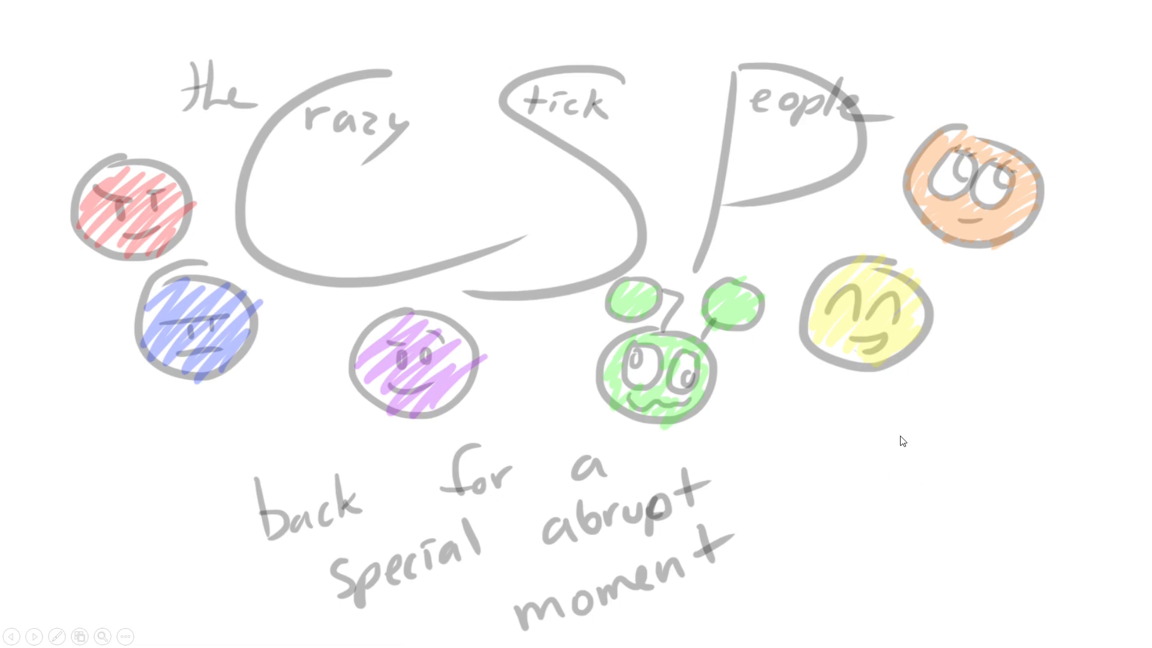